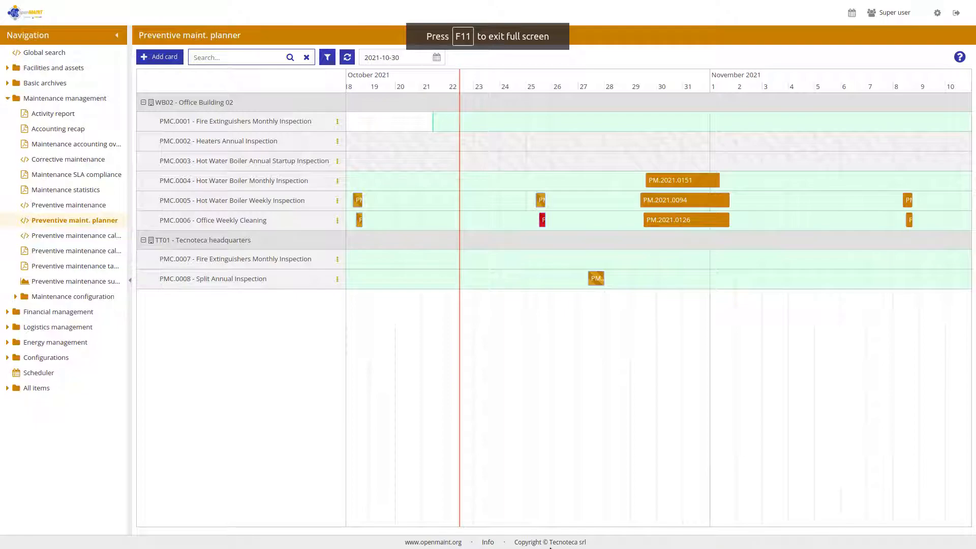
mouse_move(573, 300)
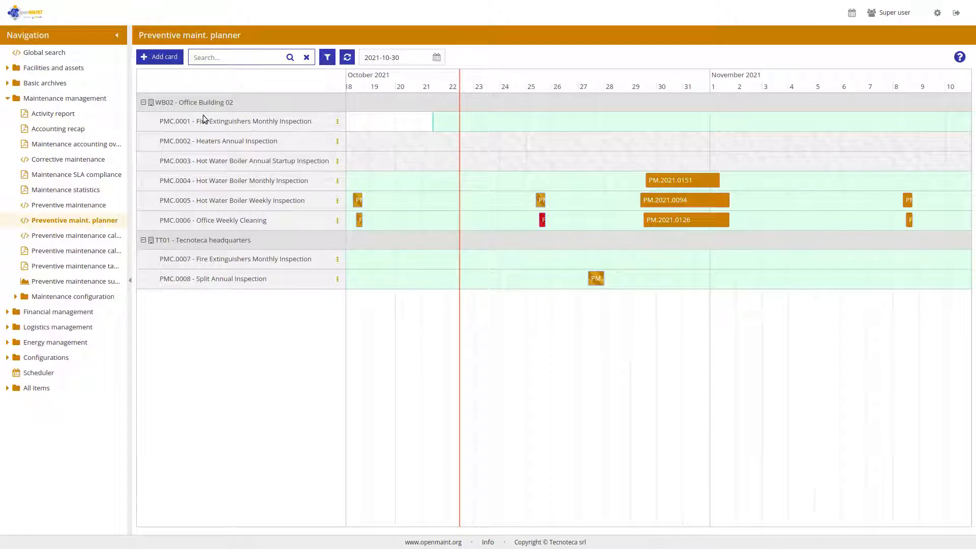
mouse_move(213, 98)
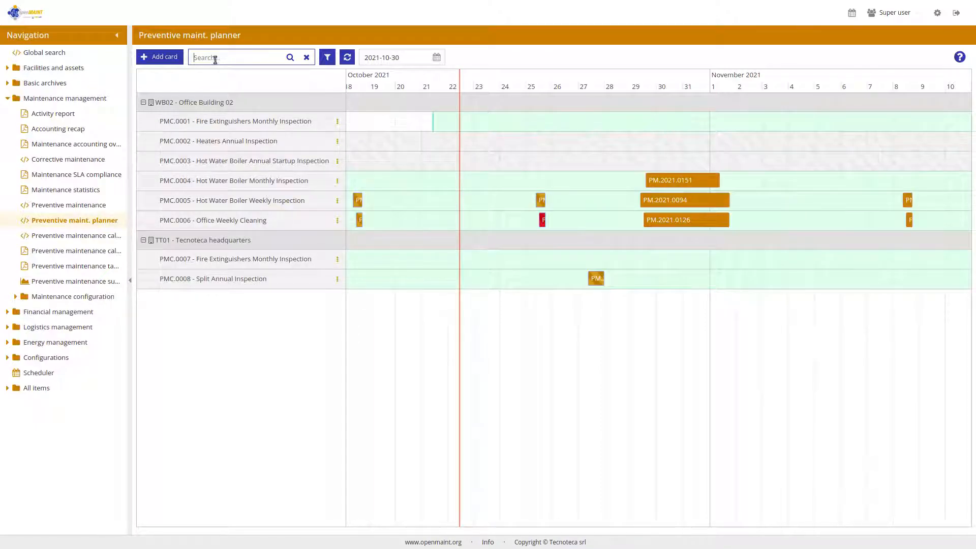
mouse_move(293, 125)
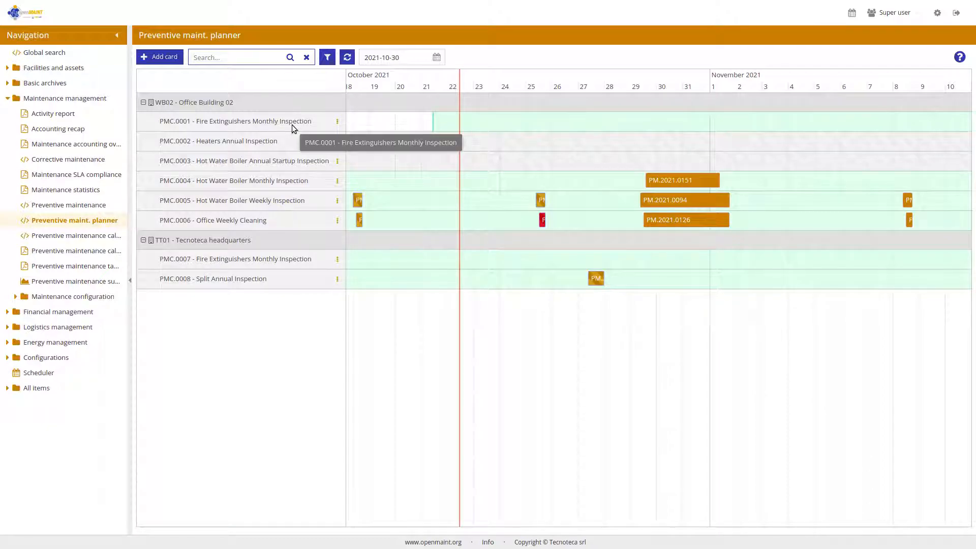
Filter the planner by 'security' to show the two fire extinguisher inspections, then clear it.
text(sec)
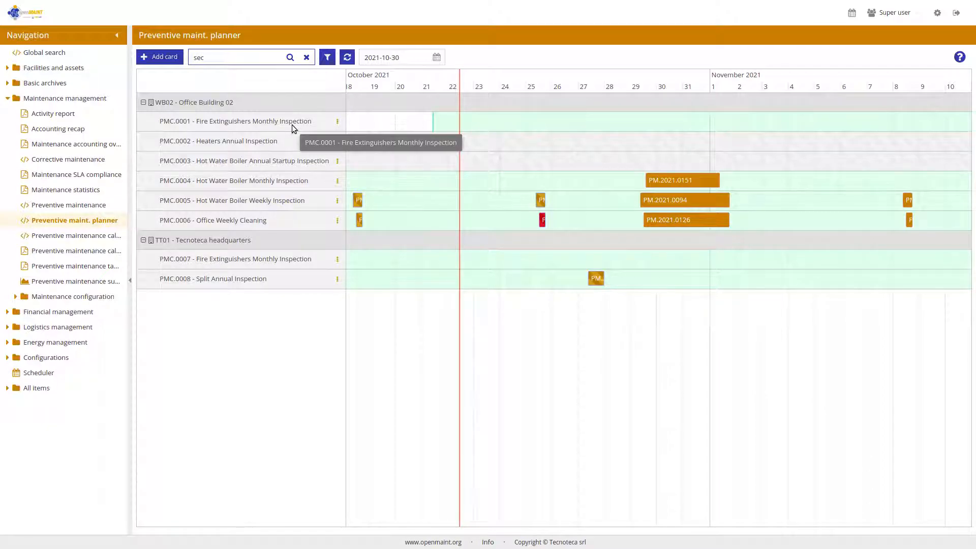
text(urity)
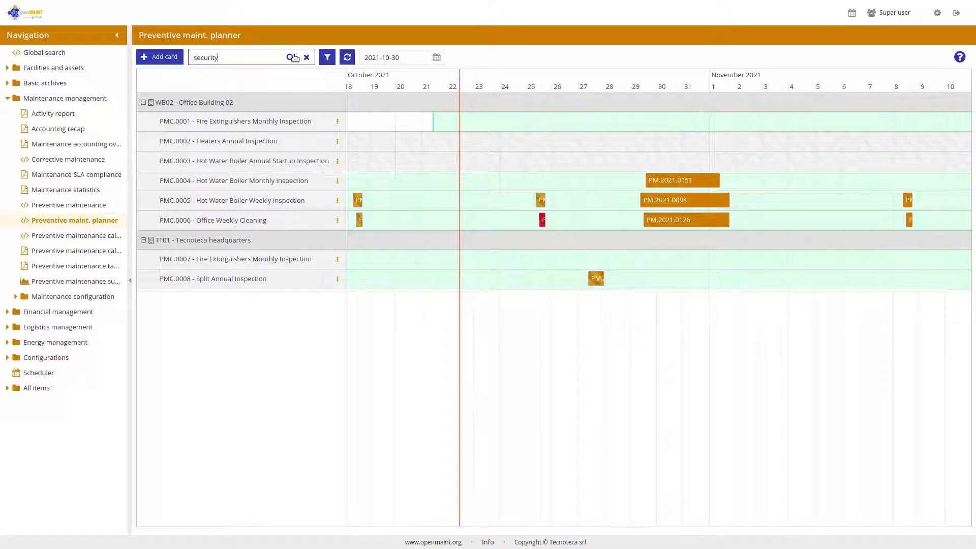
click(289, 56)
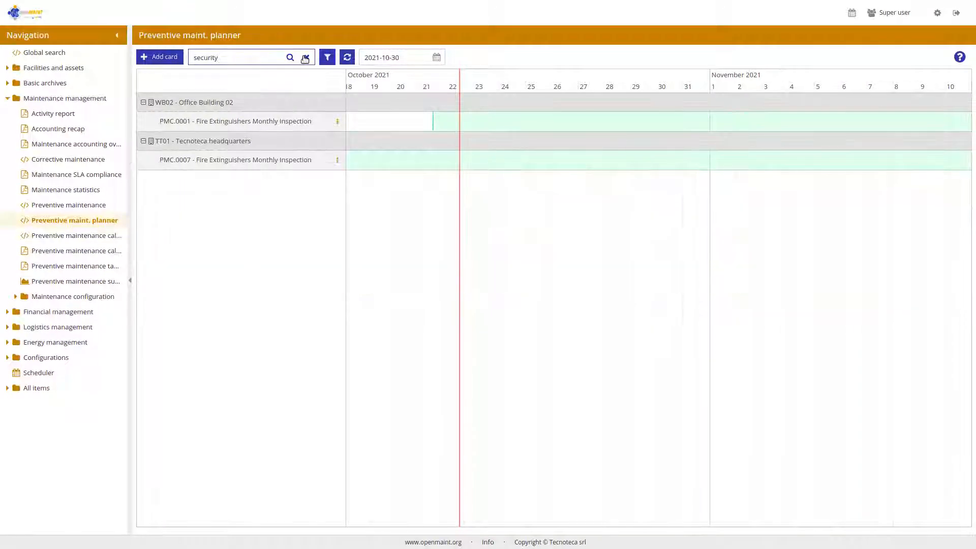
click(305, 58)
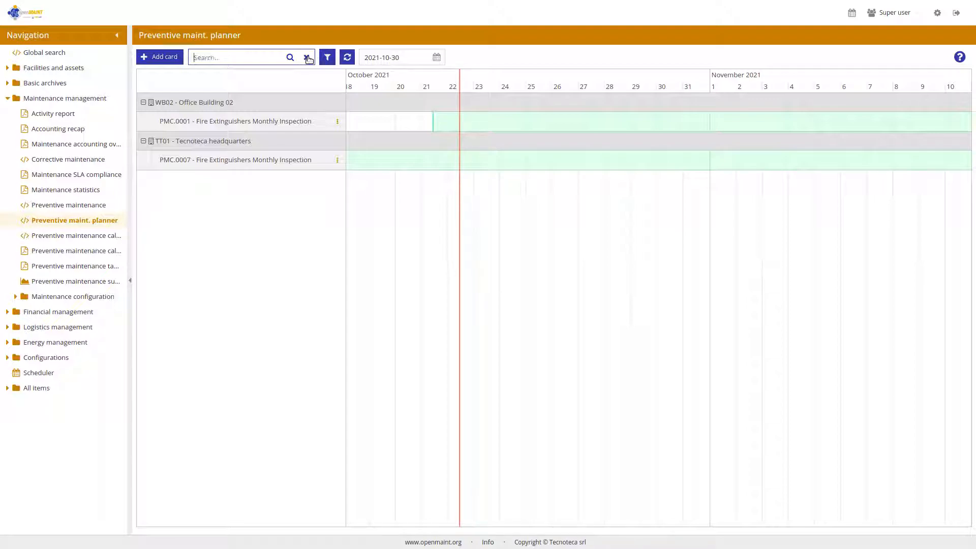
click(346, 56)
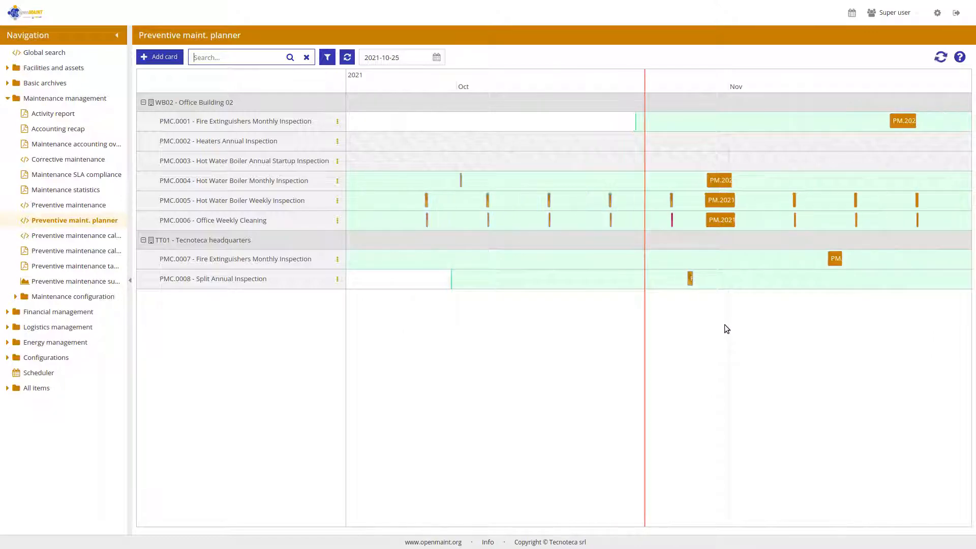
Change the planner's reference date so the timeline starts on 24 October 2021.
click(940, 56)
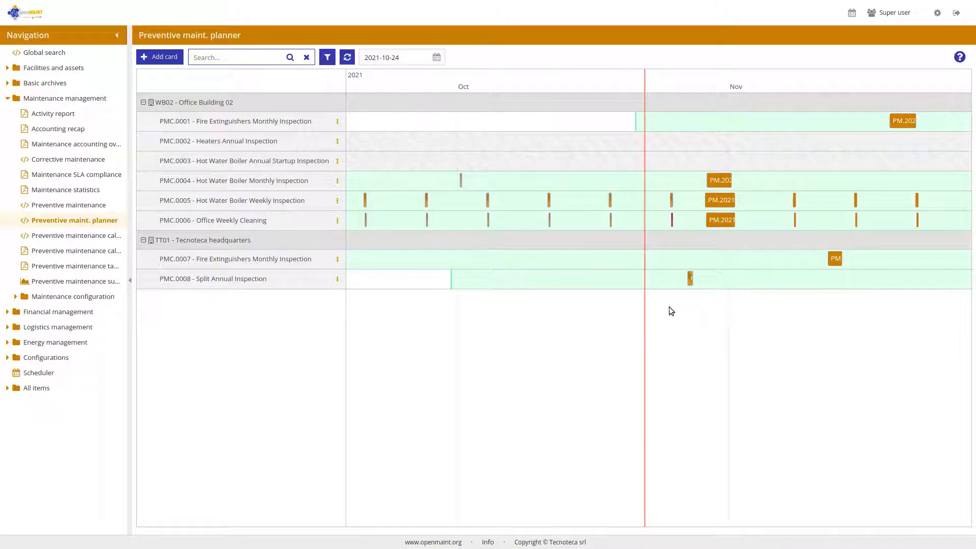
mouse_move(584, 281)
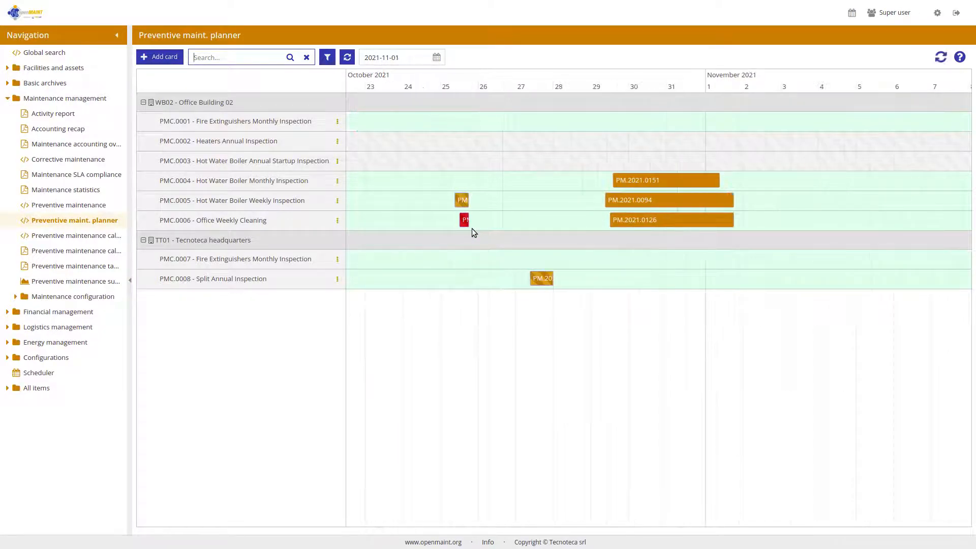
mouse_move(464, 219)
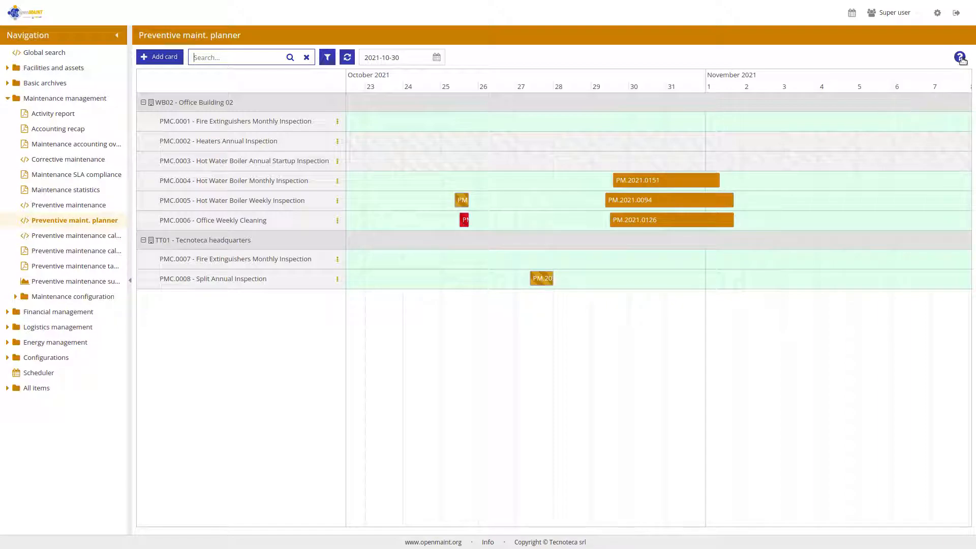
click(961, 56)
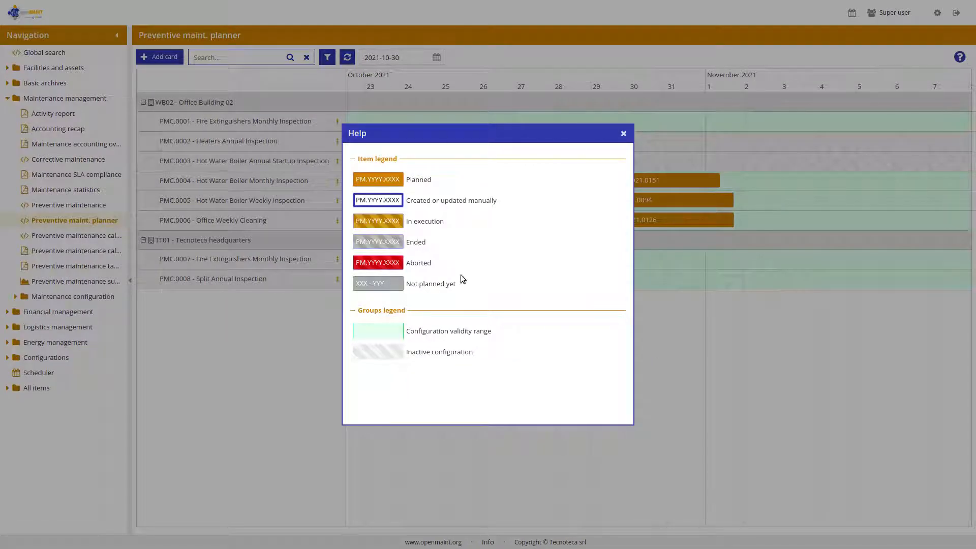
mouse_move(444, 239)
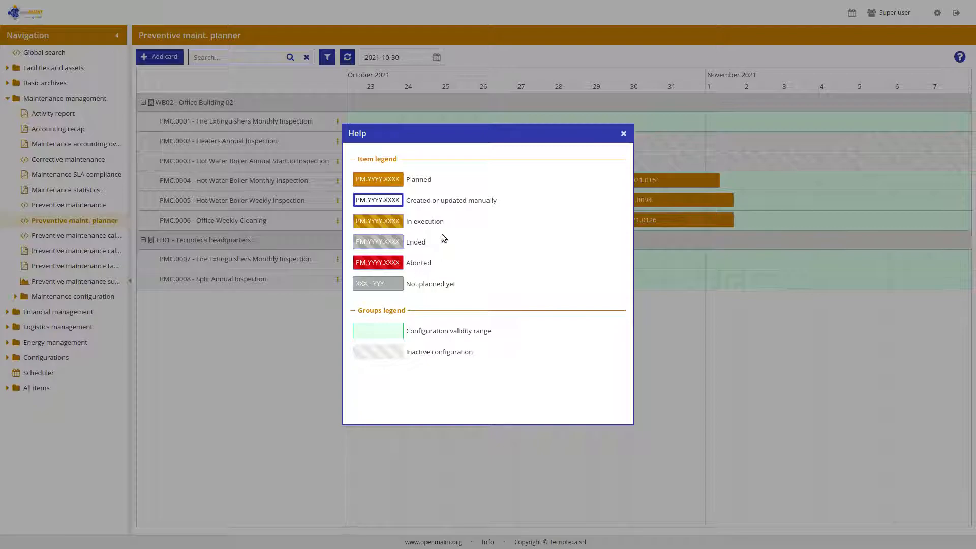
mouse_move(623, 134)
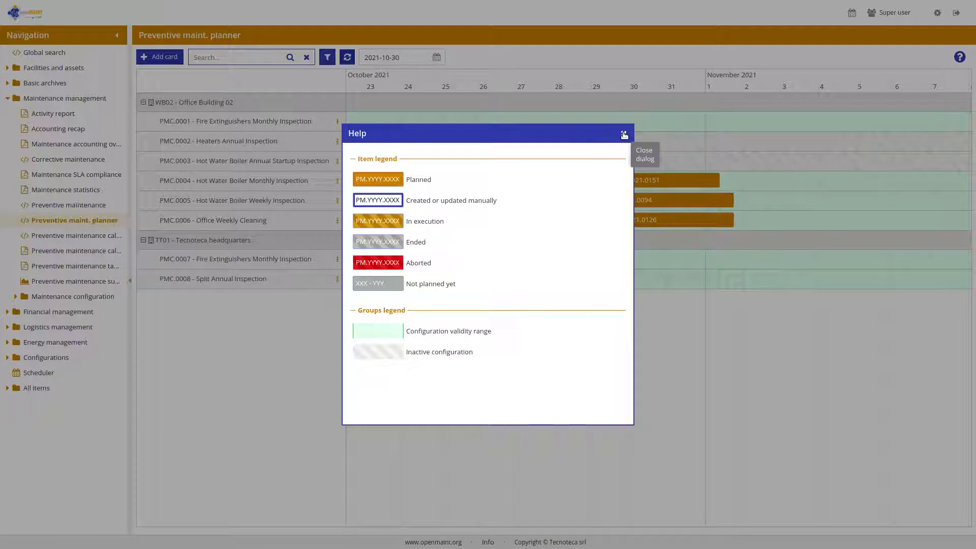
click(624, 134)
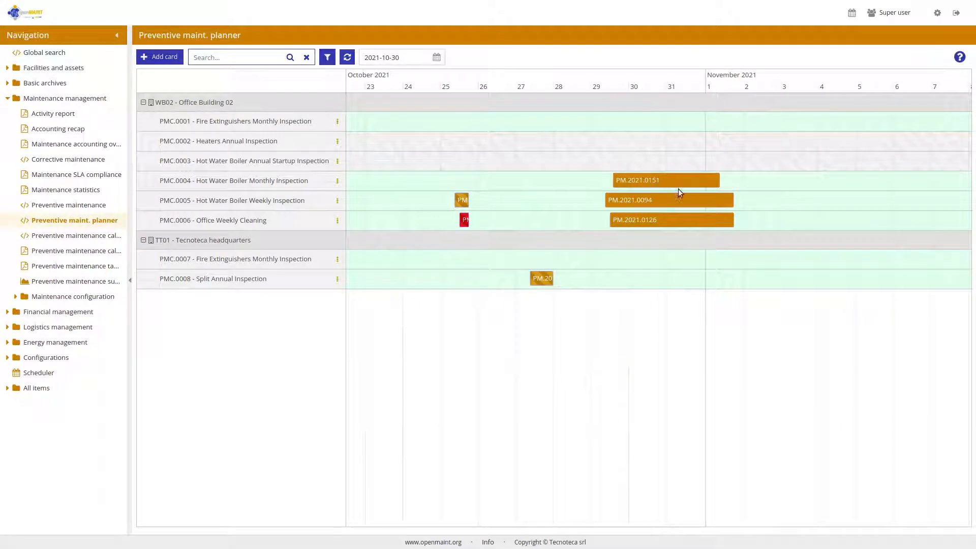
click(665, 180)
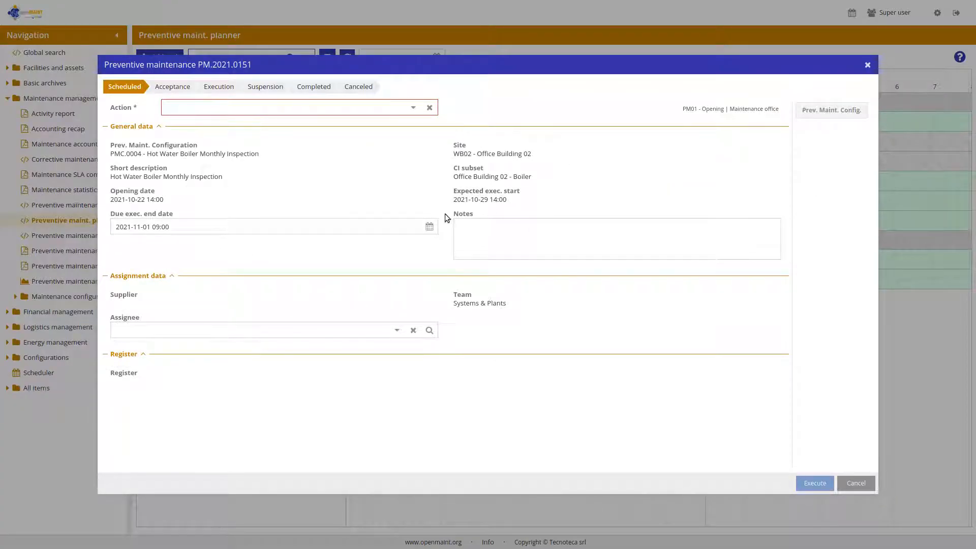
mouse_move(867, 64)
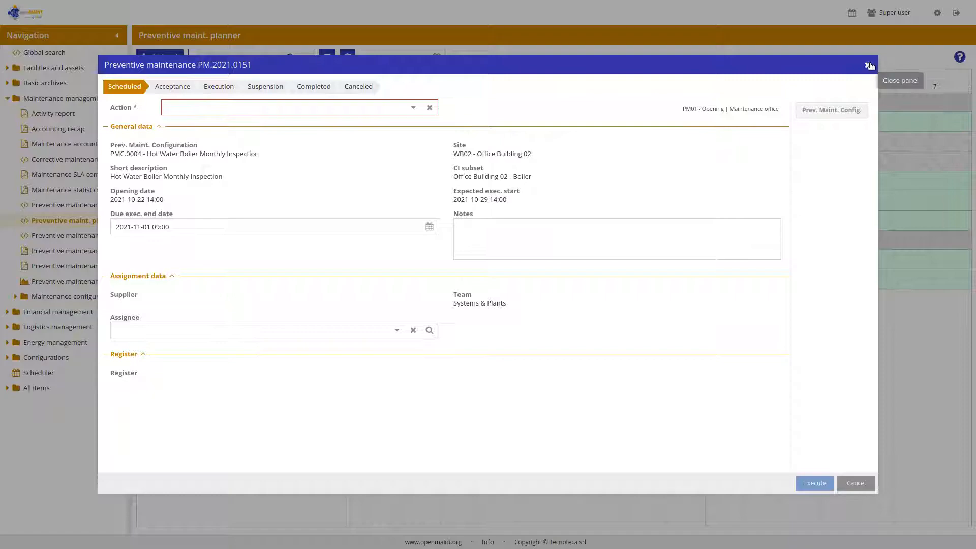
click(869, 65)
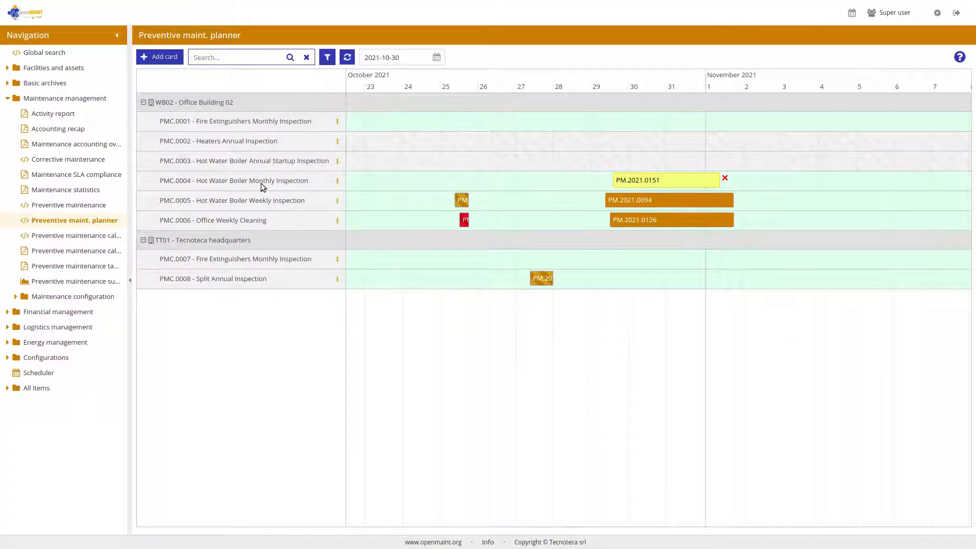
mouse_move(255, 200)
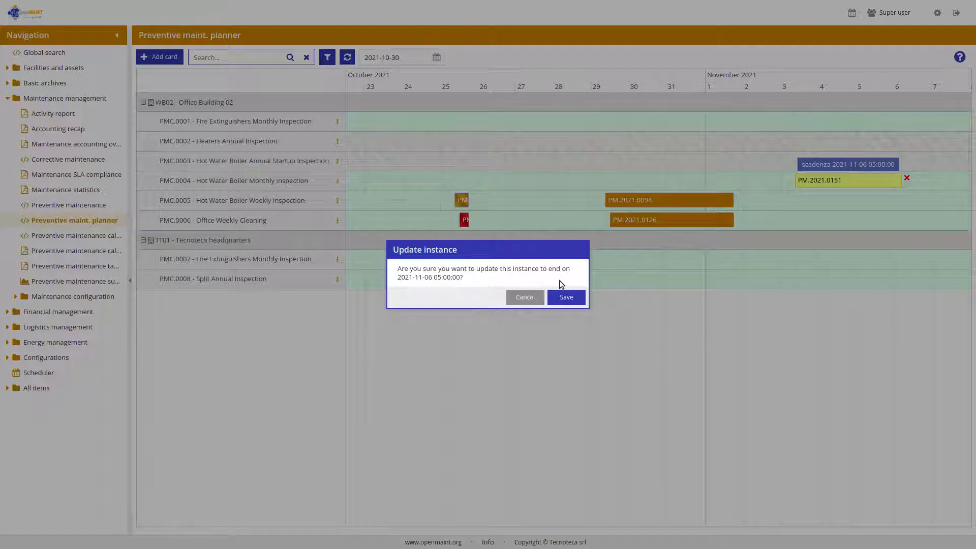
Confirm moving PM.2021.0151's end date to 6 November 2021.
click(565, 296)
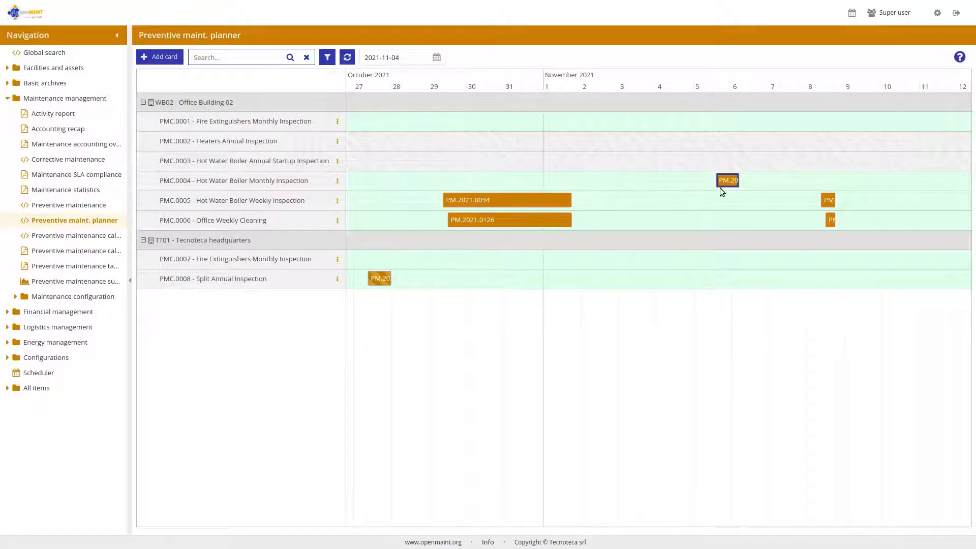
mouse_move(848, 174)
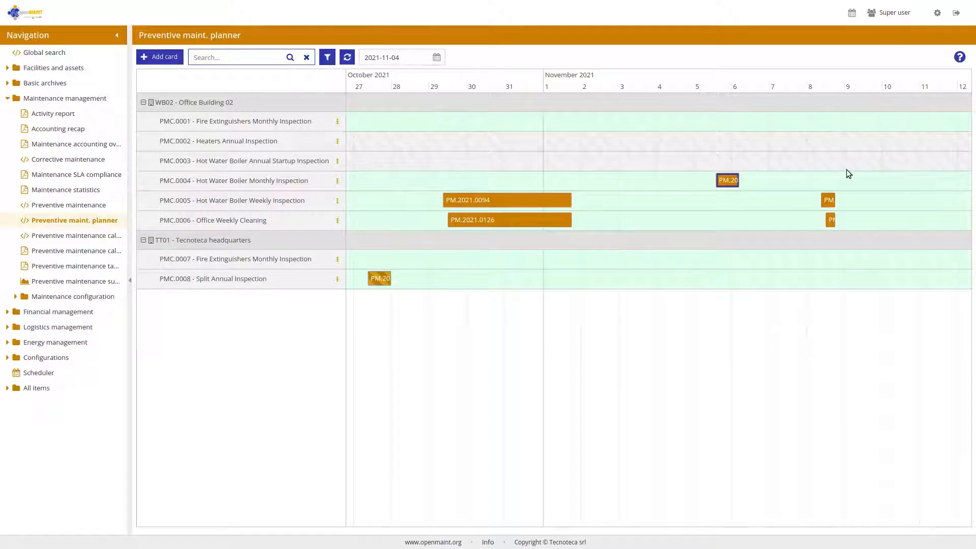
mouse_move(449, 127)
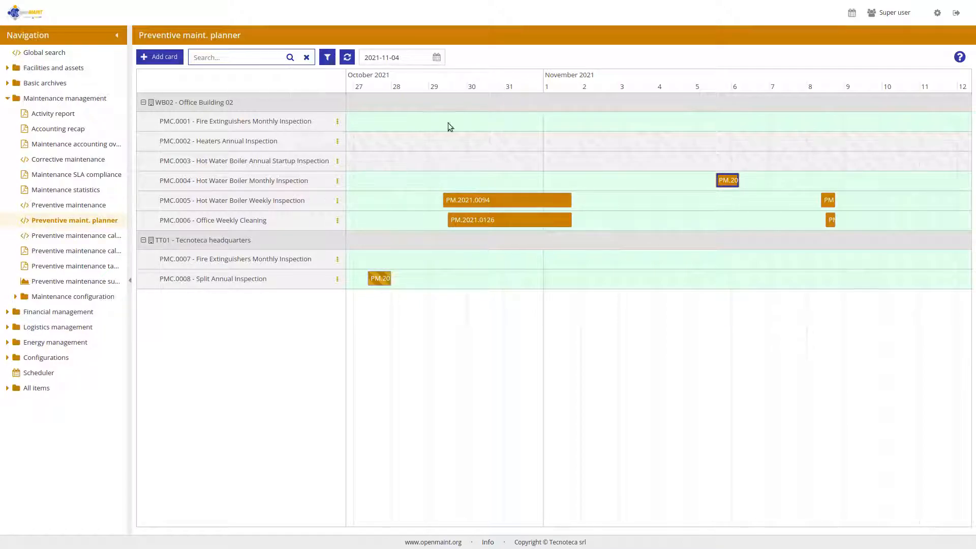
mouse_move(681, 249)
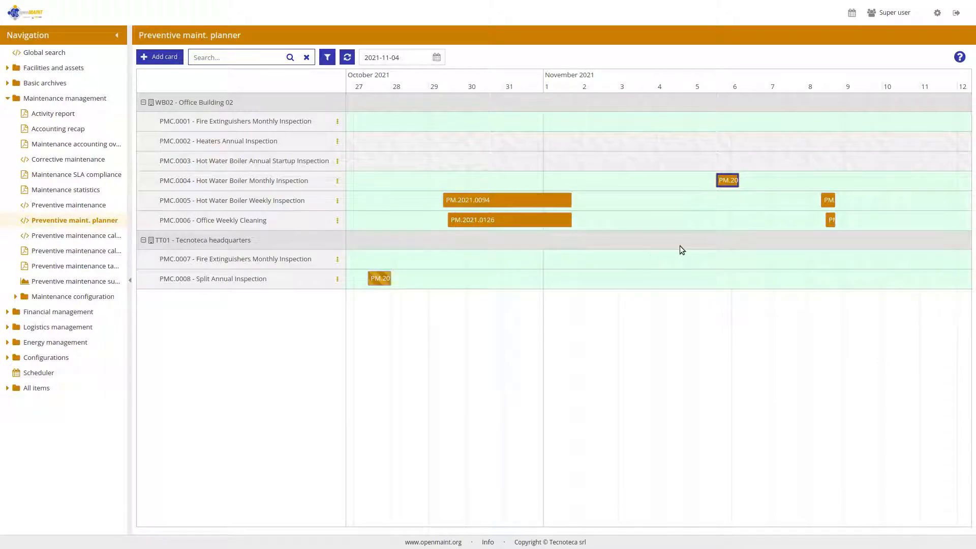
mouse_move(765, 201)
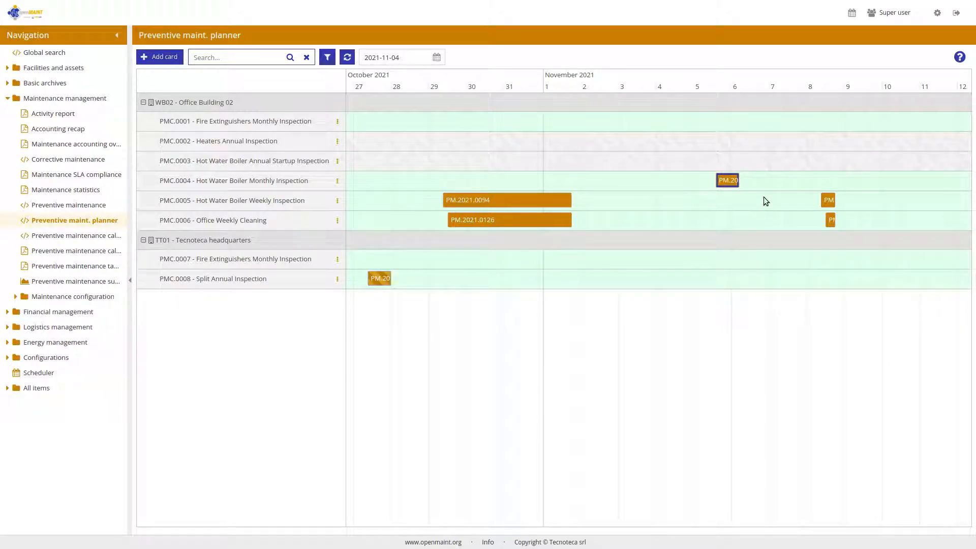
mouse_move(790, 202)
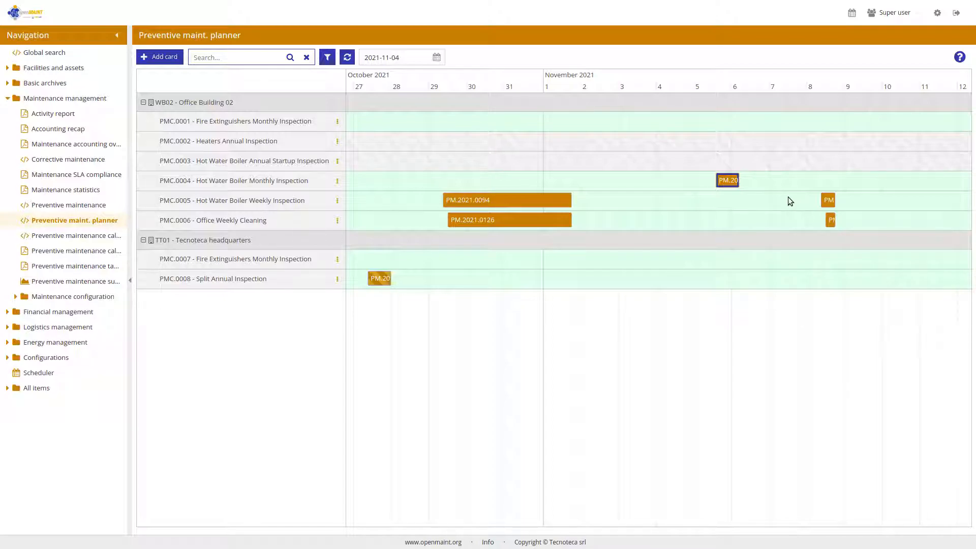
mouse_move(248, 138)
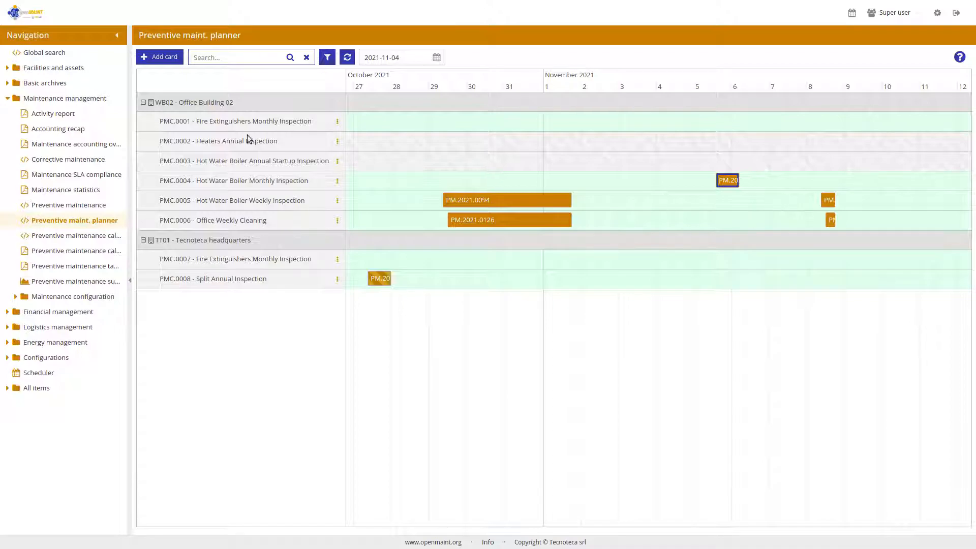
mouse_move(75, 236)
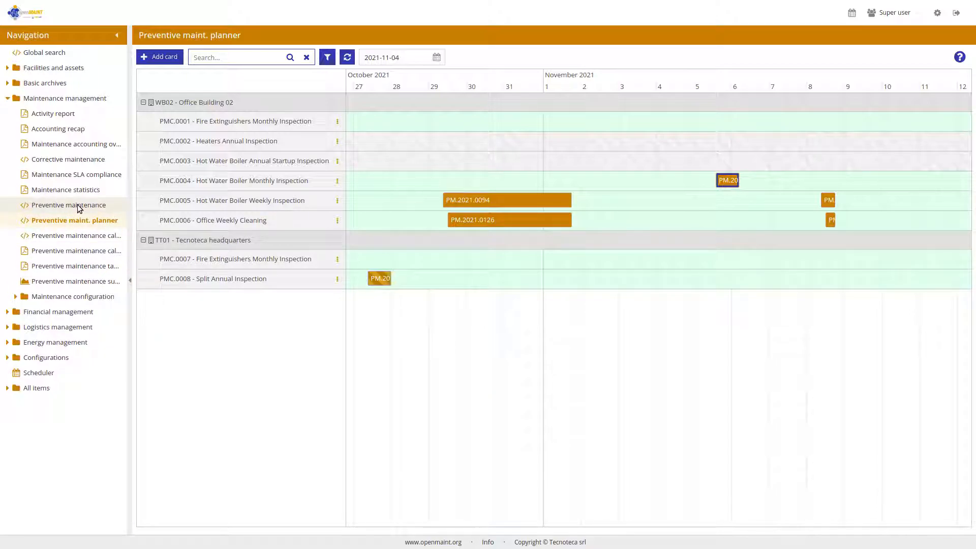
Open the Preventive maintenance list and locate Hot Water Boiler inspection PM.2020.0037.
click(68, 205)
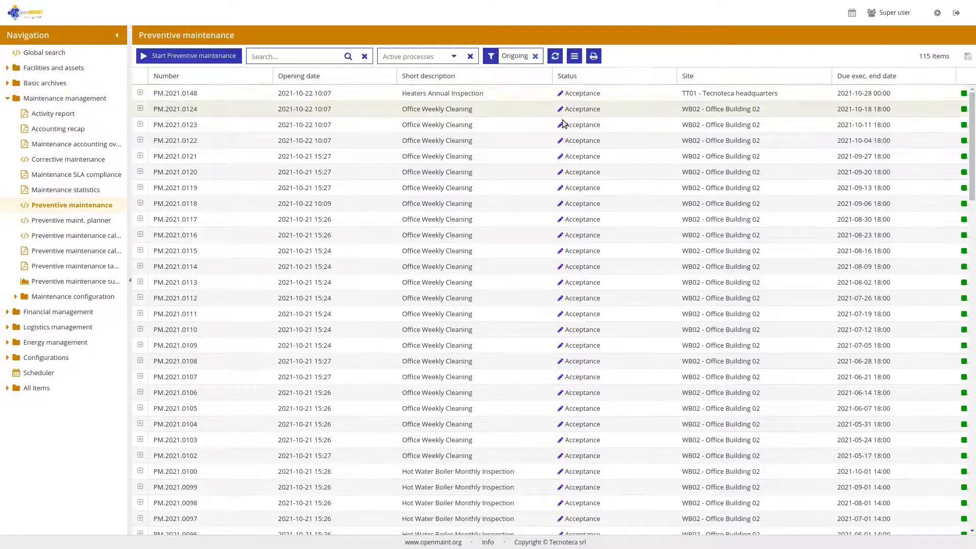
scroll(down, 3)
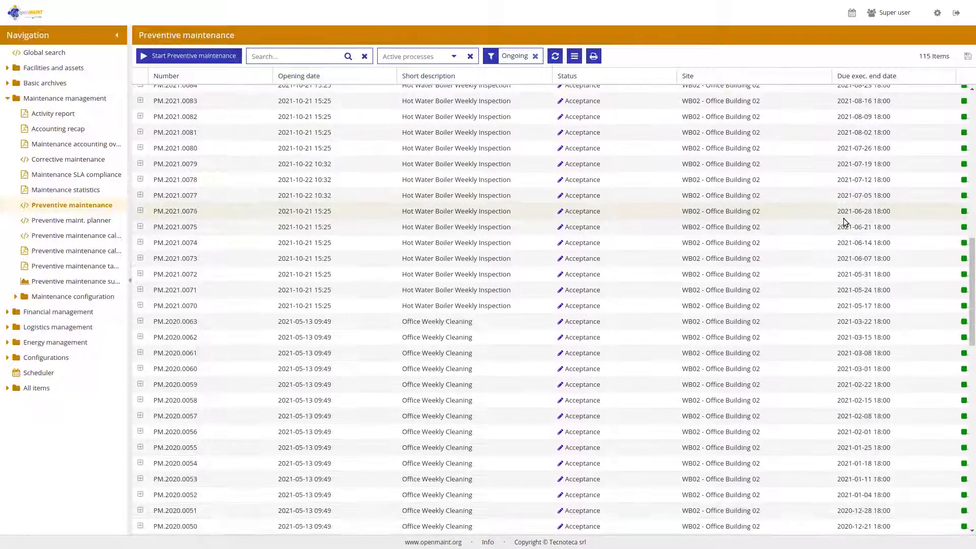
scroll(down, 3)
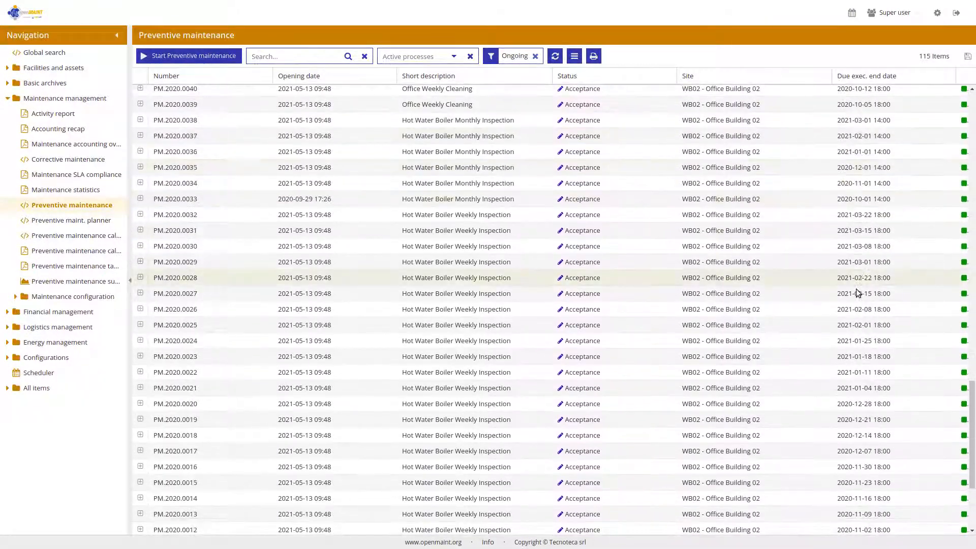
scroll(down, 3)
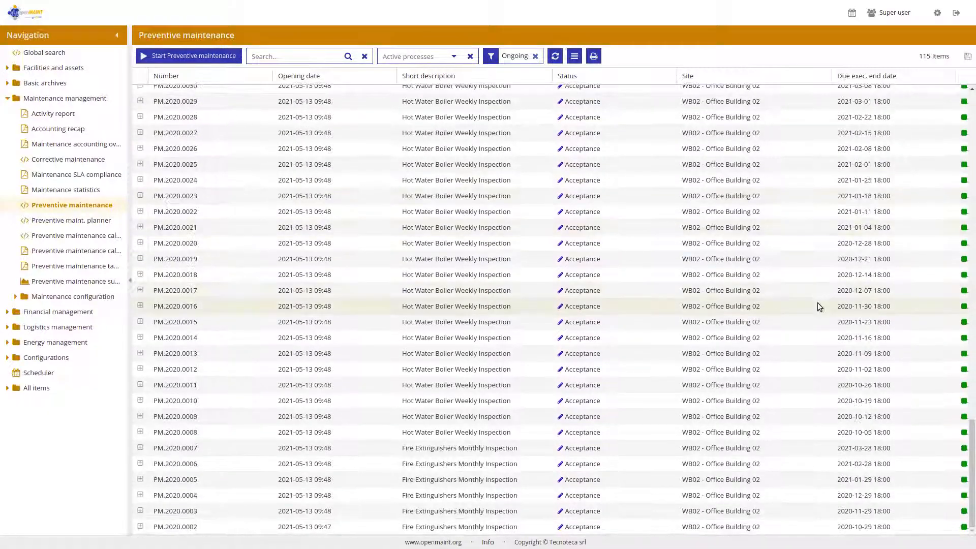
scroll(up, 3)
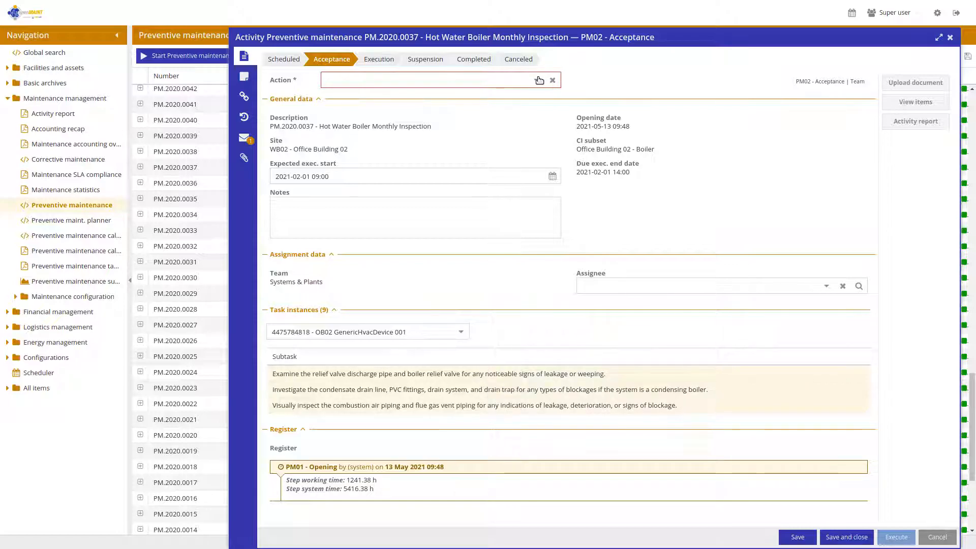
Set PM.2020.0037's action to Start execution and submit it.
click(435, 79)
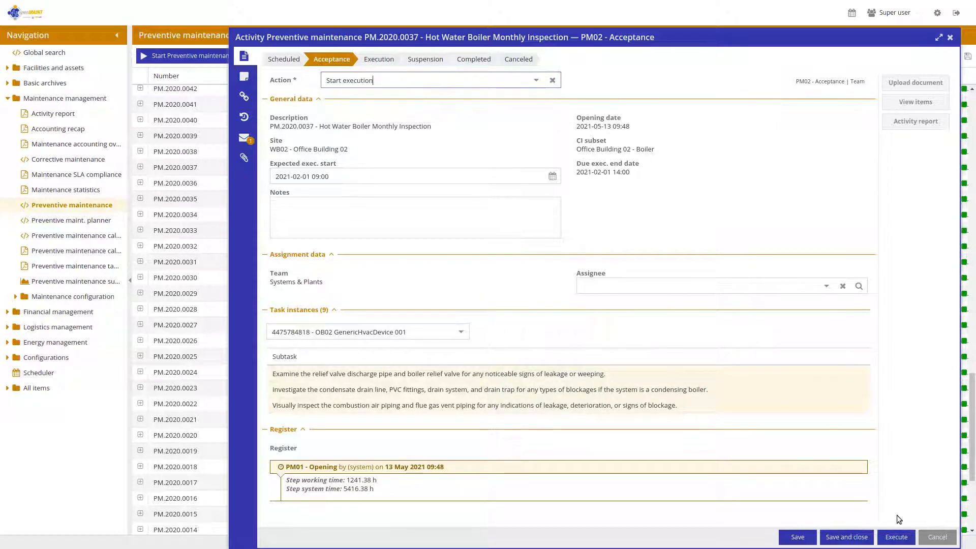
click(895, 537)
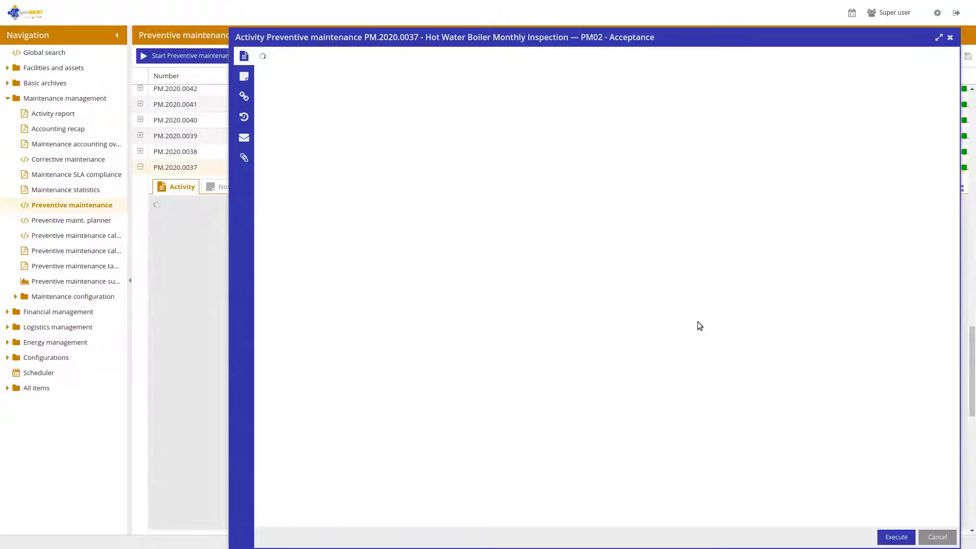
Mark device 001's three subtasks as passed, then device 002's first subtask.
click(895, 536)
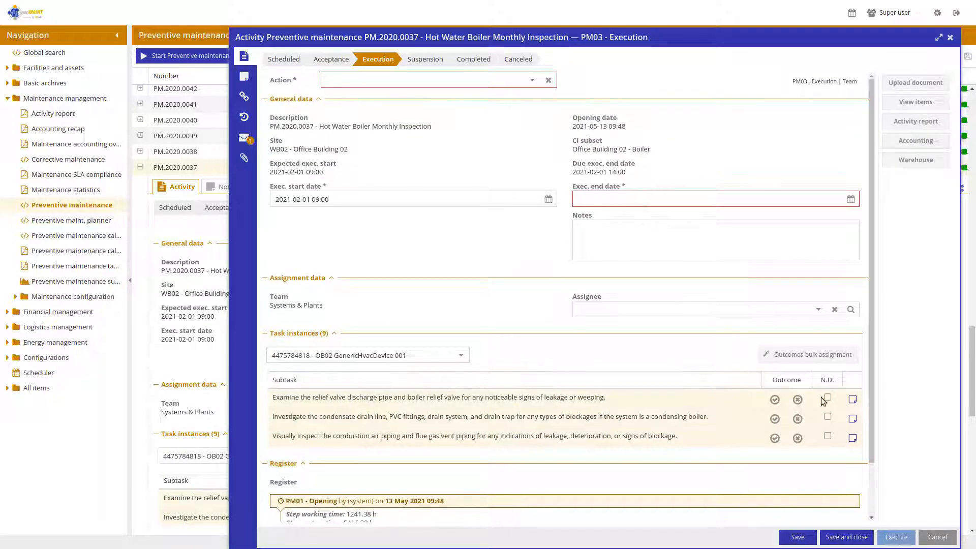
scroll(down, 3)
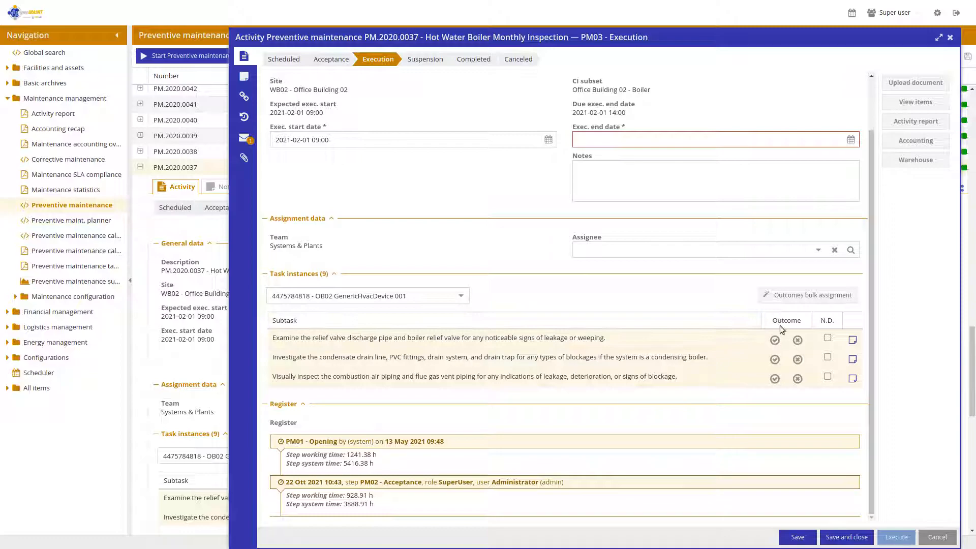
click(460, 295)
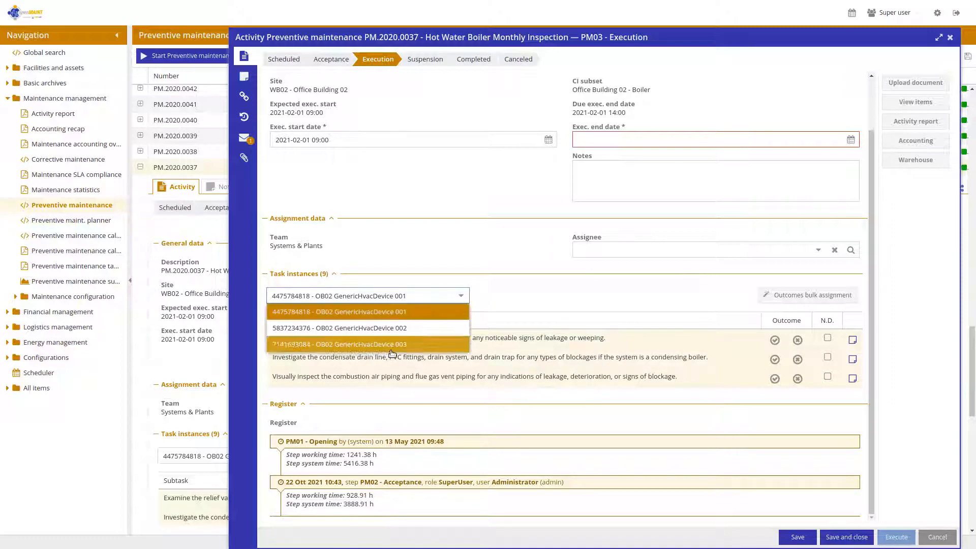
click(338, 328)
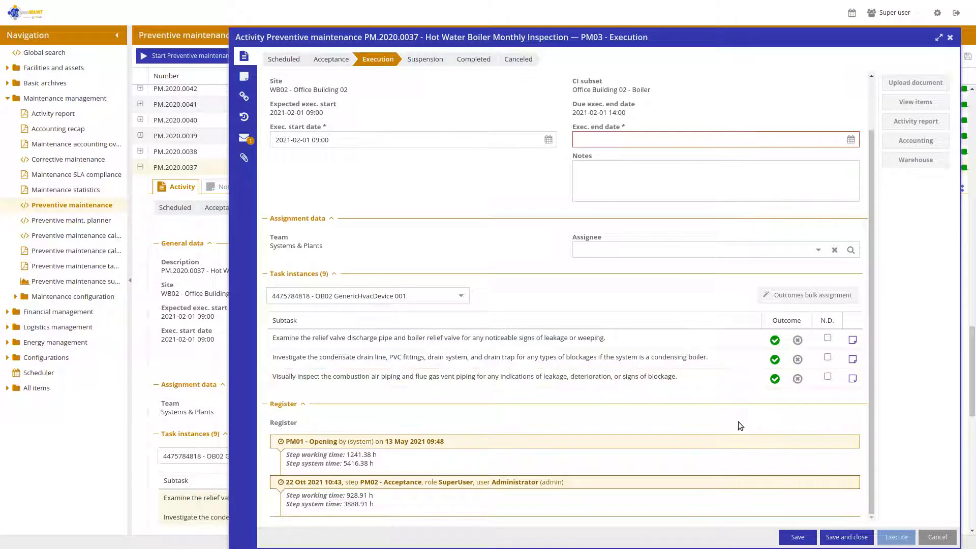
click(367, 295)
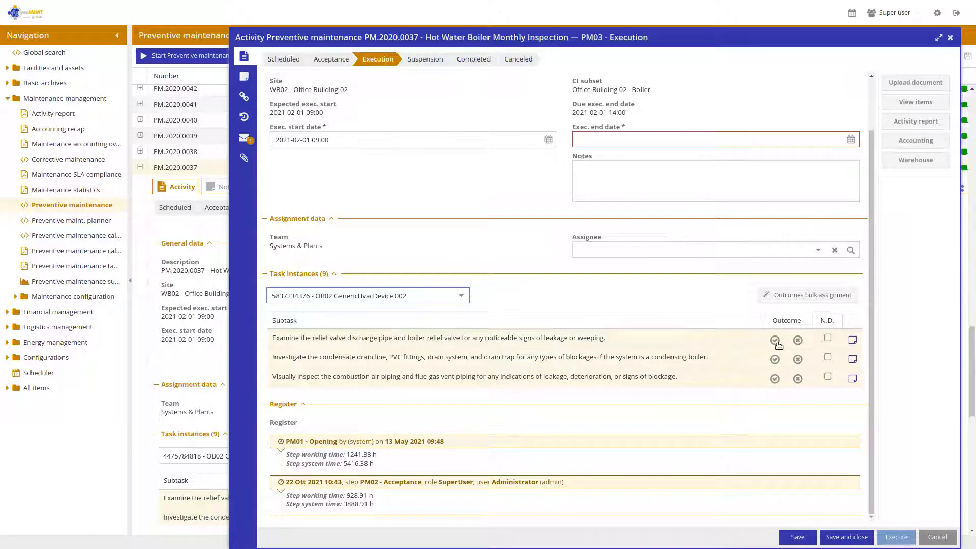
click(775, 340)
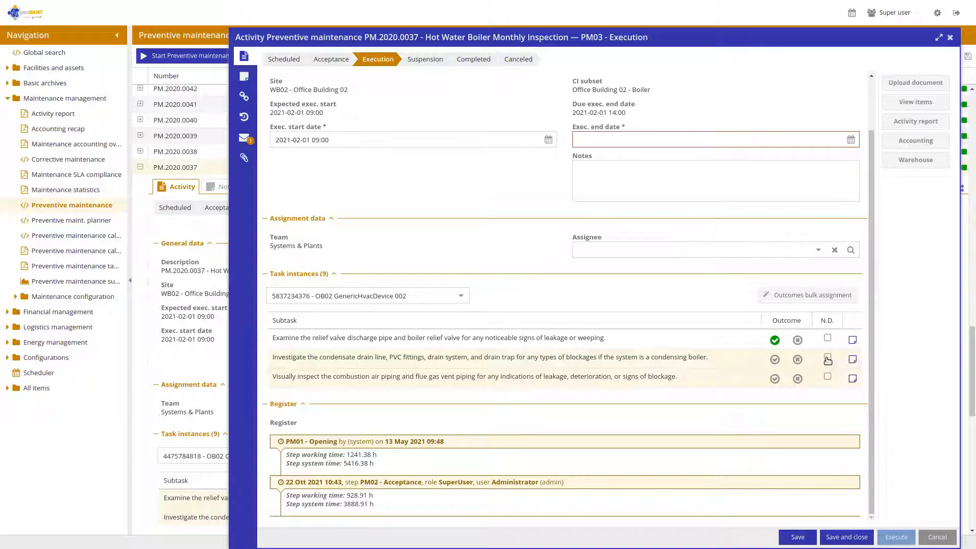
Mark device 002's second subtask not done and save the note 'I cannot do it'.
click(827, 356)
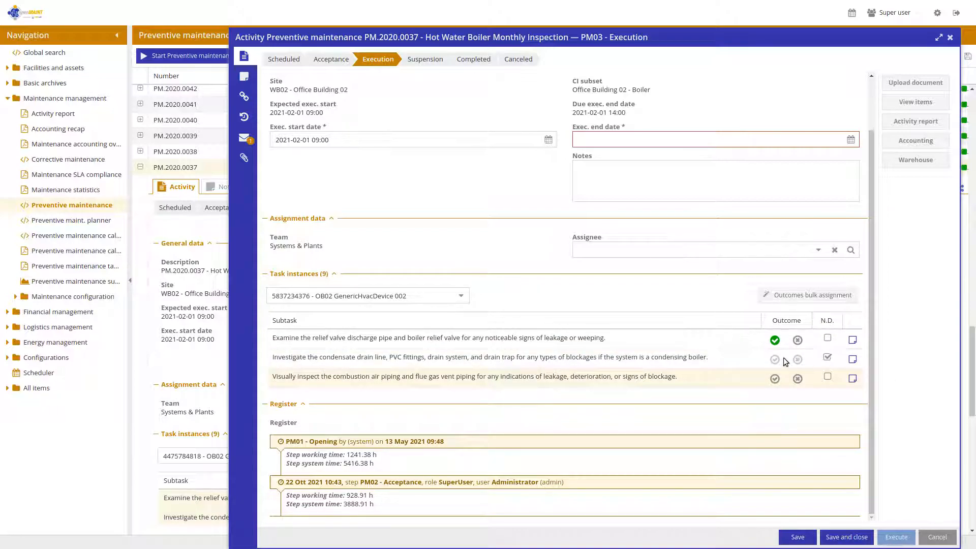
mouse_move(358, 357)
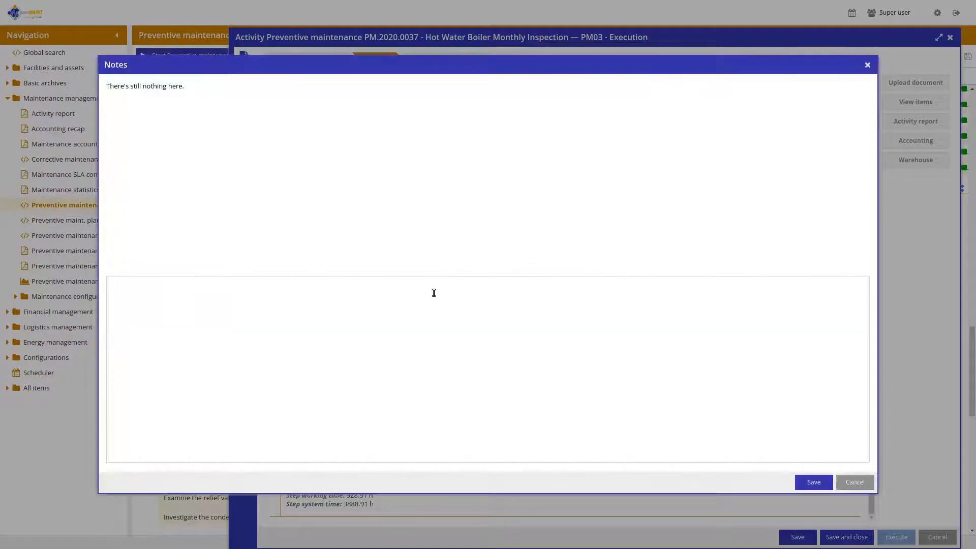
click(404, 285)
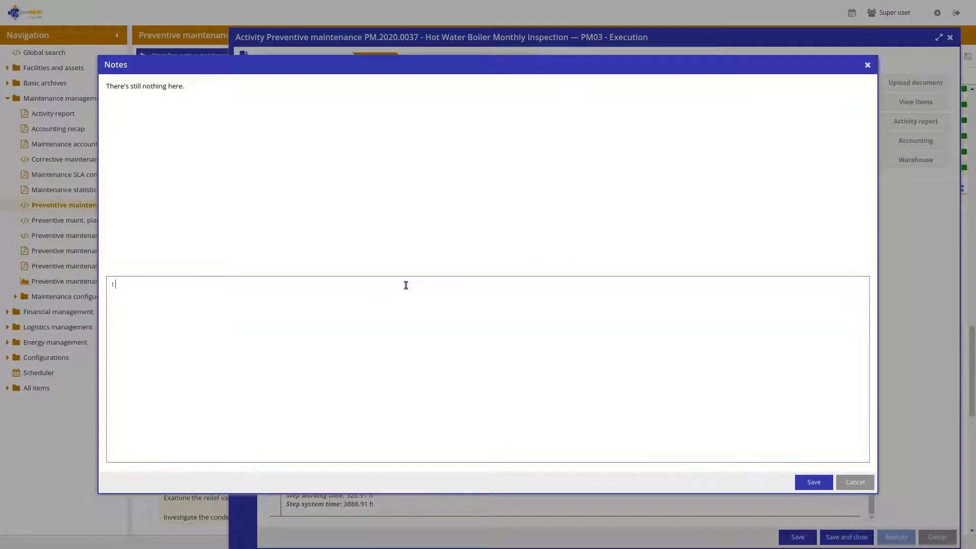
text(I cannot)
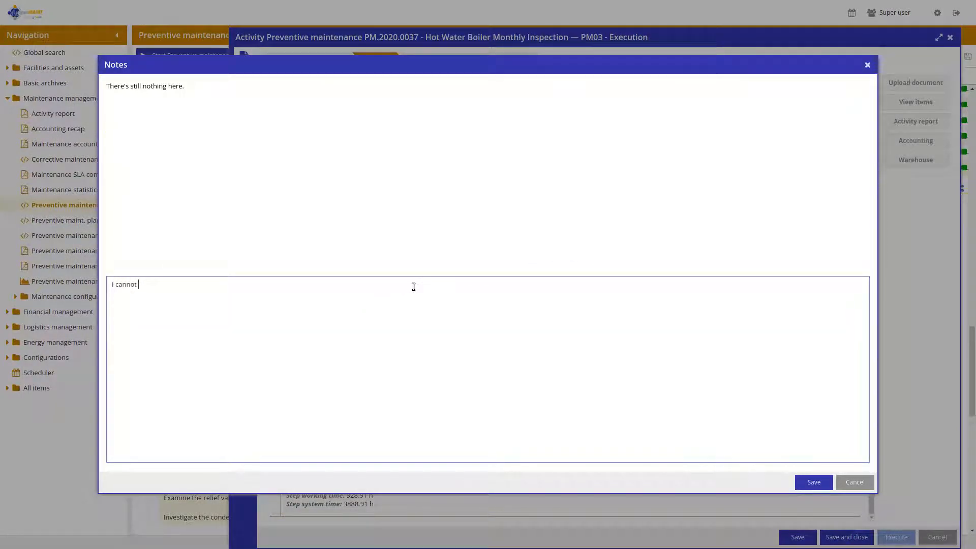
text(do it)
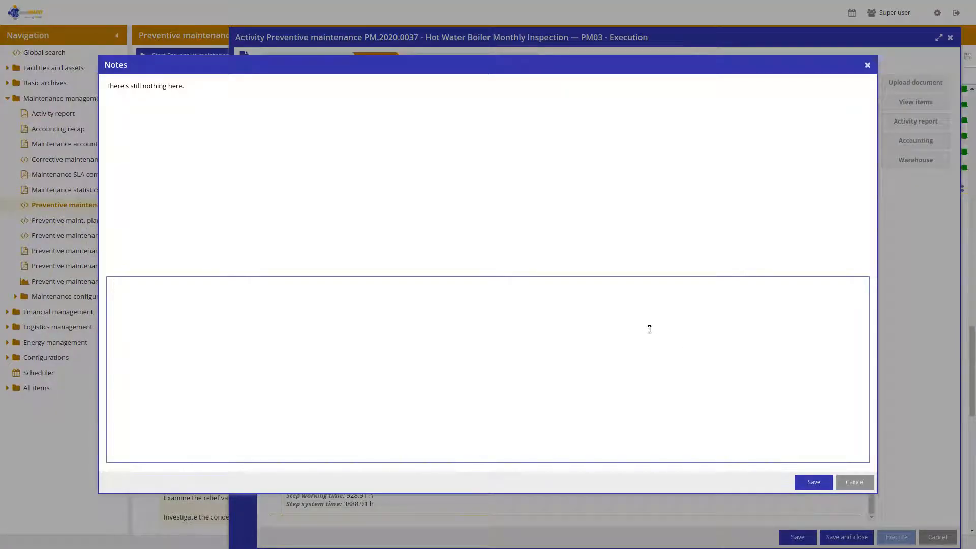
text(I canno)
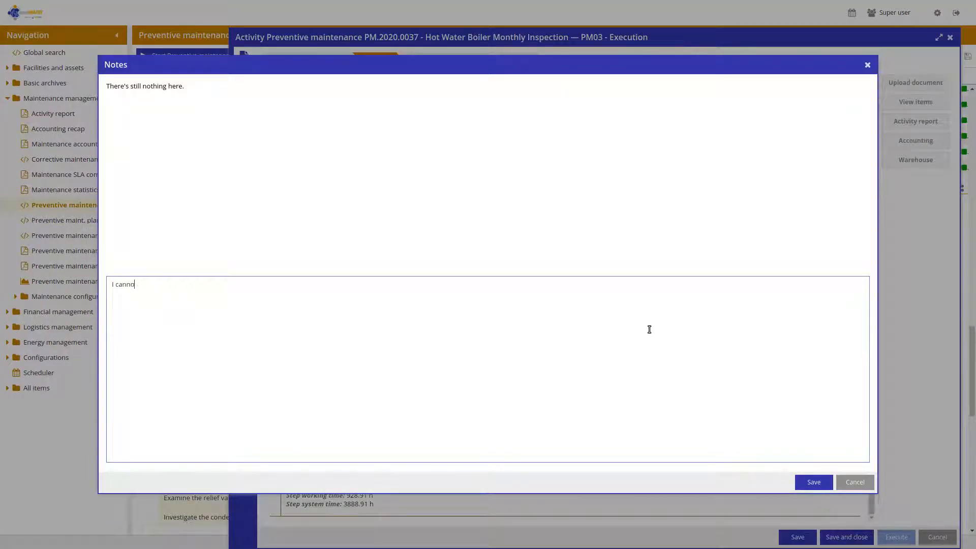
text(t do it)
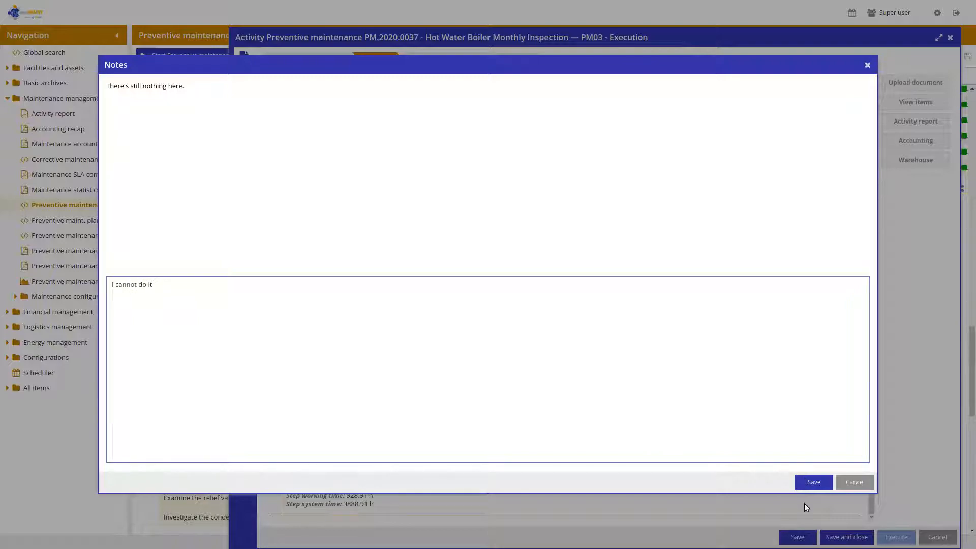
click(854, 482)
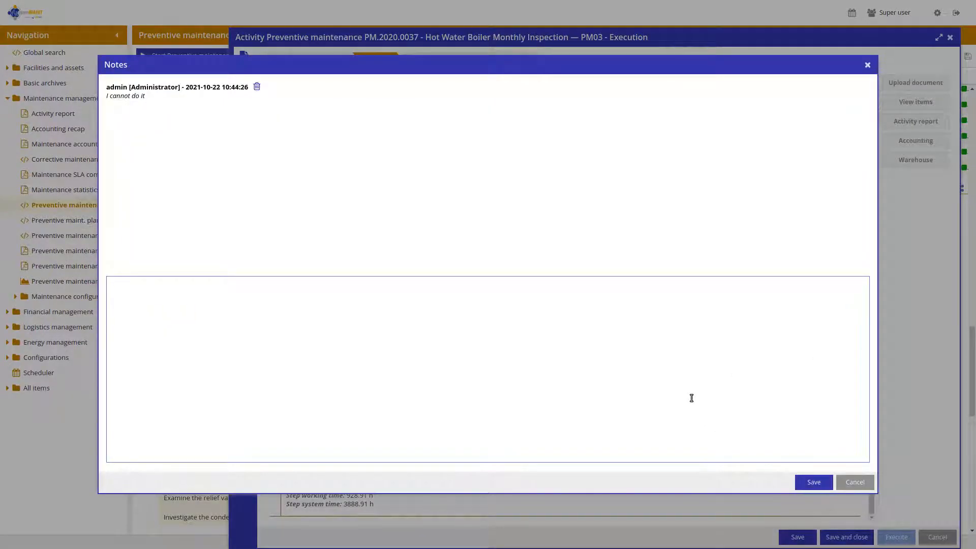
Add the second note 'Why not?' and close the Notes window.
text(Wh)
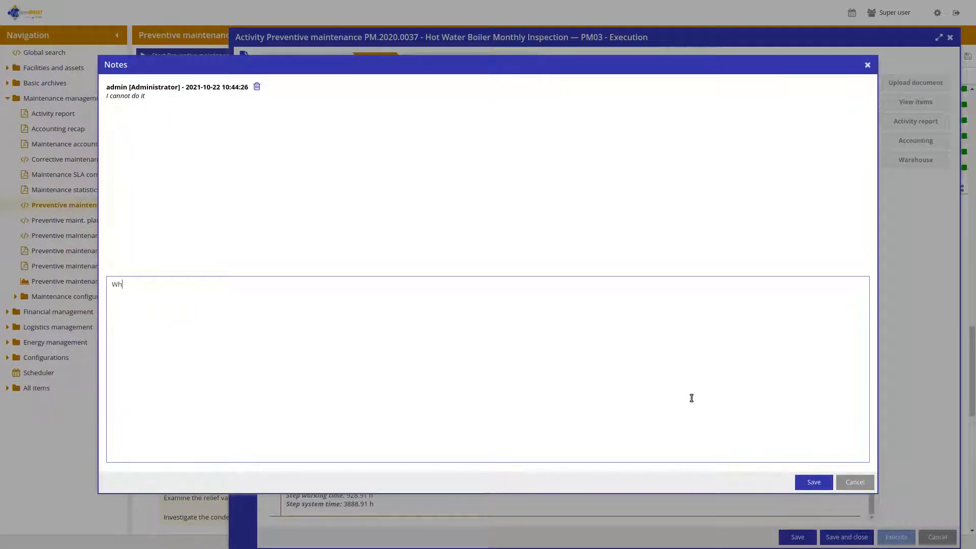
text(y not?)
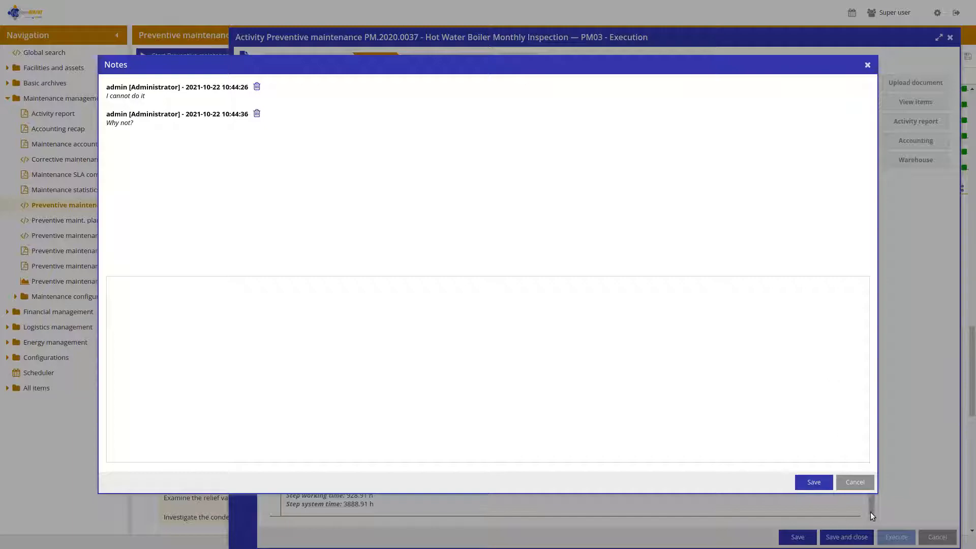
click(854, 482)
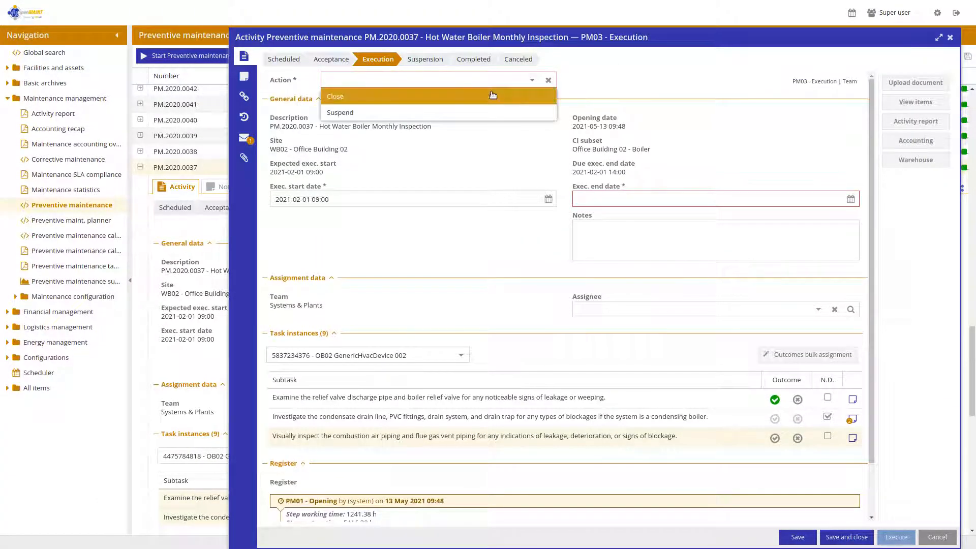
Set the execution end date to today and apply a Positive outcome measured 'Ok' to the current subtask.
click(335, 96)
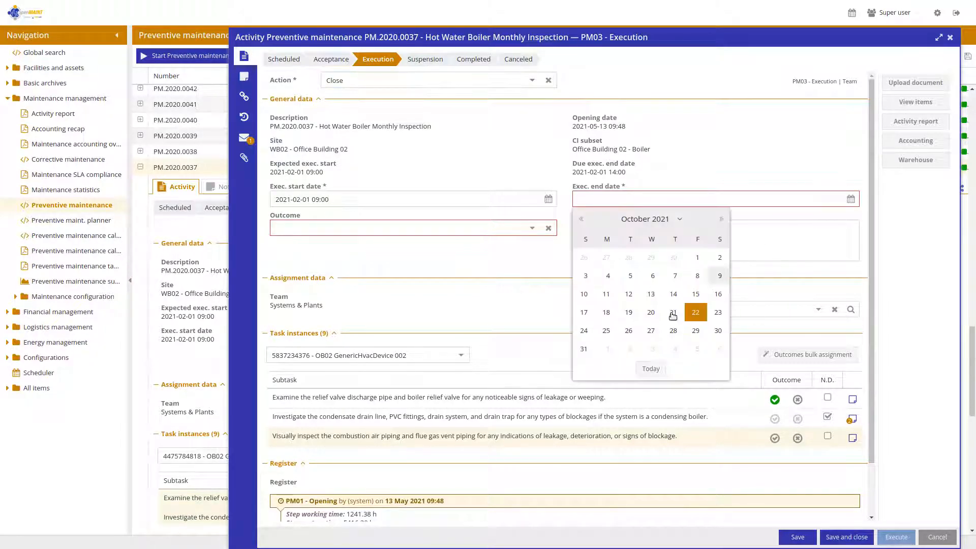
click(696, 311)
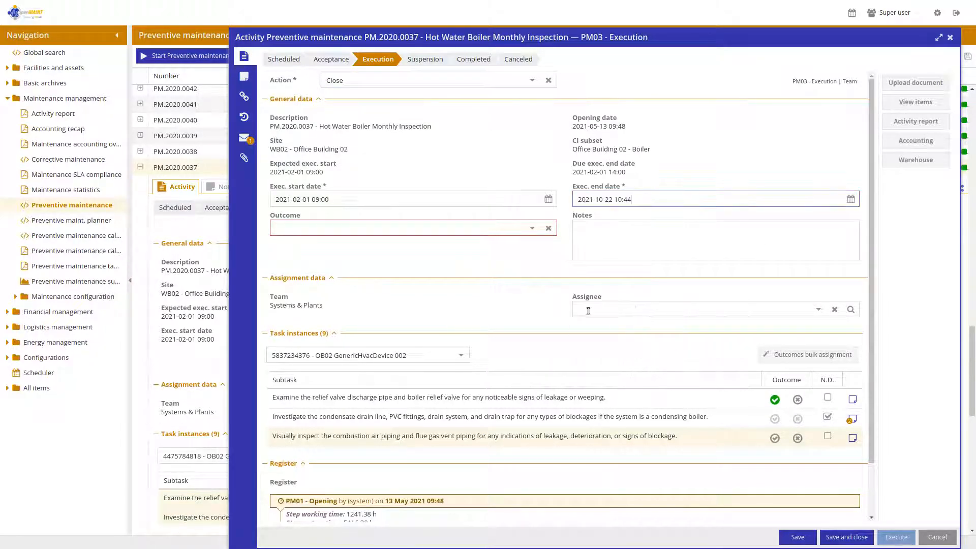
text(Positive)
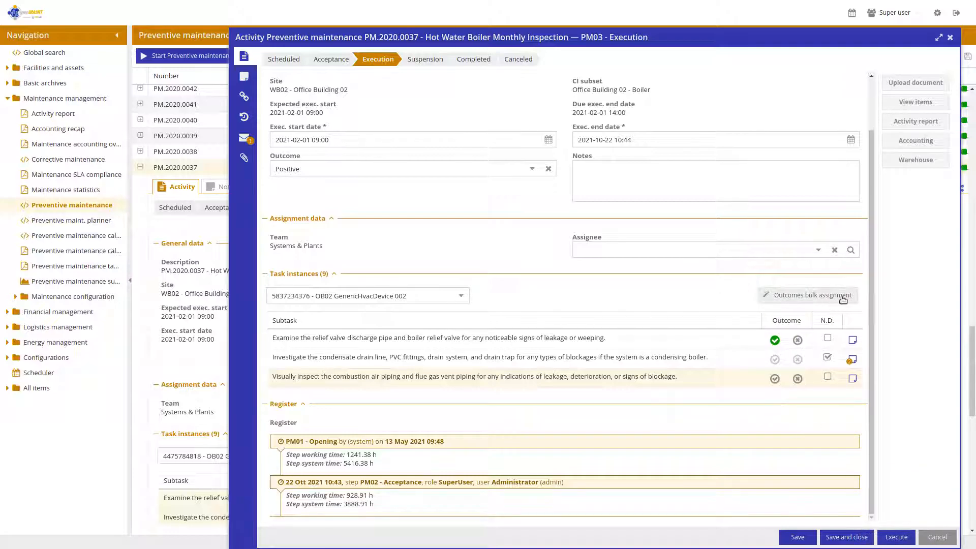
click(813, 294)
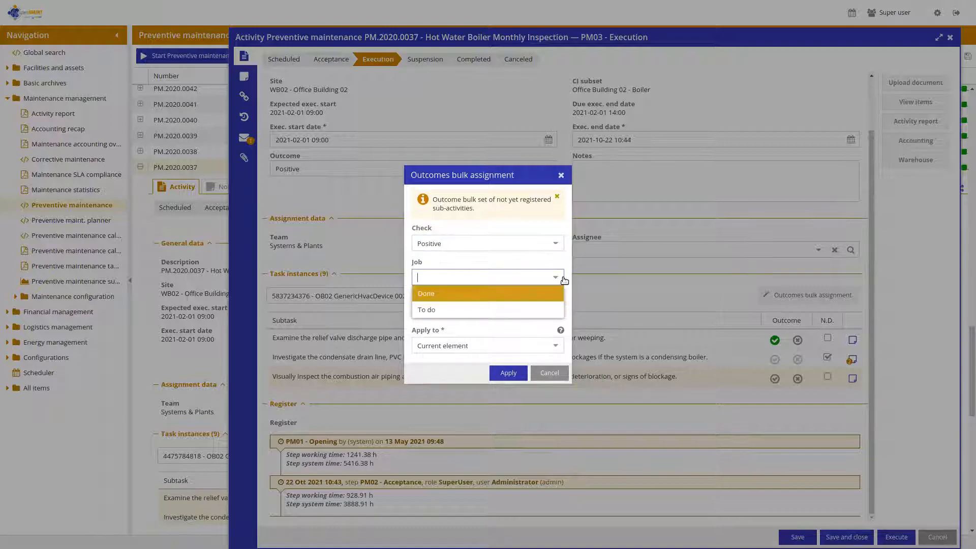
mouse_move(490, 298)
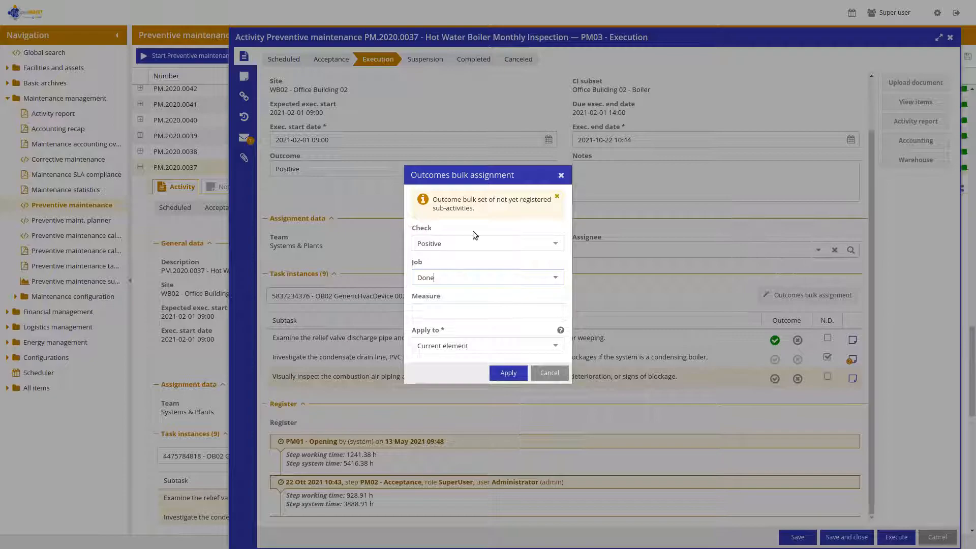
click(487, 310)
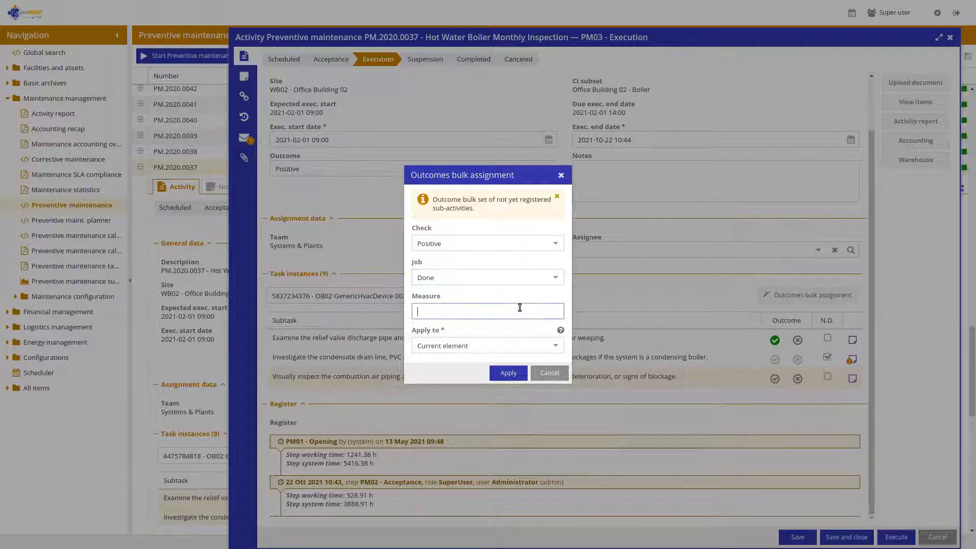
text(Ok)
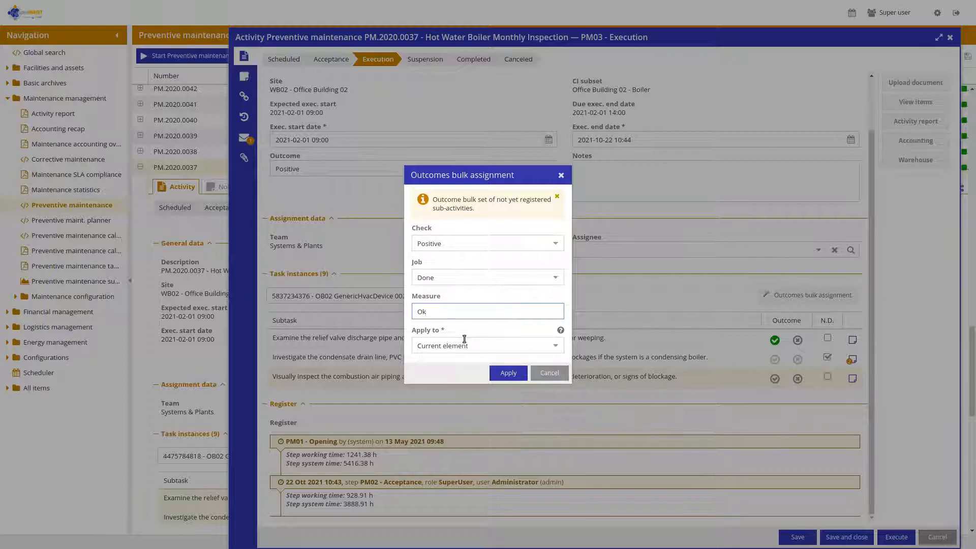
click(508, 373)
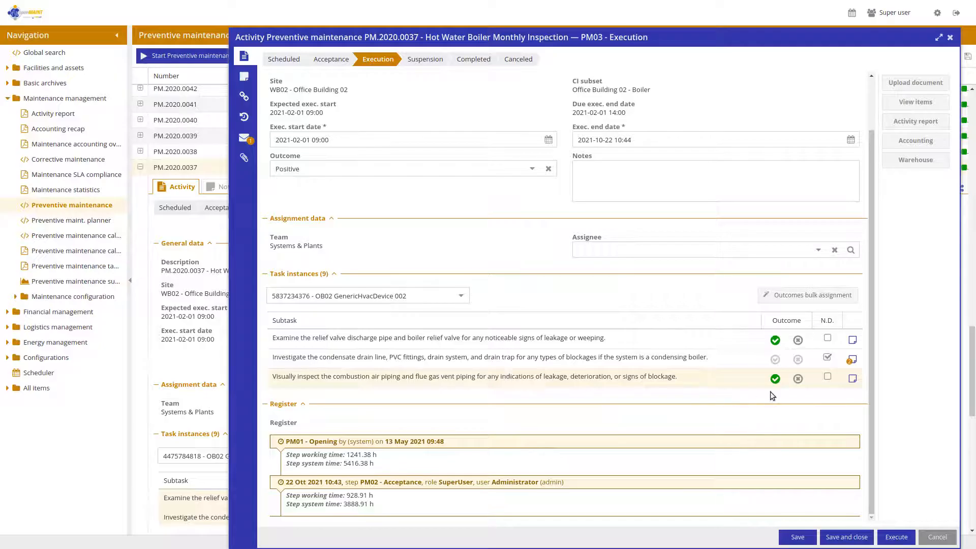
Bulk-assign the Done, 'Ok' outcome to all elements and submit the execution step.
click(807, 294)
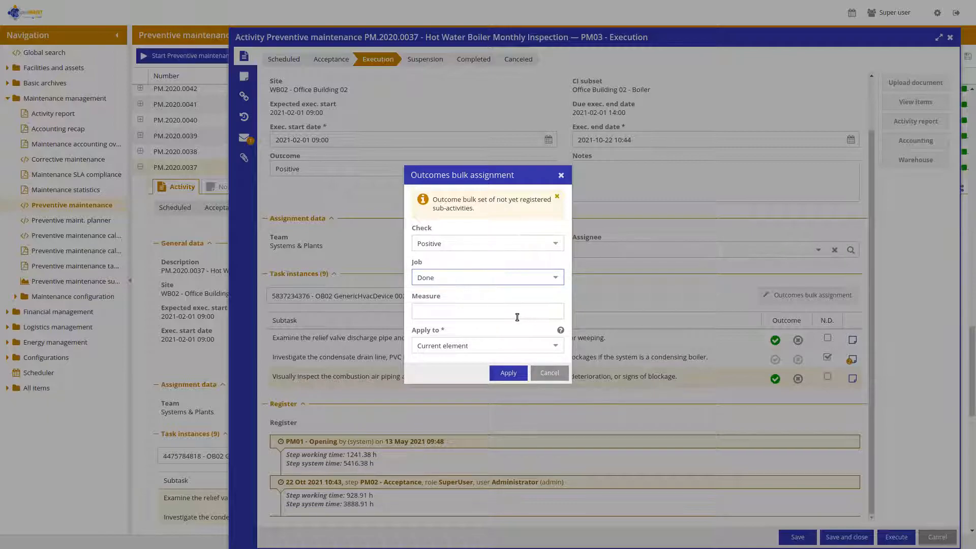
click(487, 310)
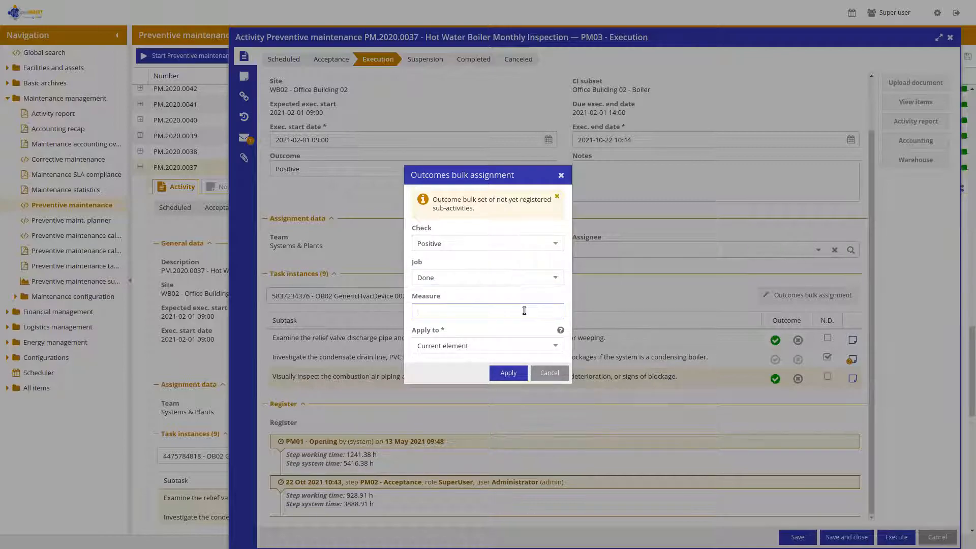
click(488, 311)
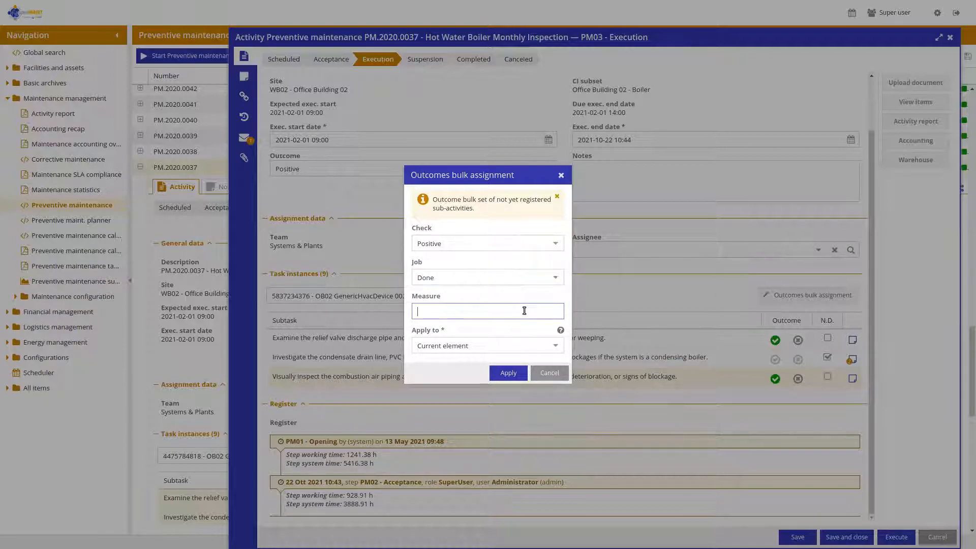
click(487, 345)
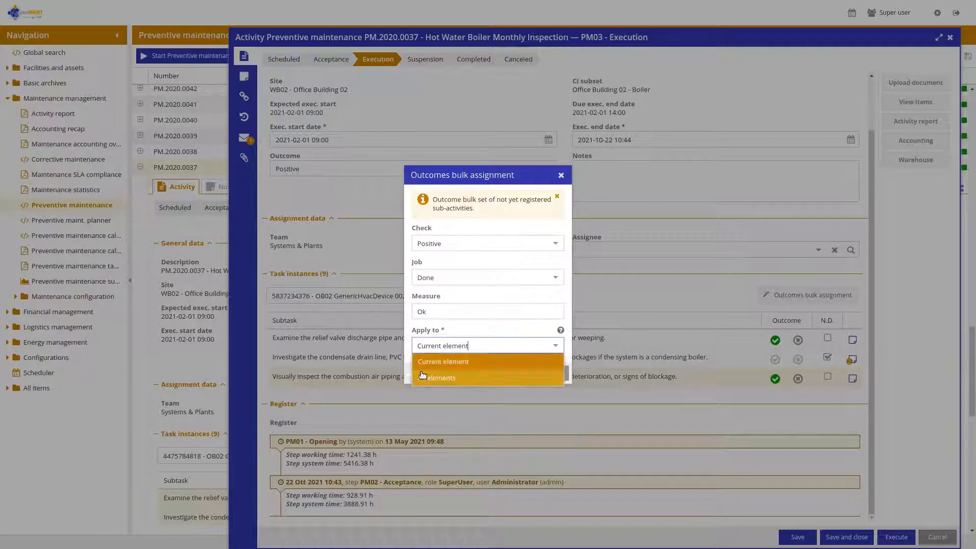
click(439, 377)
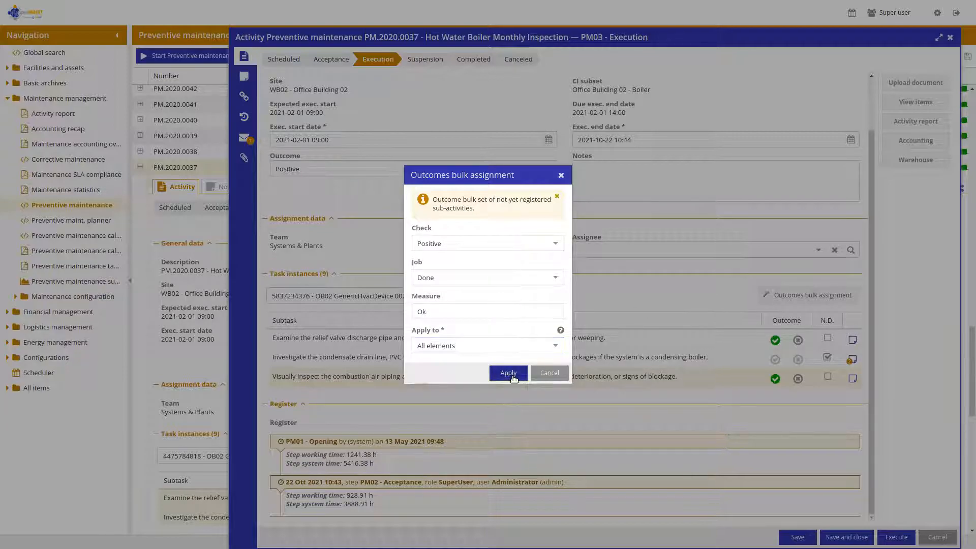
click(508, 372)
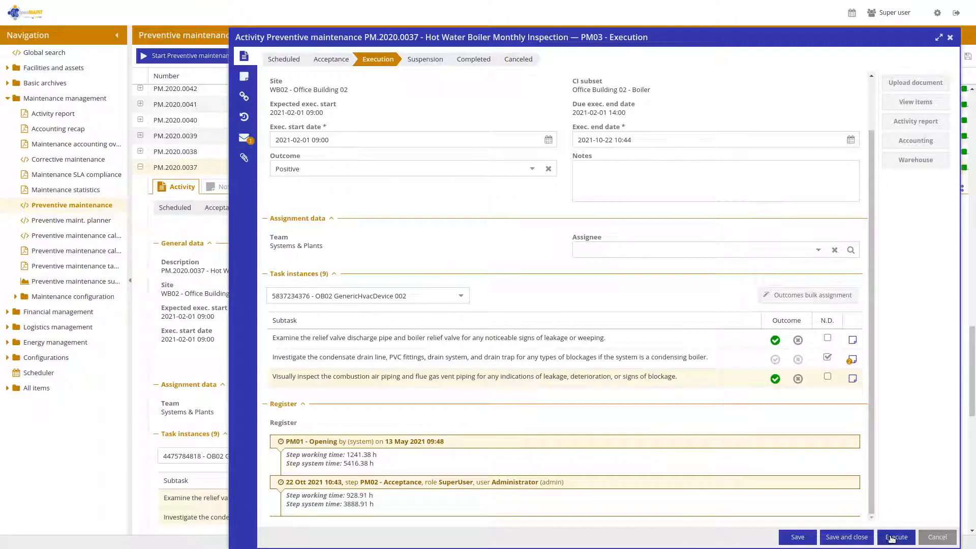
click(896, 537)
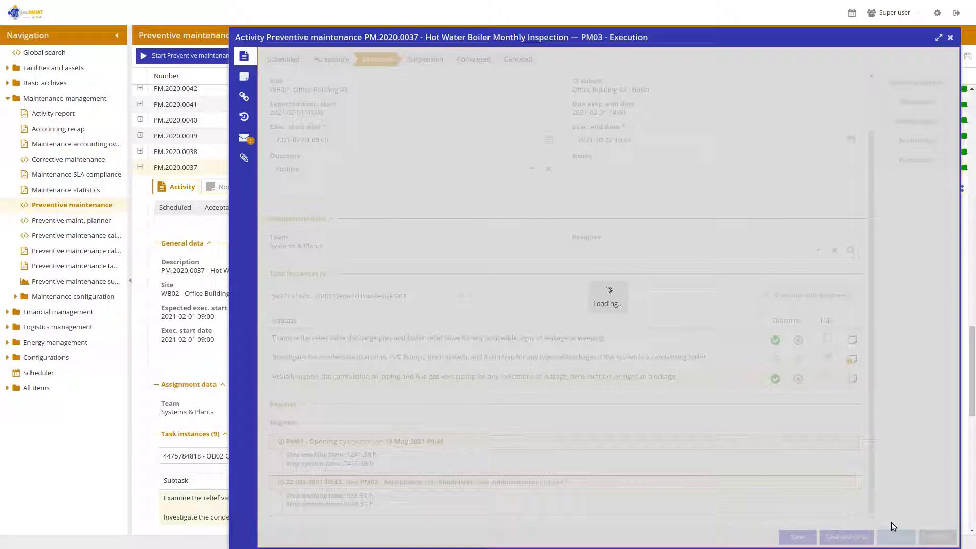
Present Google Slides slide 2 on preventive maintenance improvements, then return to openMAINT.
click(950, 37)
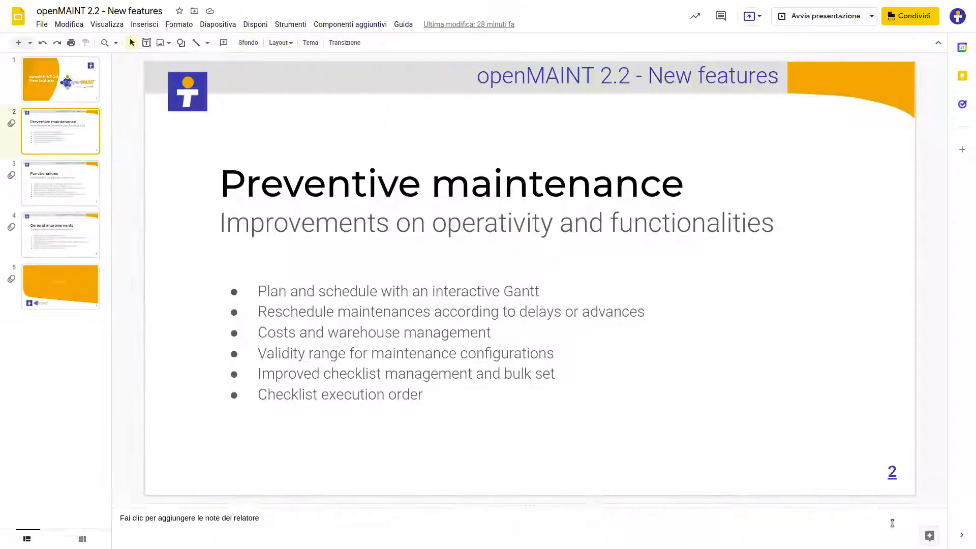
click(60, 182)
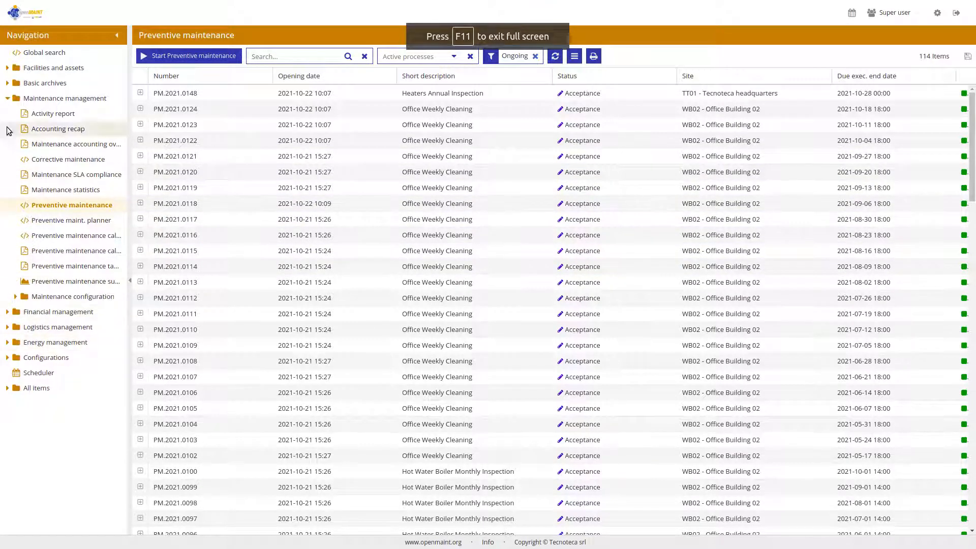
Collapse Maintenance management and open Calendar configuration with its 24 holiday and working-hour cards.
click(6, 98)
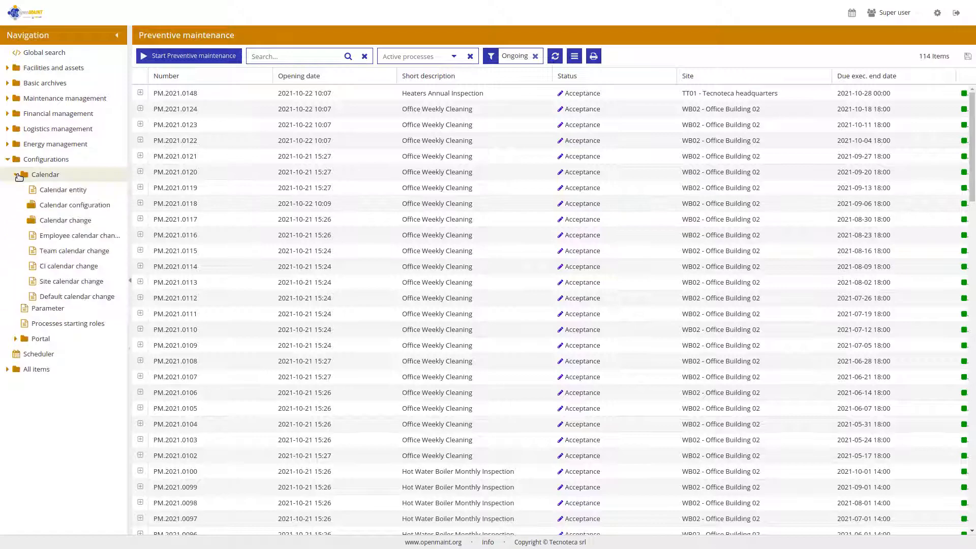
click(77, 204)
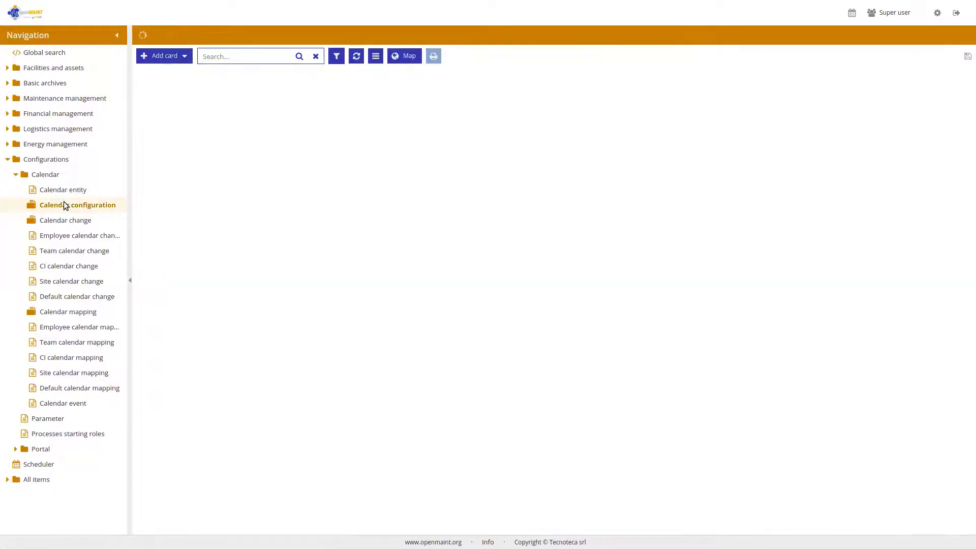
click(77, 205)
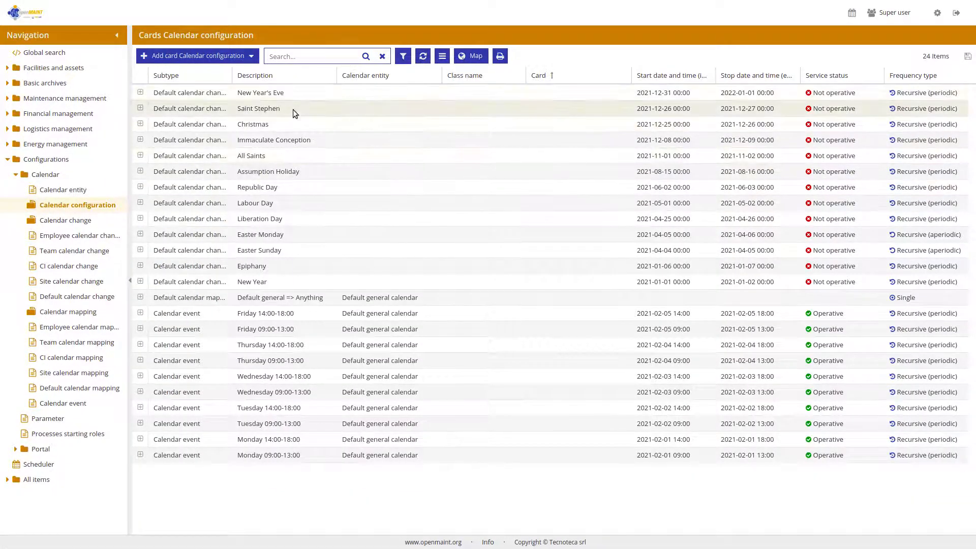
mouse_move(241, 157)
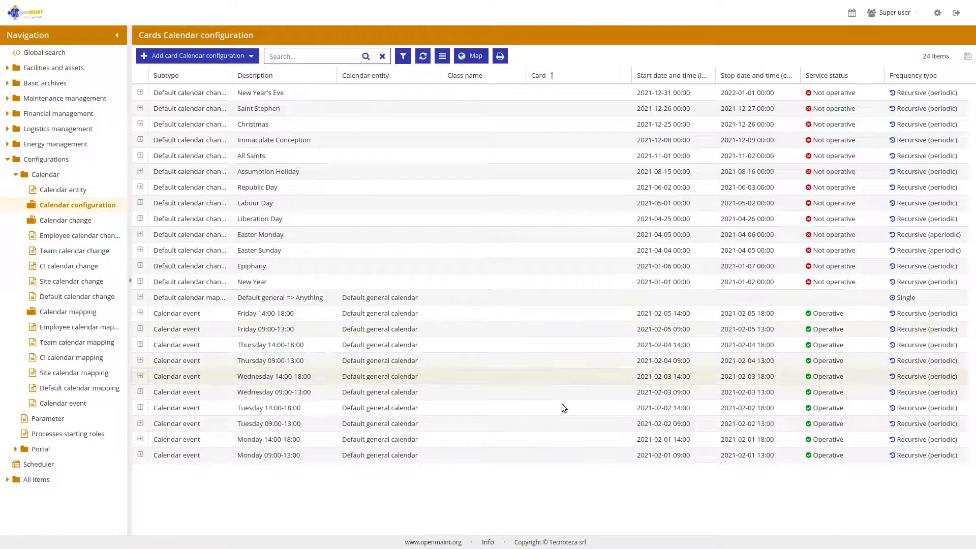
mouse_move(641, 438)
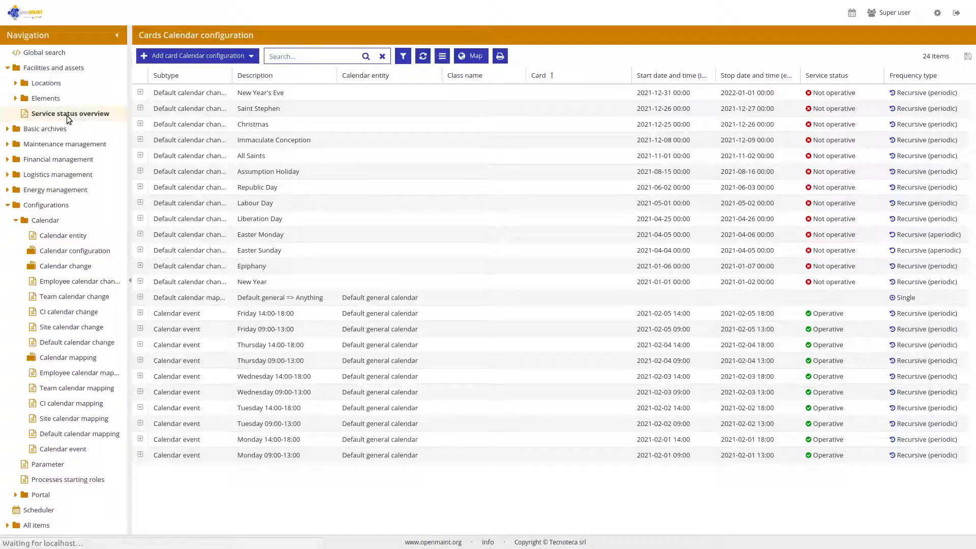
click(70, 113)
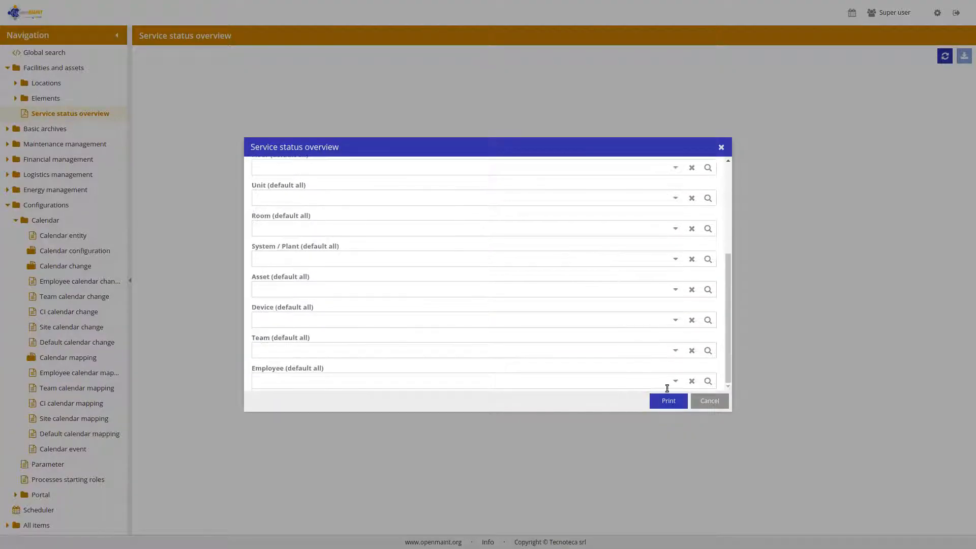
click(668, 400)
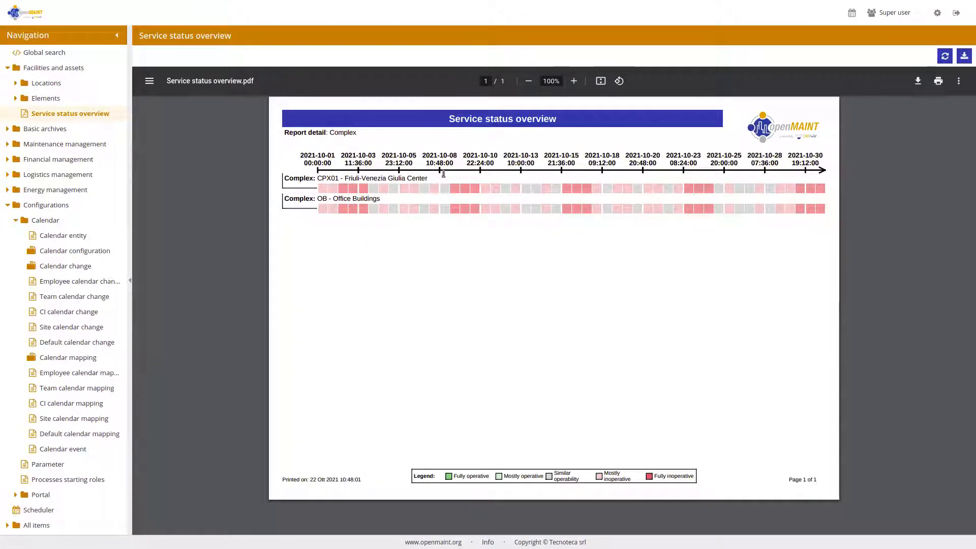
mouse_move(496, 192)
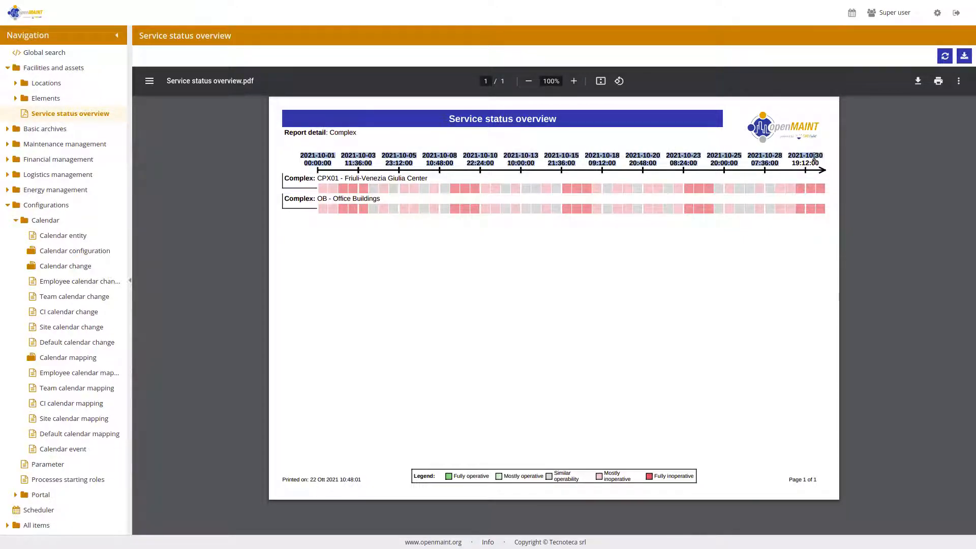
mouse_move(944, 55)
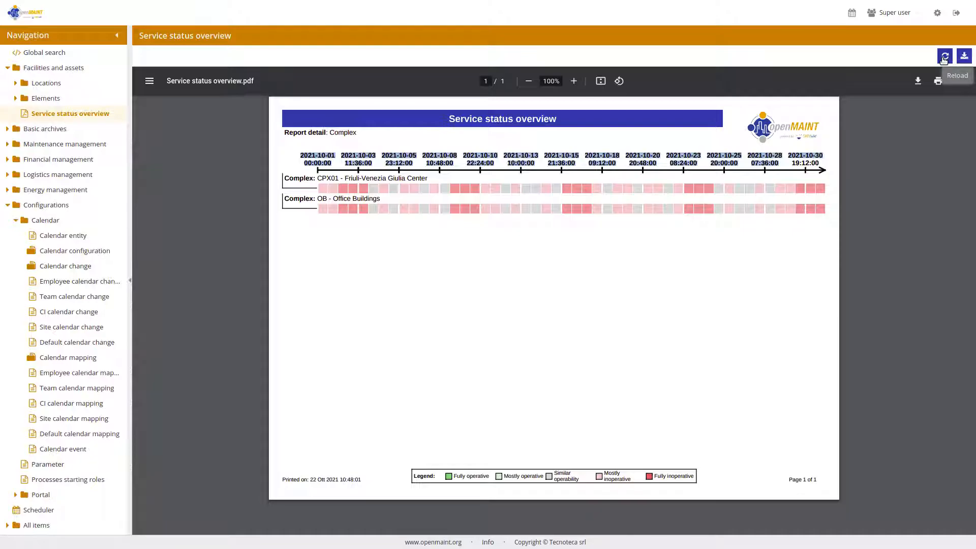
click(944, 55)
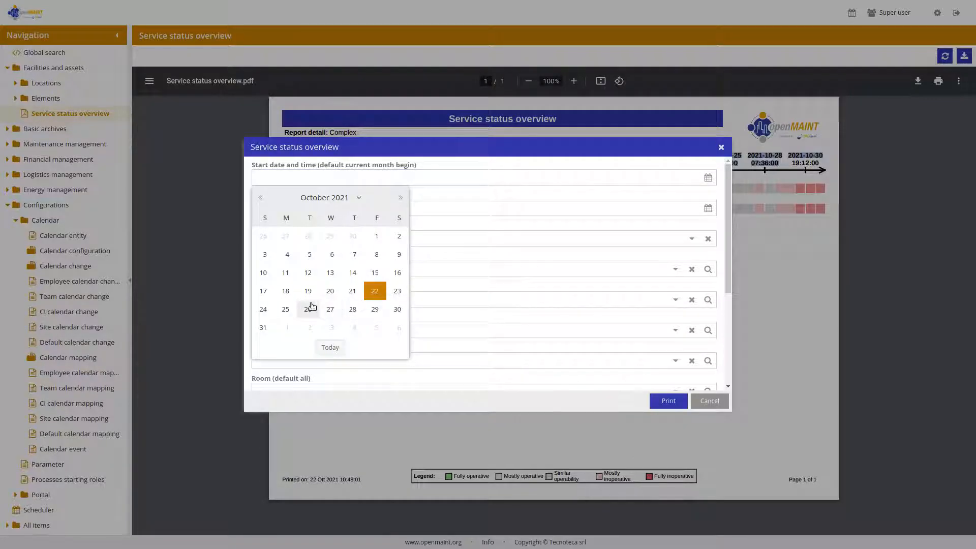
click(263, 291)
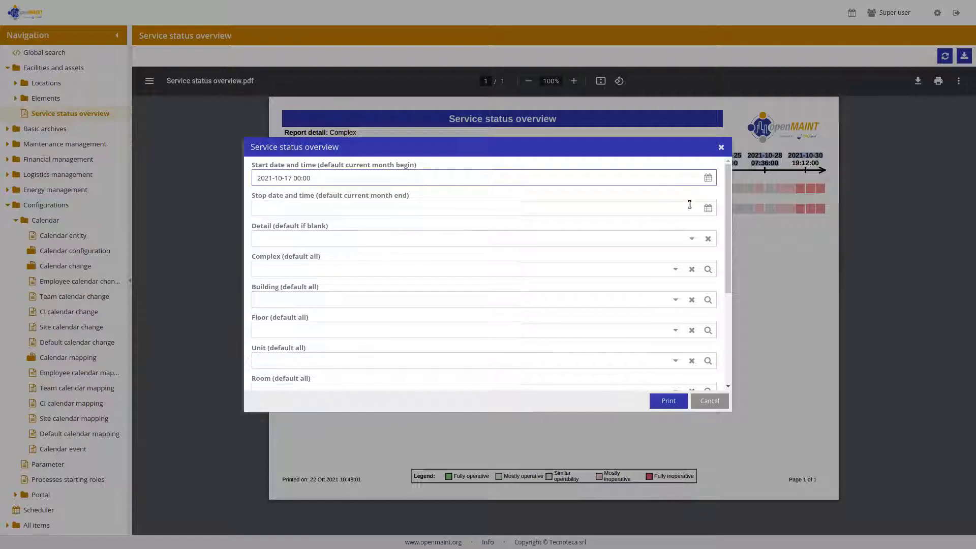
text(2021-10-22 10:48)
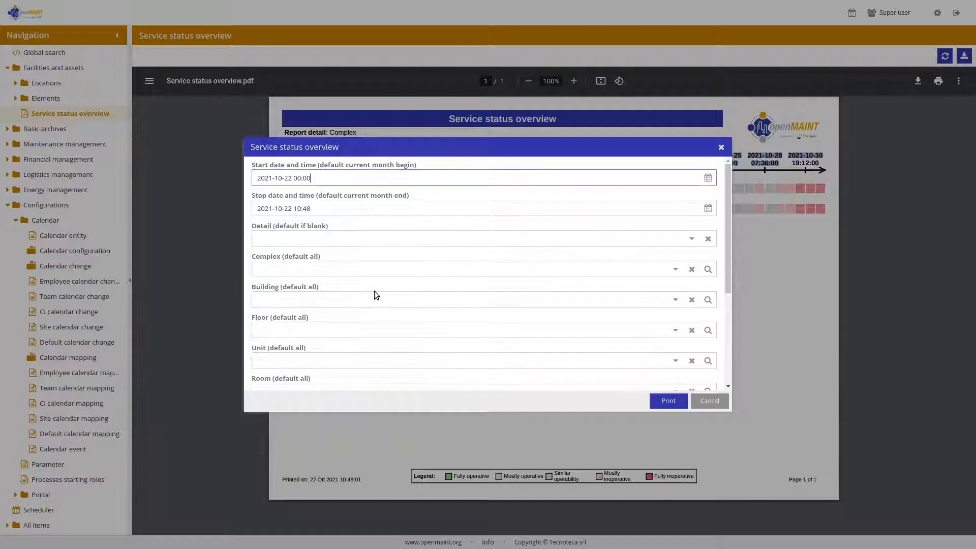
click(668, 402)
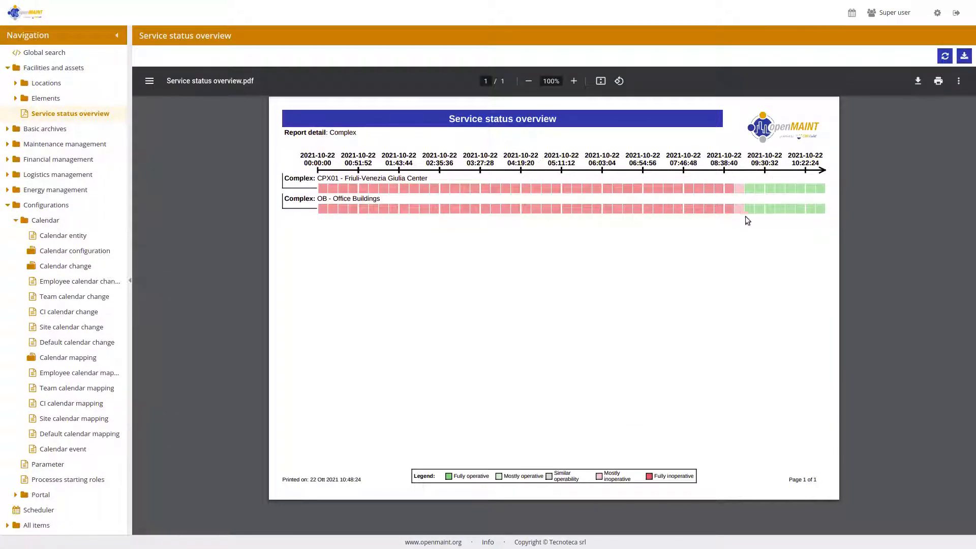
mouse_move(805, 211)
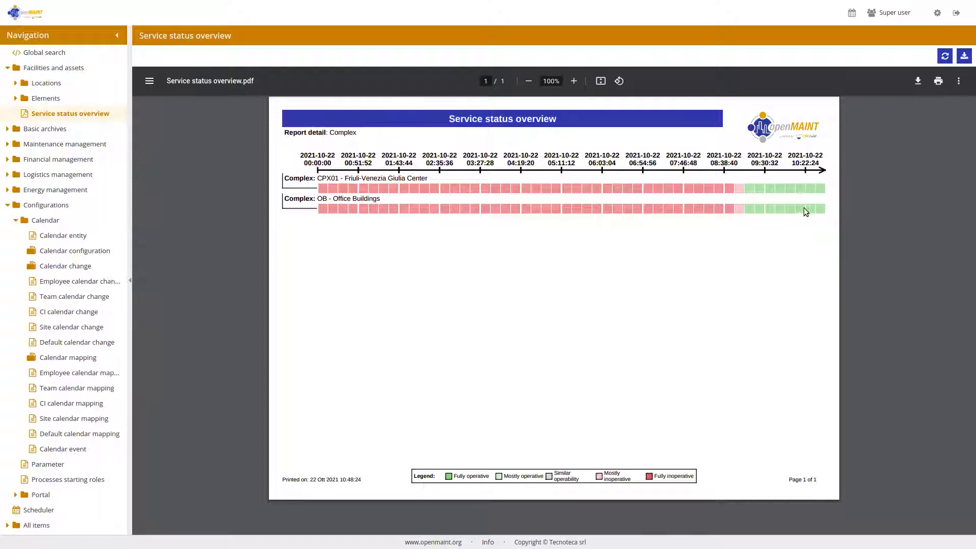
mouse_move(222, 257)
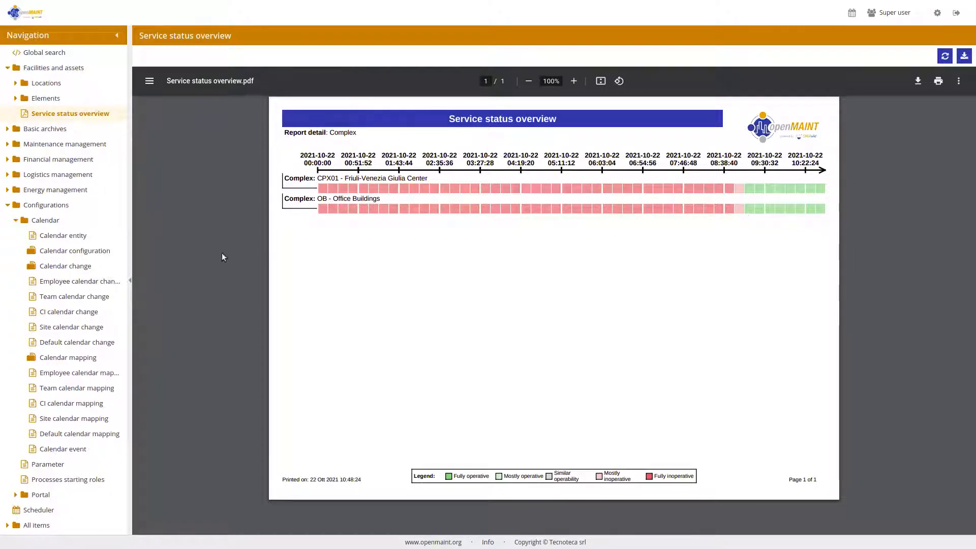
mouse_move(44, 83)
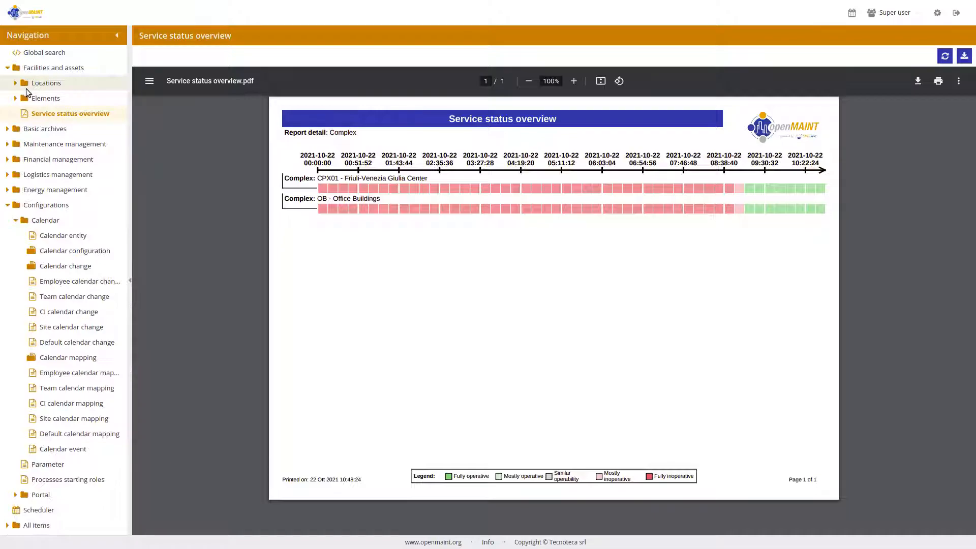
mouse_move(44, 56)
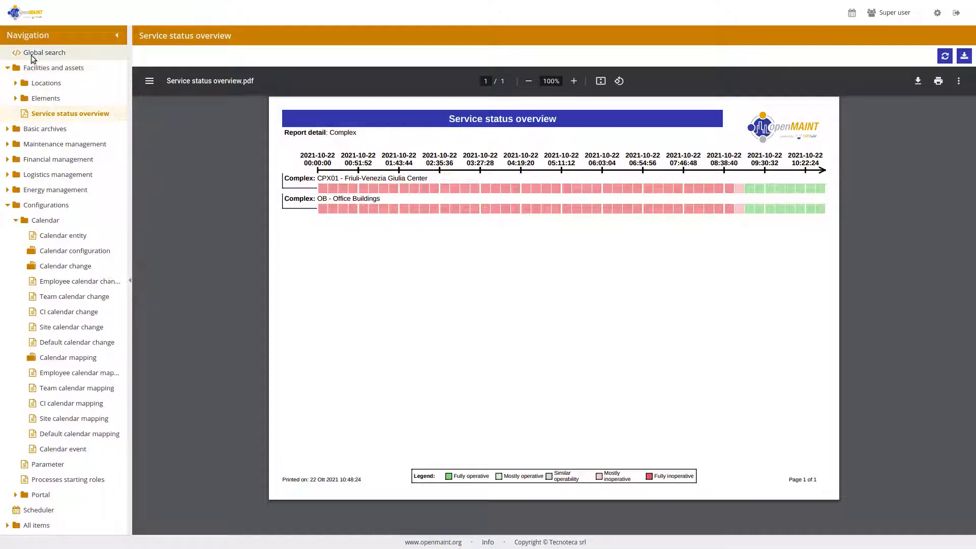
Run a global search for 'check' and scroll through the results.
click(44, 53)
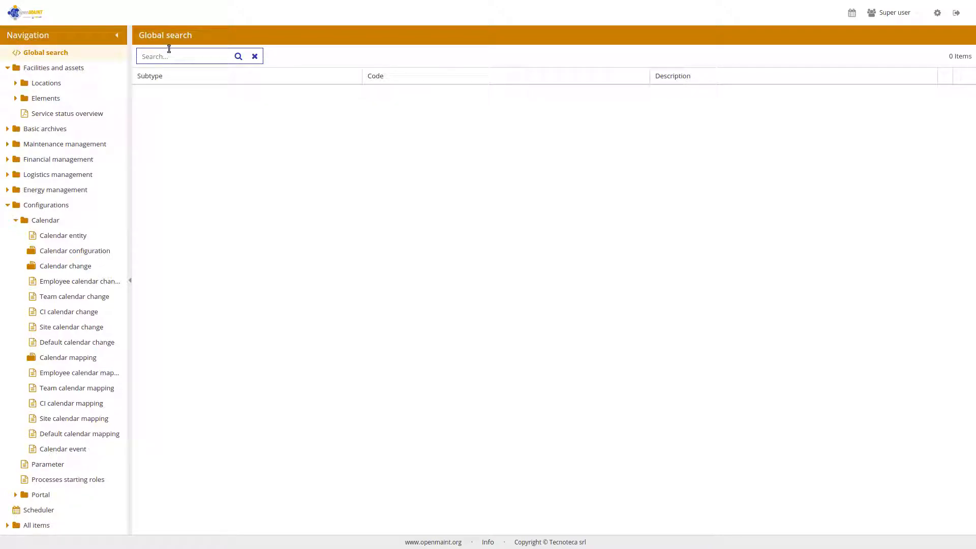
text(check)
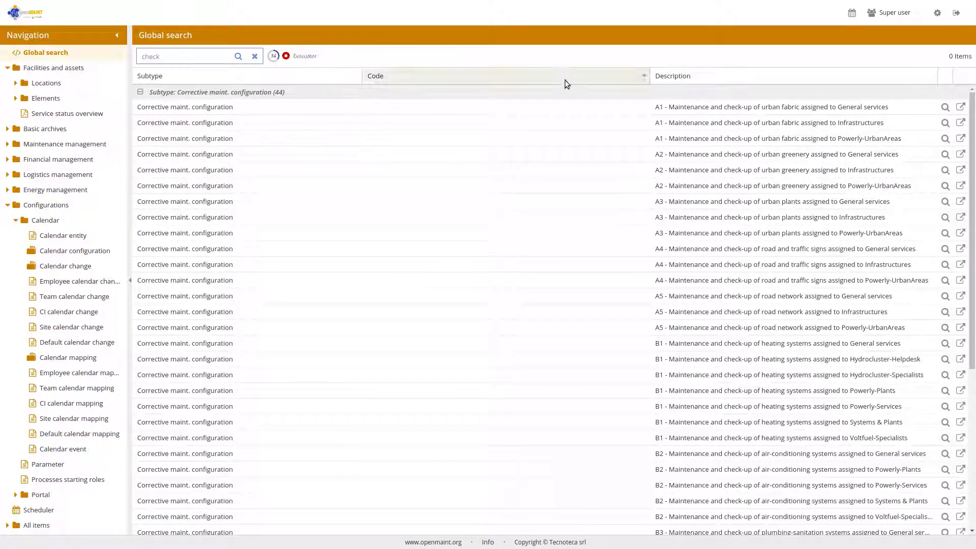
scroll(down, 3)
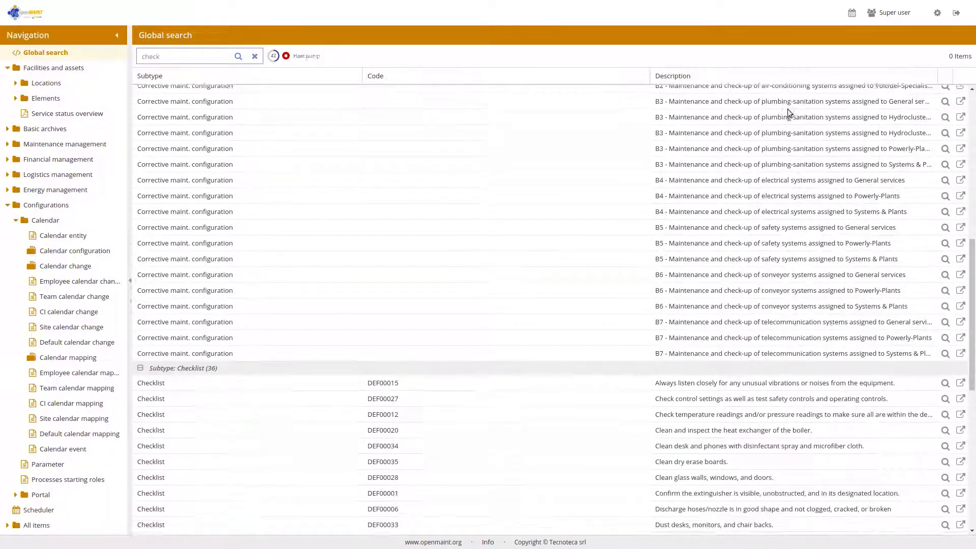
scroll(down, 3)
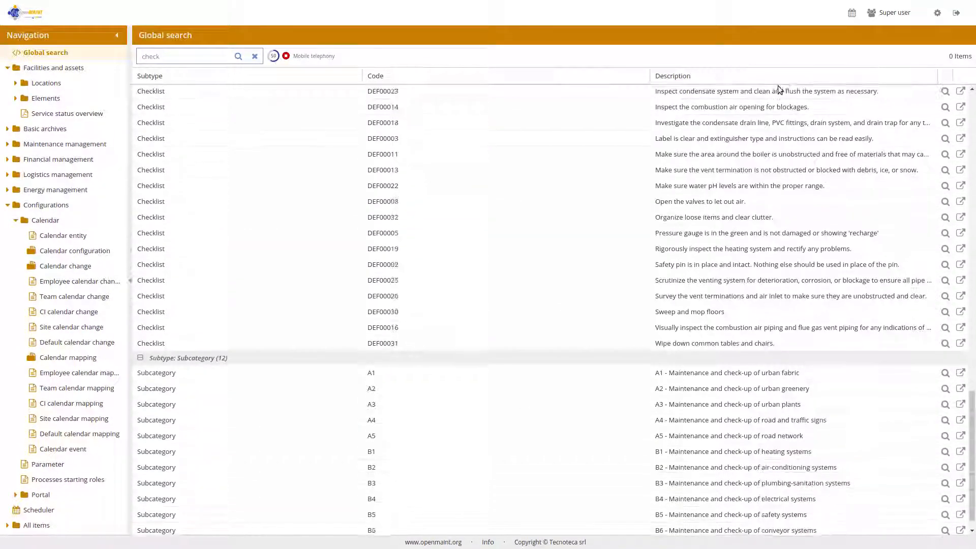
Preview checklist item DEF00011, then open its related Checklist card and close the floating card.
click(945, 154)
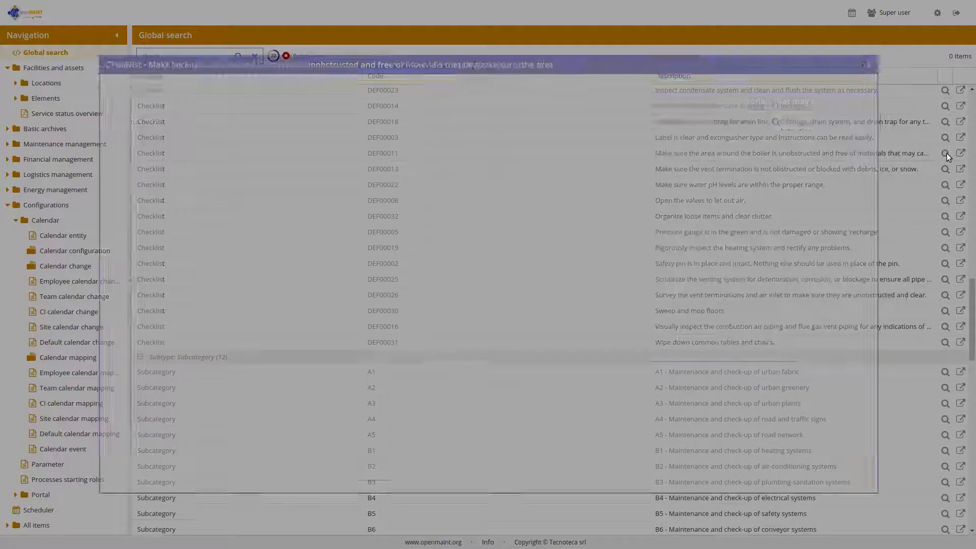
click(945, 153)
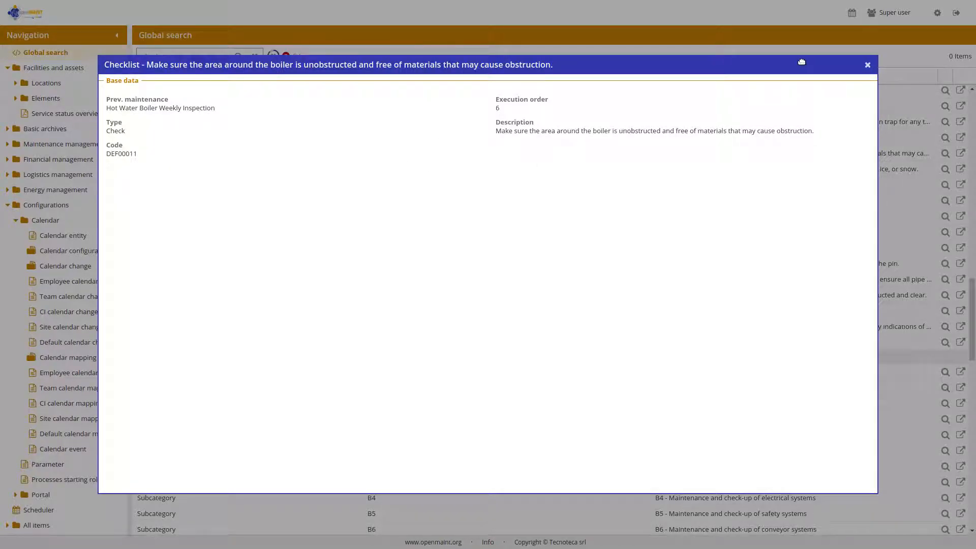
click(867, 65)
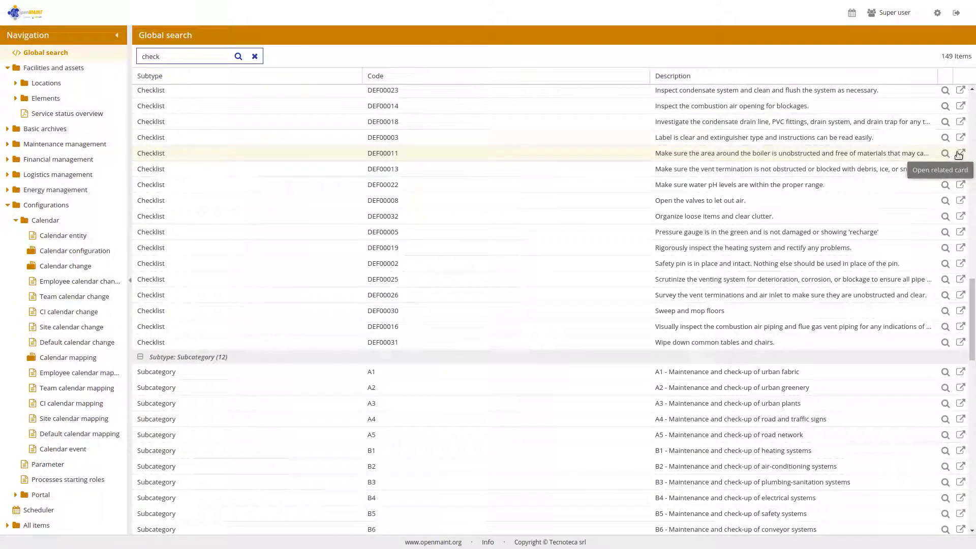
click(960, 153)
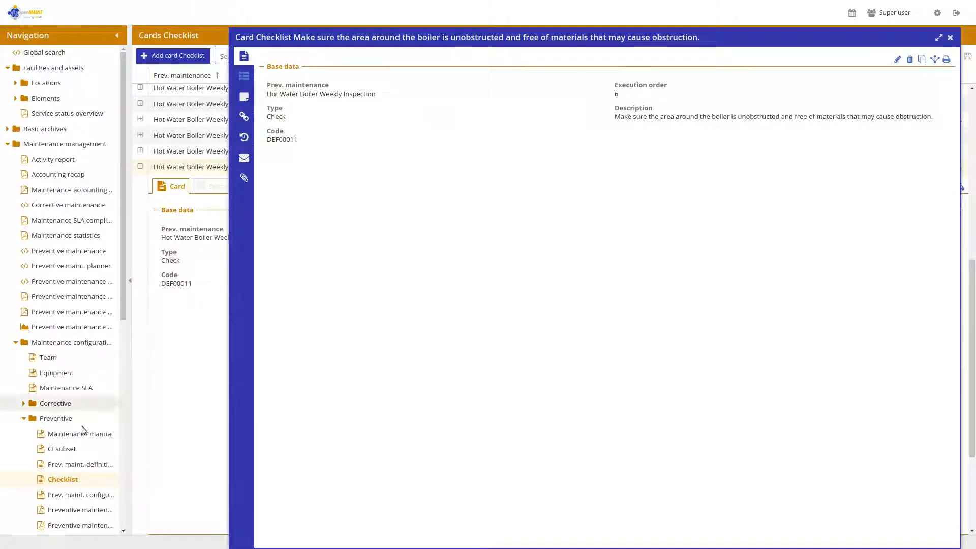
mouse_move(61, 480)
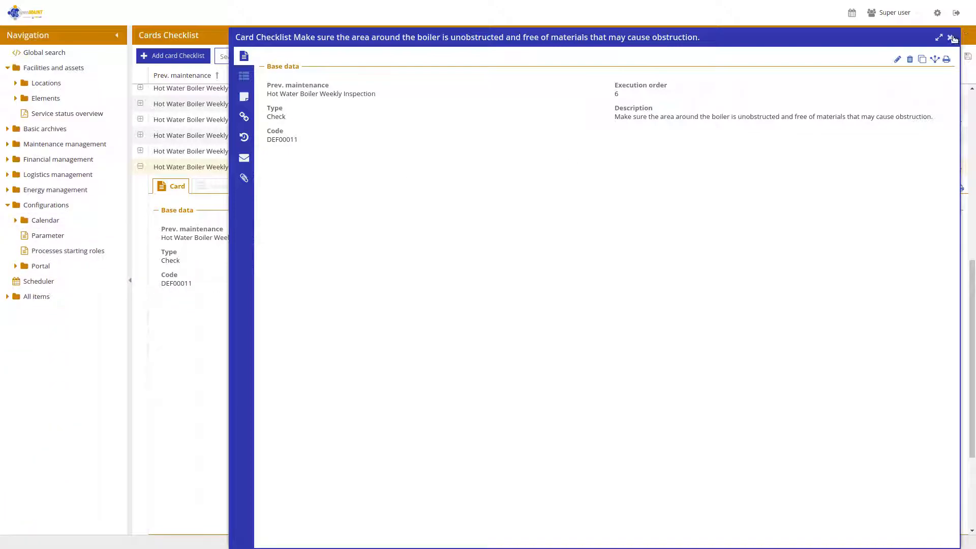
click(954, 38)
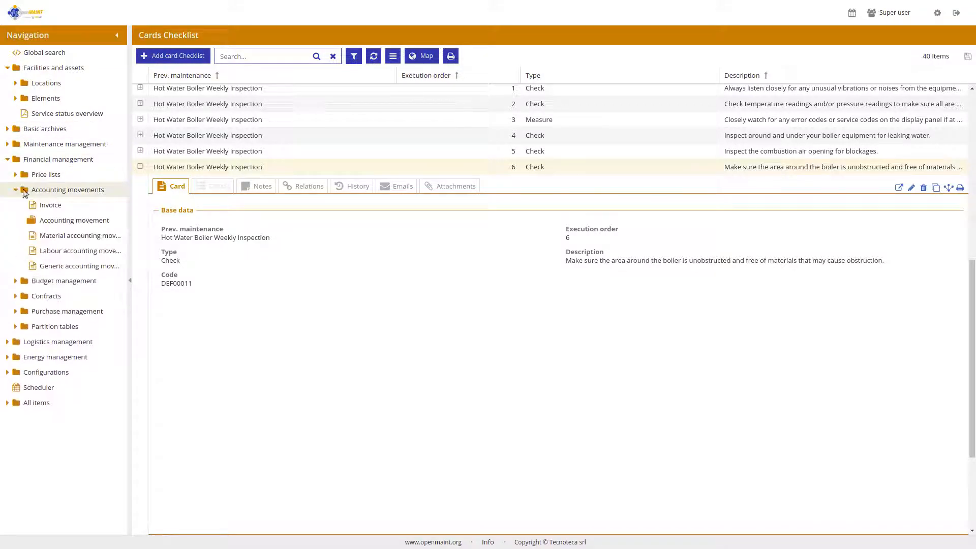
Import Invoice-example.xml into the Invoice list and close the import window.
click(50, 204)
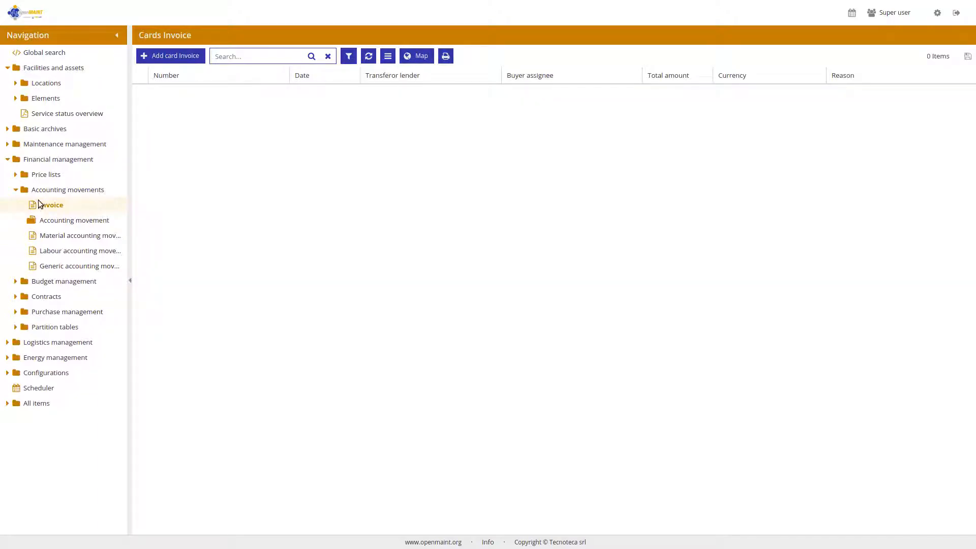
click(388, 56)
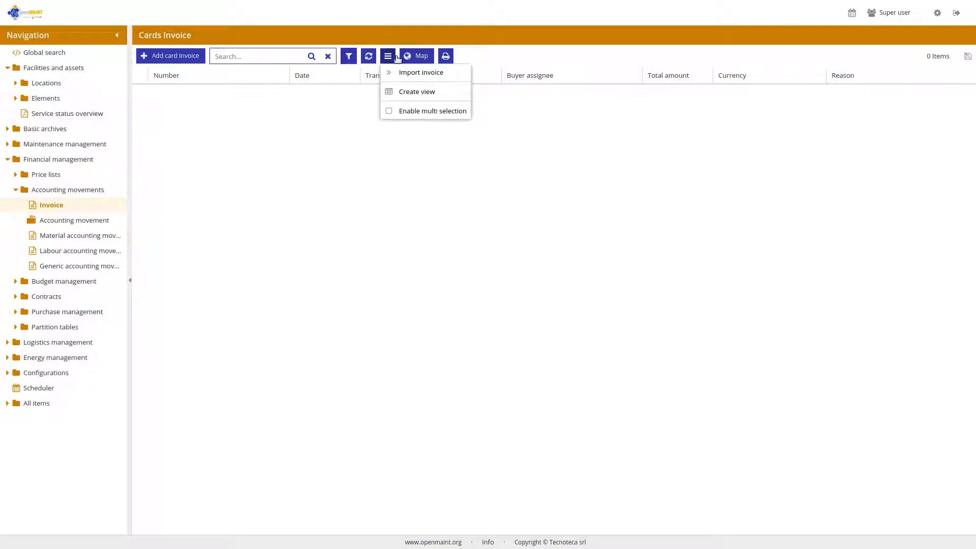
click(421, 72)
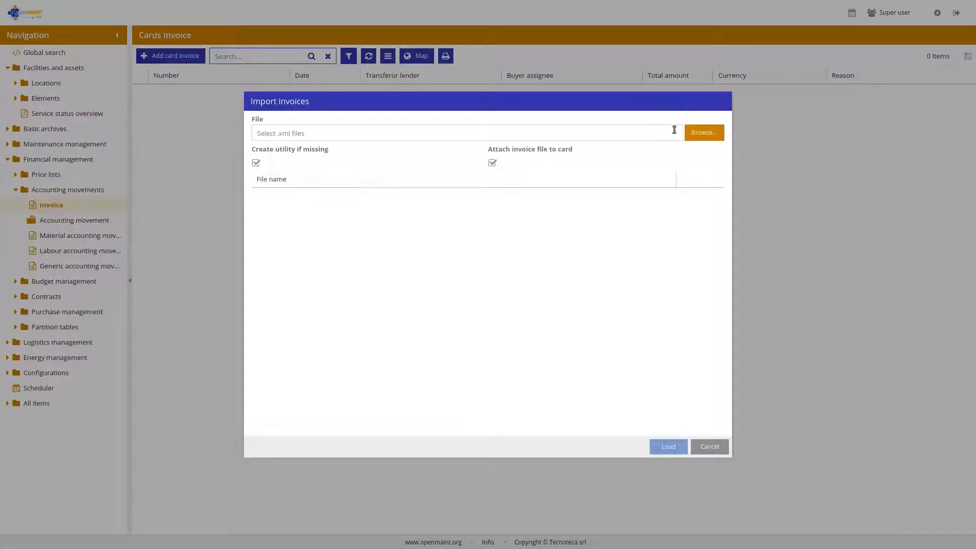
click(703, 132)
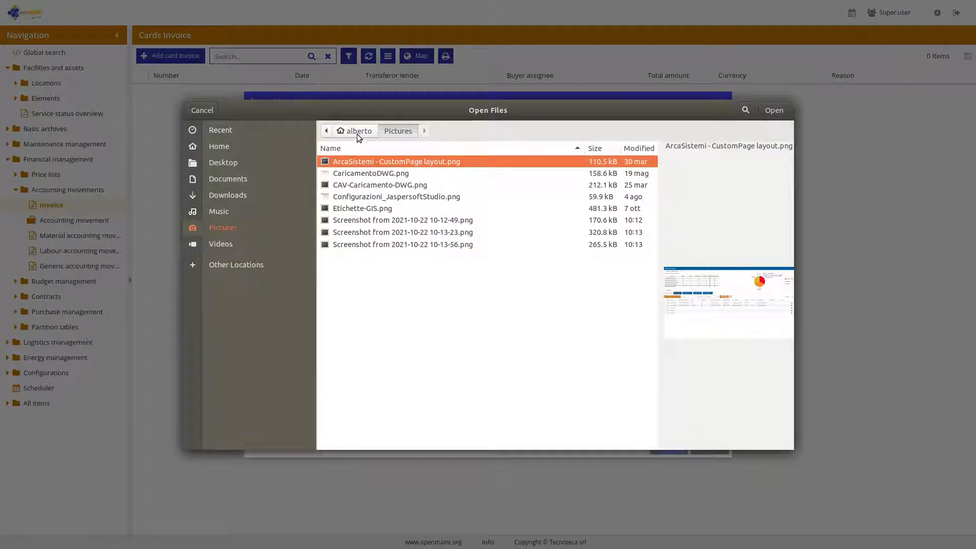
click(218, 146)
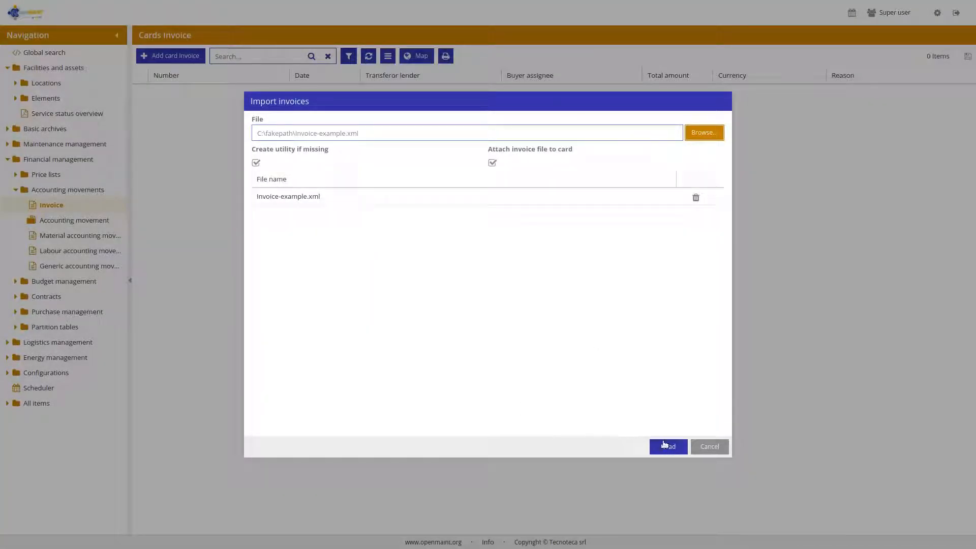
click(668, 446)
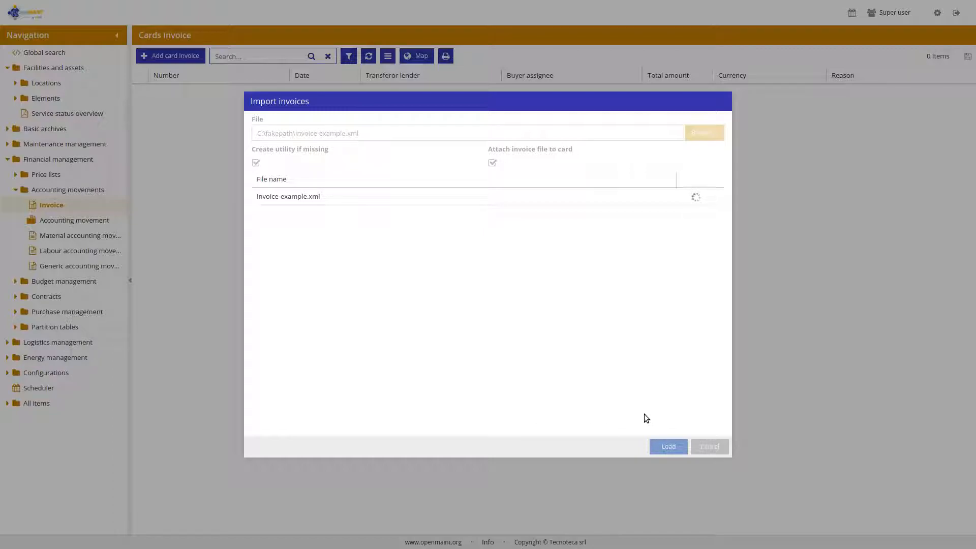
click(668, 447)
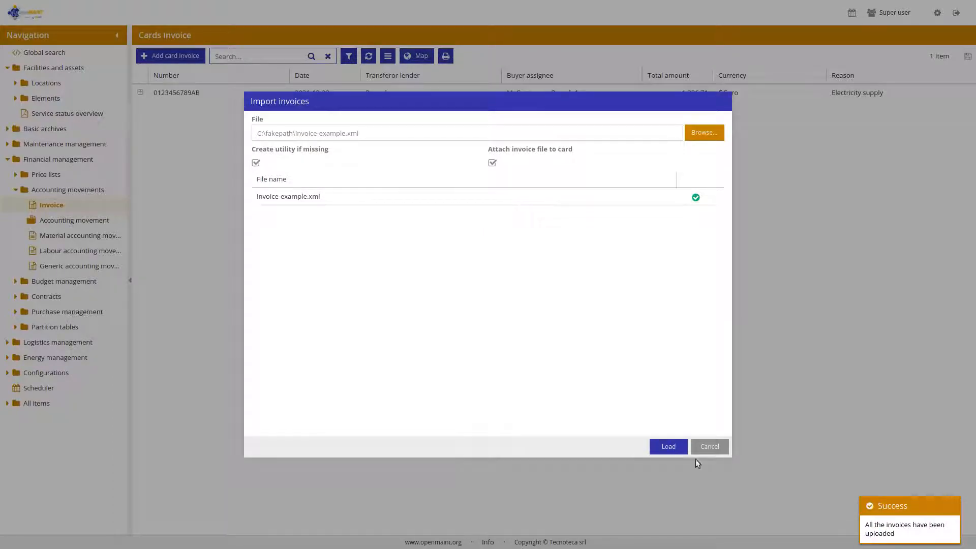
click(668, 446)
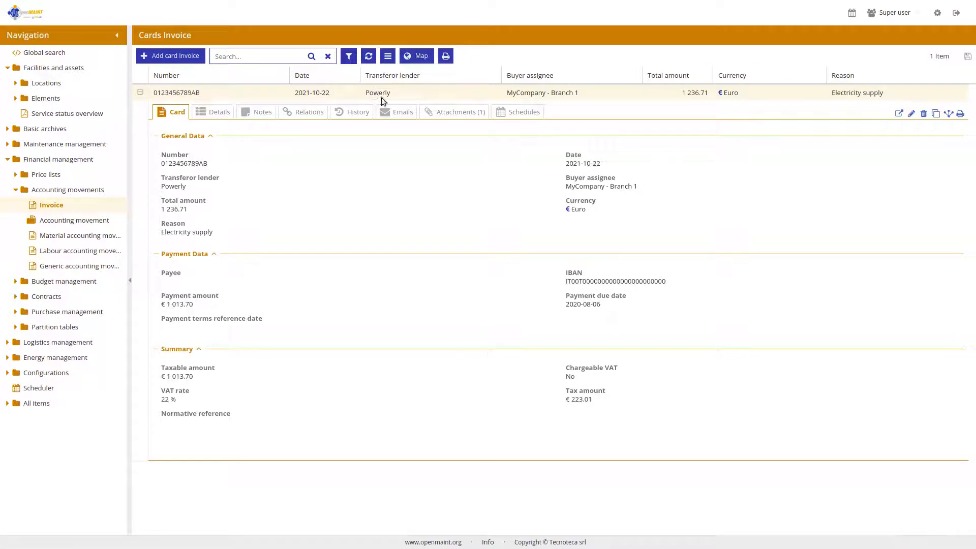
mouse_move(278, 427)
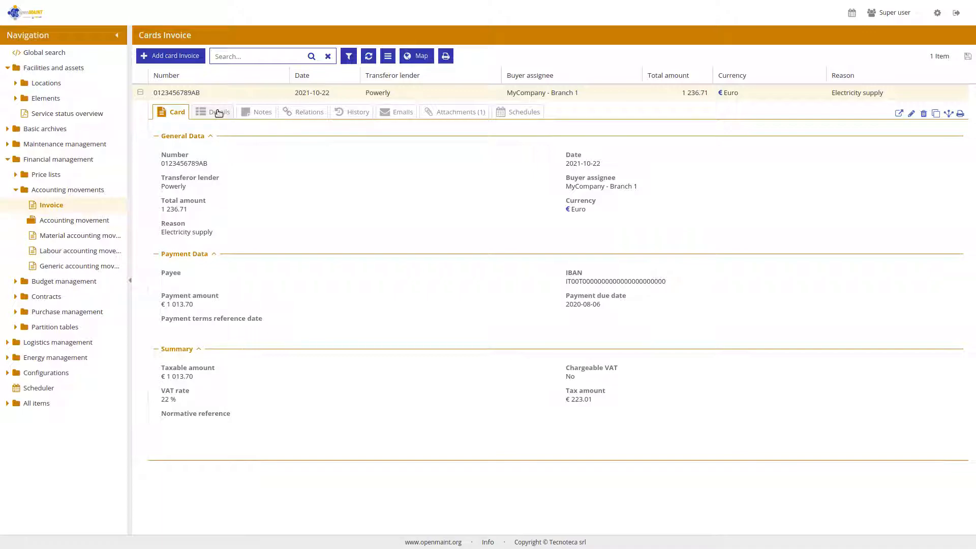
click(219, 112)
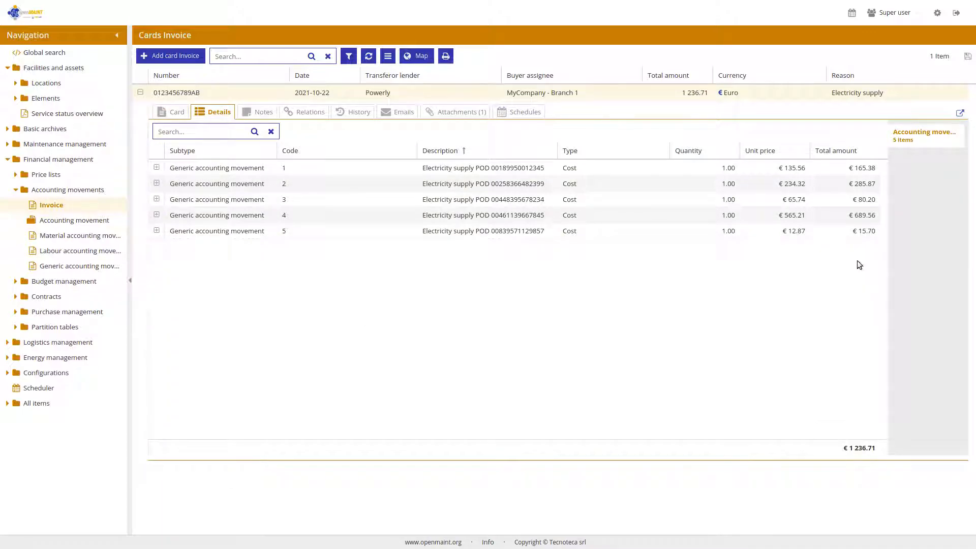
mouse_move(700, 231)
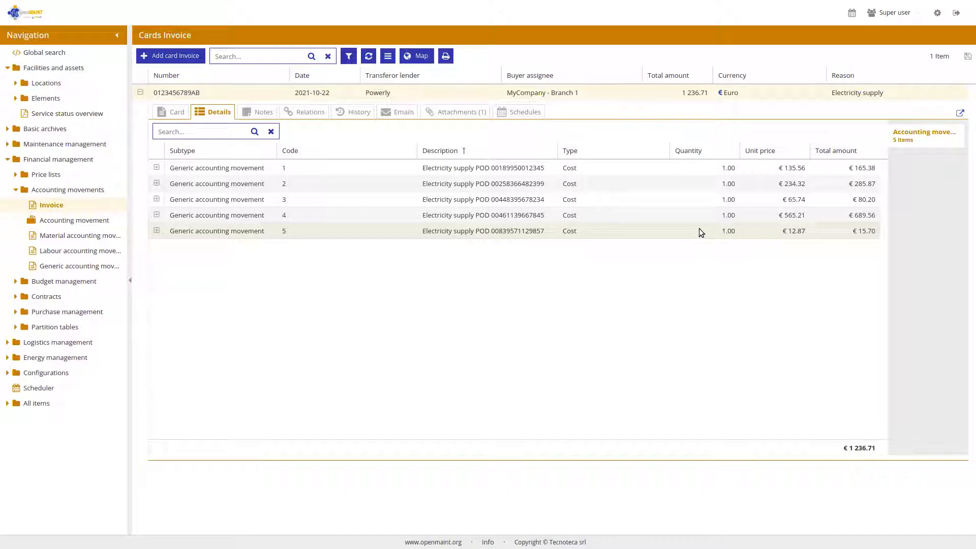
mouse_move(22, 168)
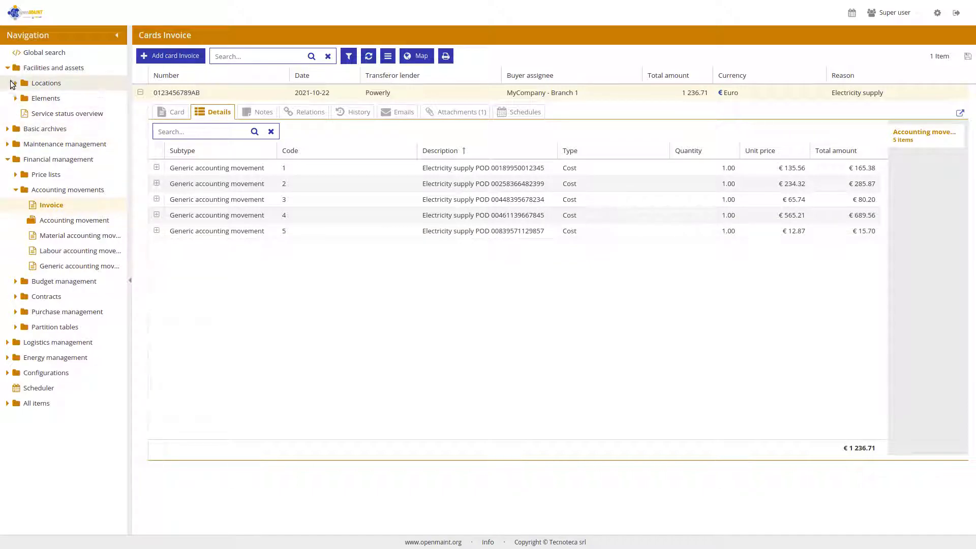
mouse_move(14, 84)
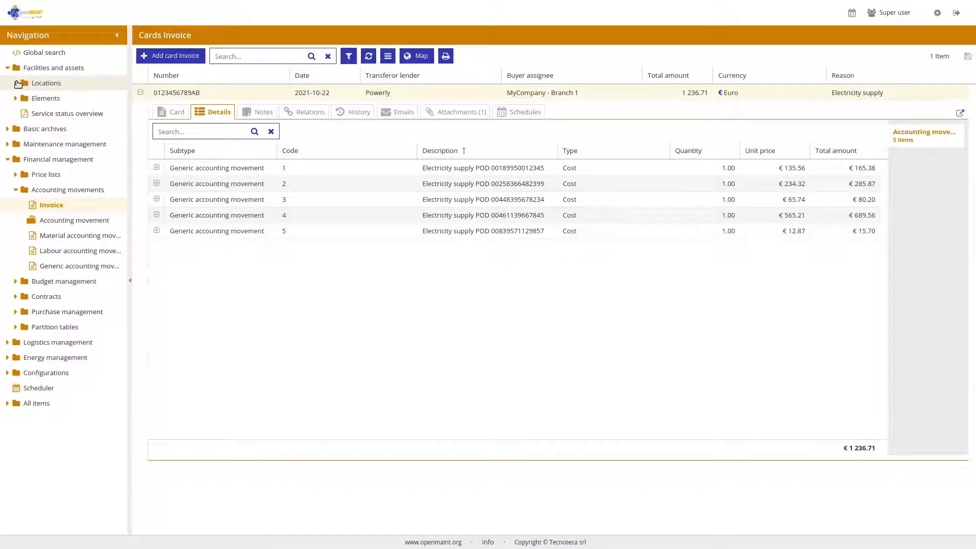
Open the Desk D03 card from Elements > Assets > Asset.
click(45, 97)
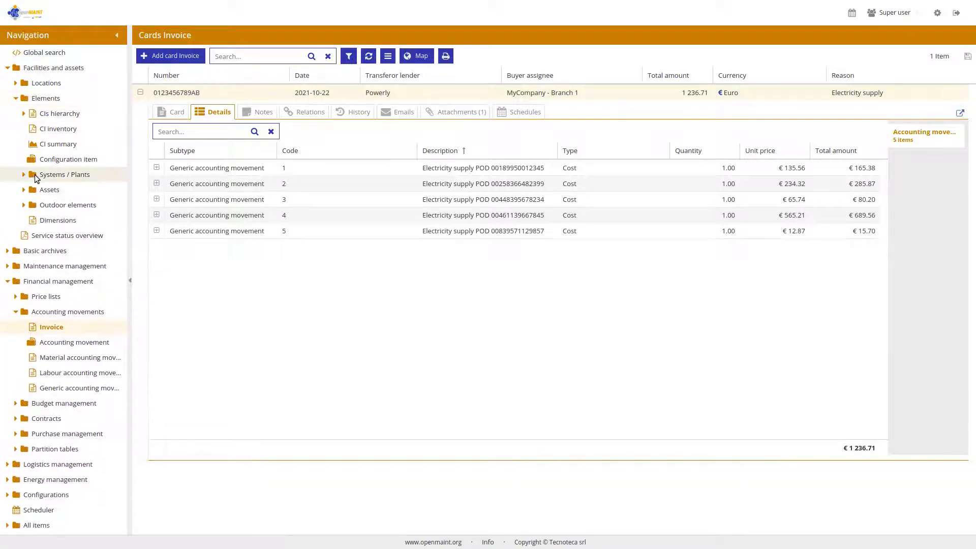
click(23, 189)
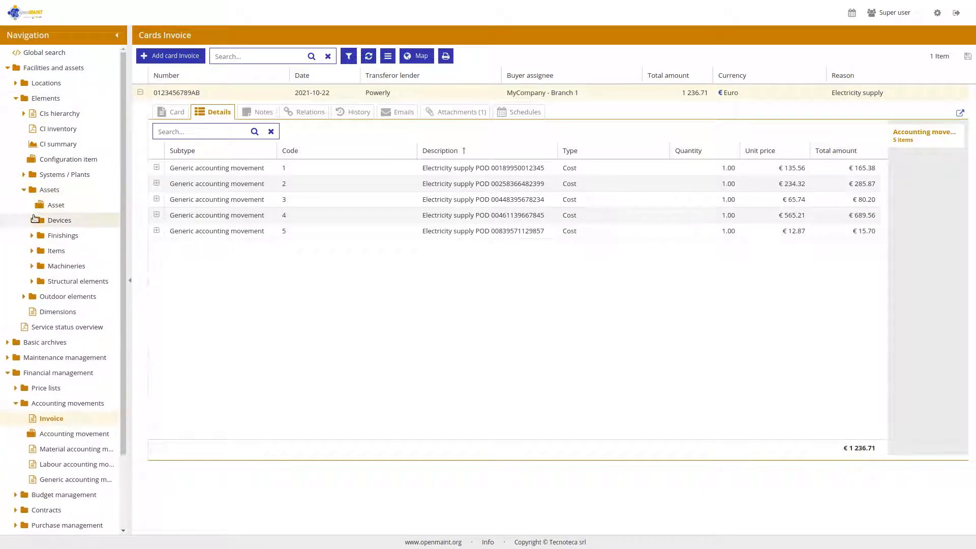
click(59, 219)
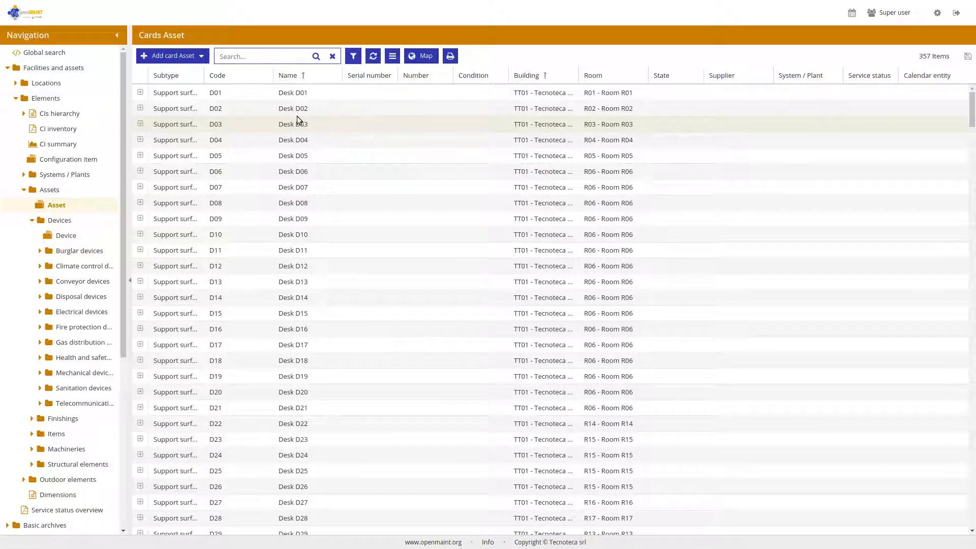
click(293, 124)
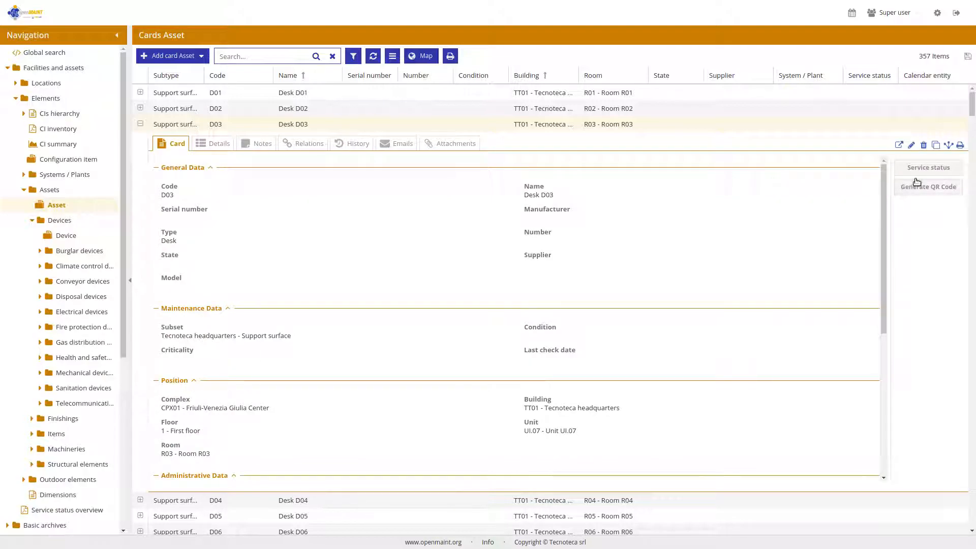
Generate Desk D03's QR code with Serial number removed from the encoded attributes.
click(927, 186)
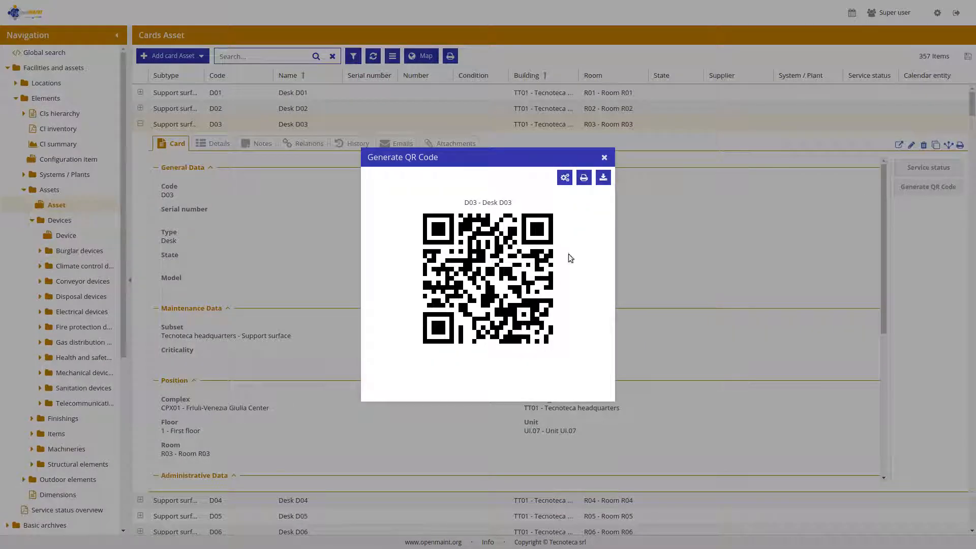
mouse_move(413, 237)
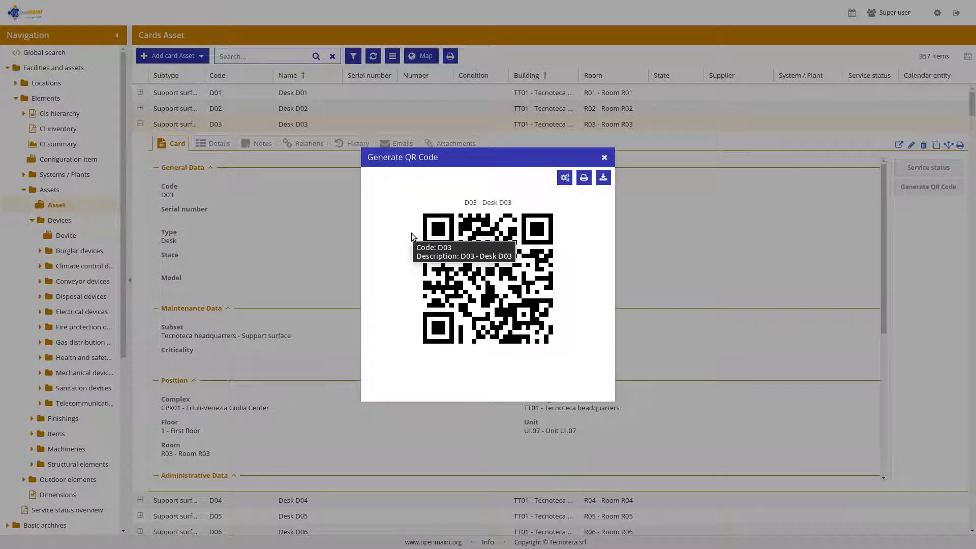
click(564, 177)
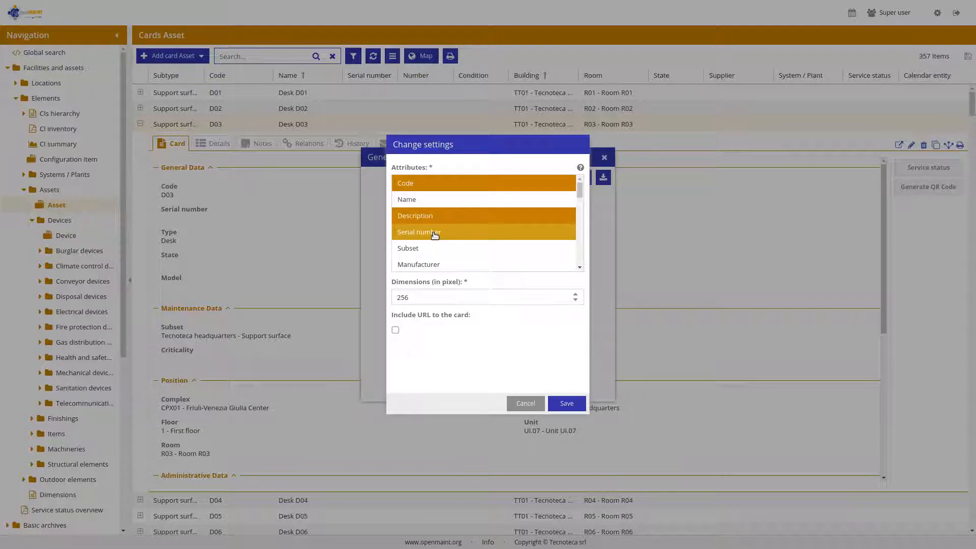
click(418, 232)
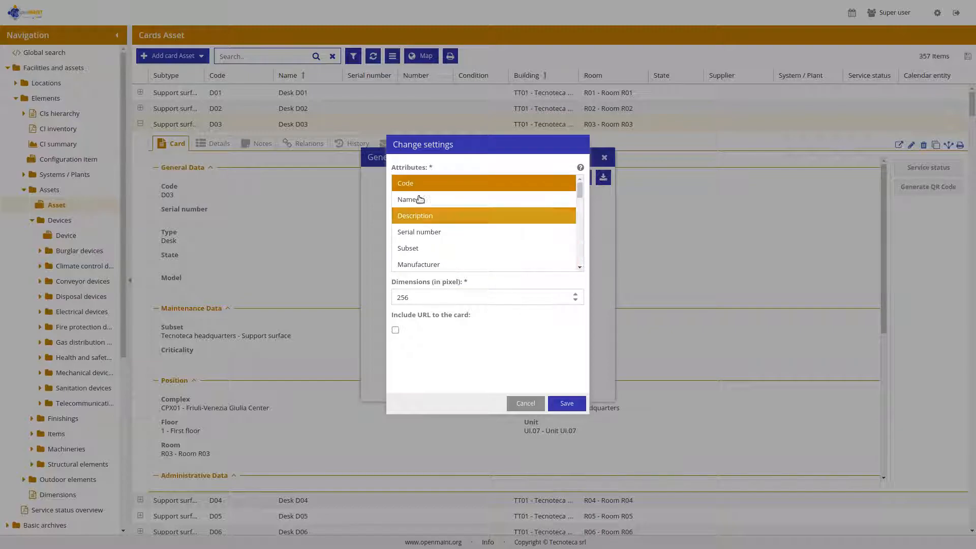
click(565, 403)
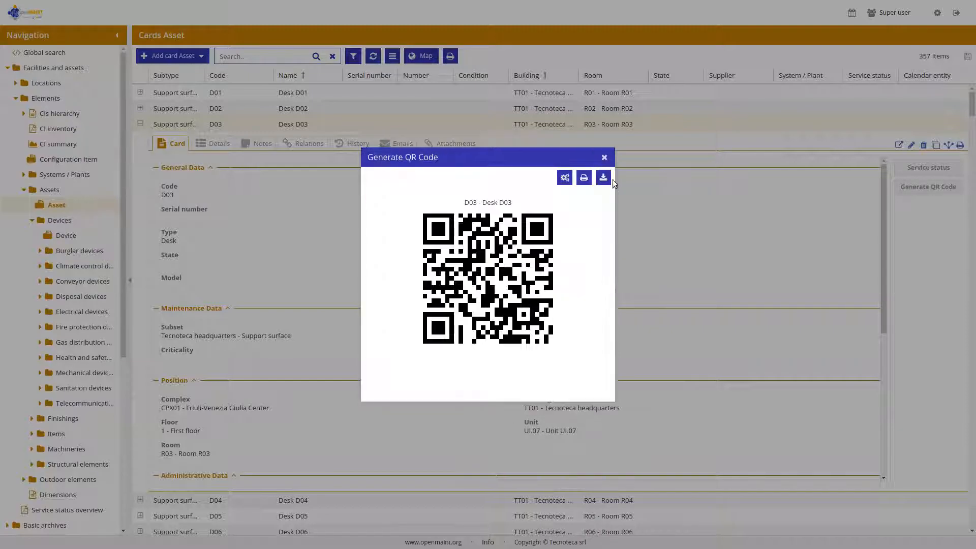
Enable multi-selection, select desks D02, D06, D09 and D12, and batch-generate their QR codes.
click(392, 56)
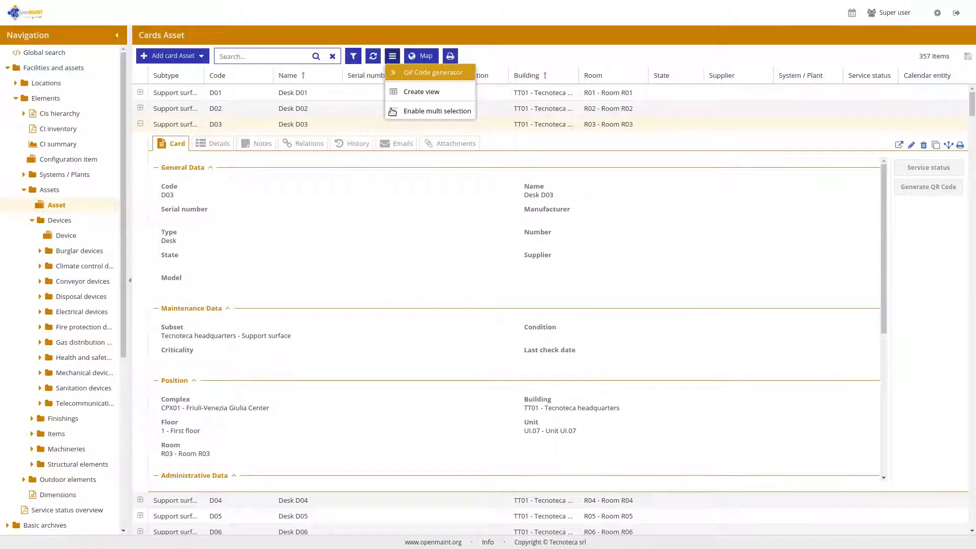
click(436, 111)
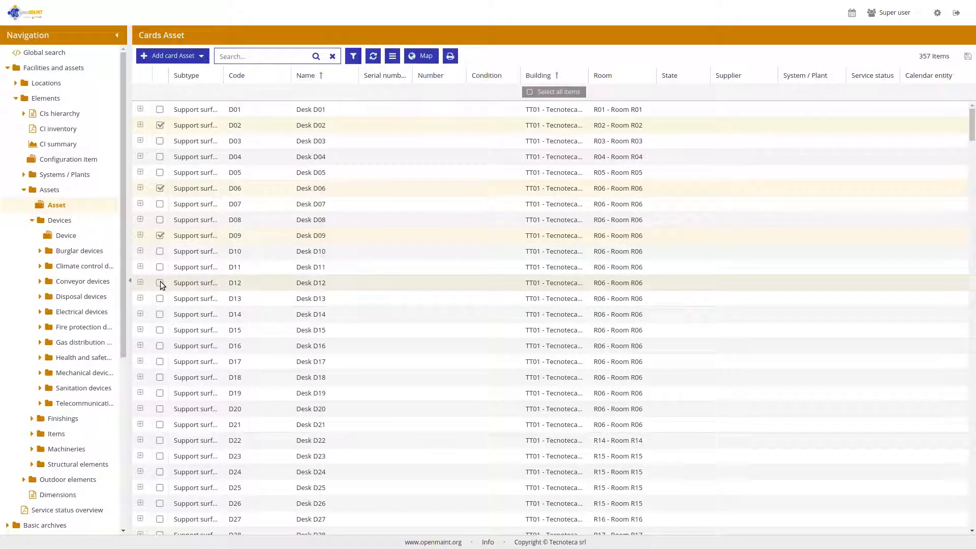
click(392, 56)
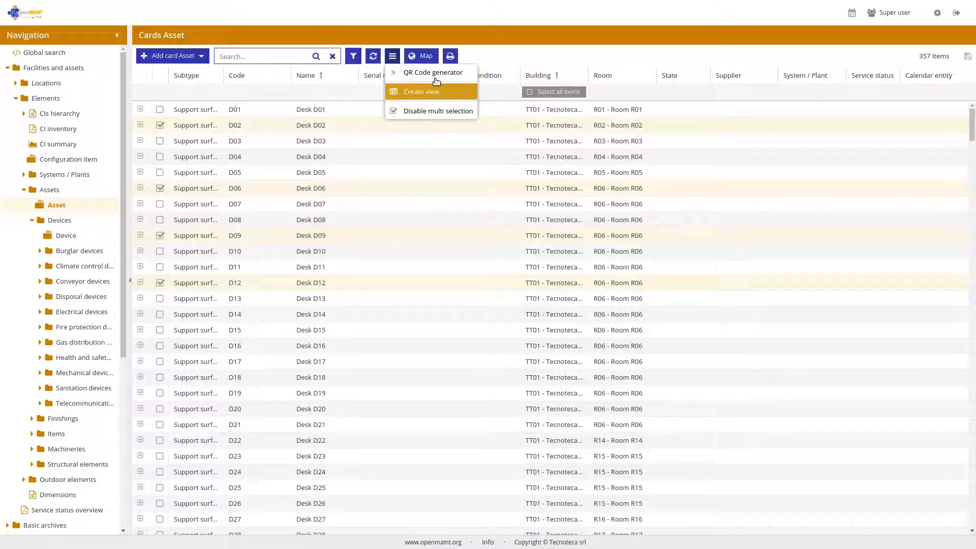
click(432, 72)
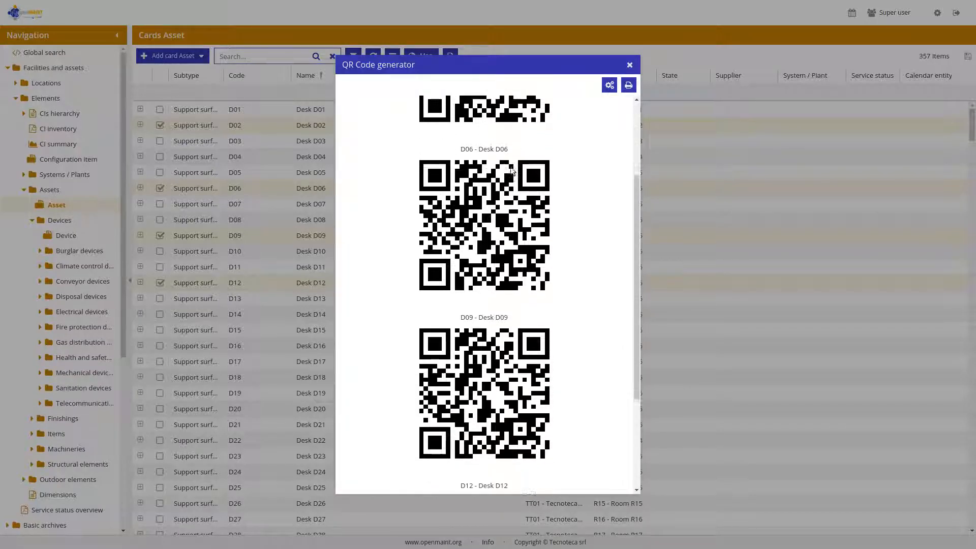
scroll(up, 3)
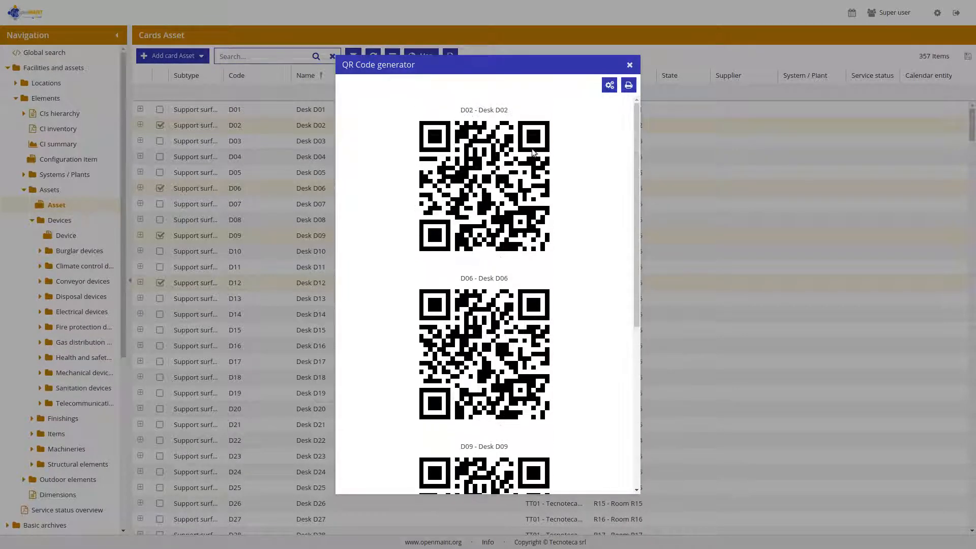
mouse_move(628, 65)
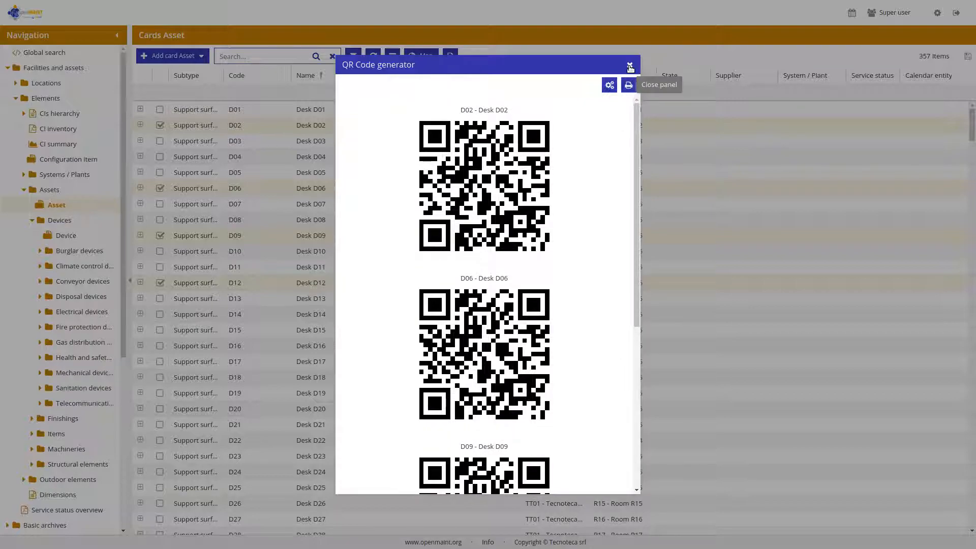
Close the batch QR code panel.
click(629, 66)
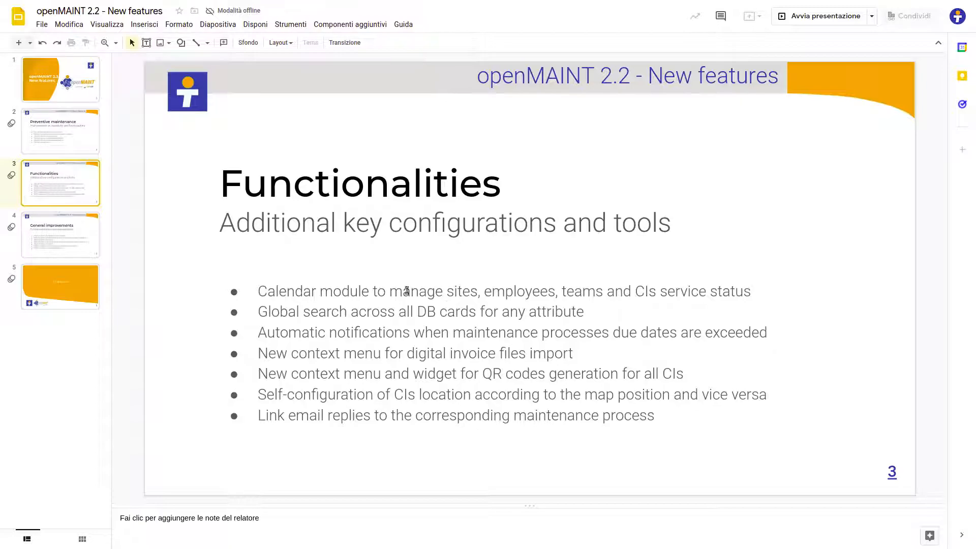
Show slide 4 on general improvements, then return to the openMAINT tab.
click(60, 234)
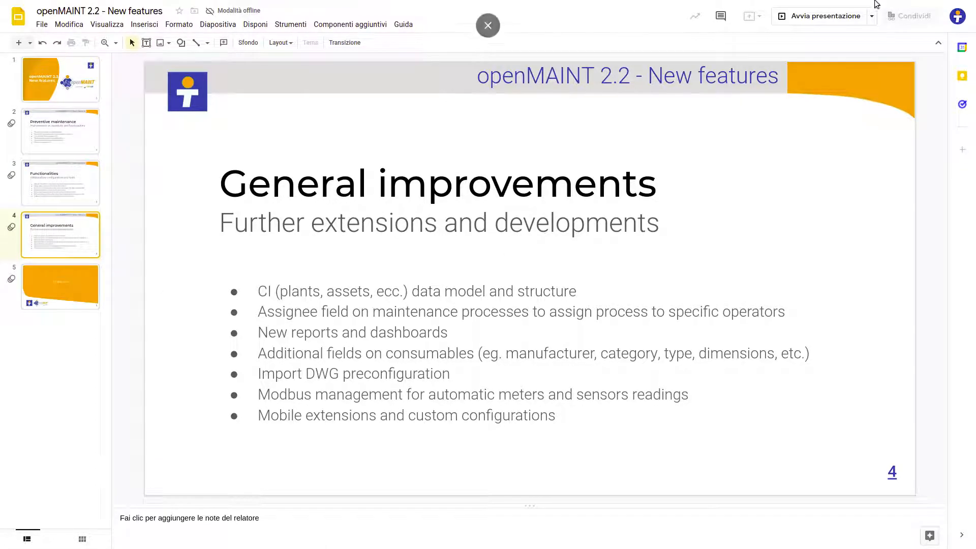
click(823, 17)
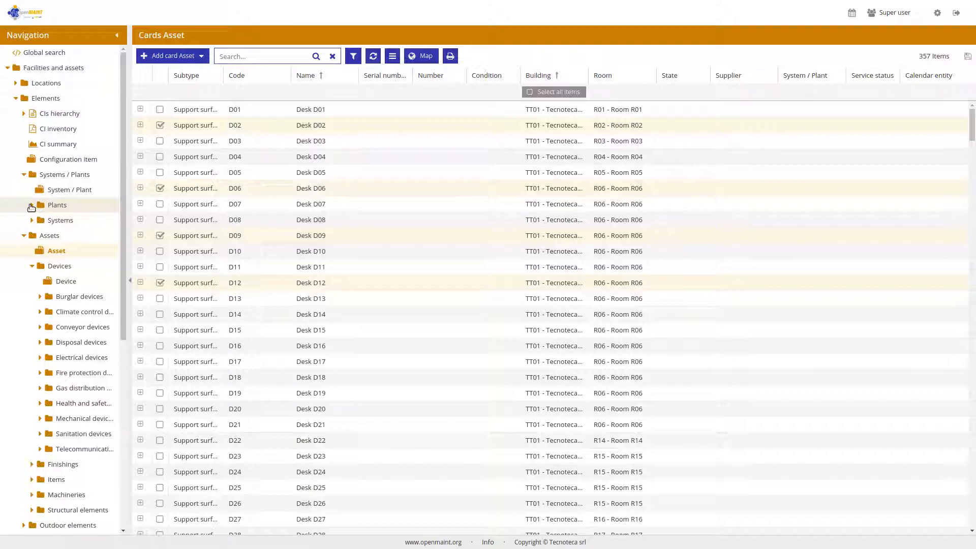
Open Disposal system cards under Plants and Systems, view the new card's Type choices, then cancel.
click(30, 207)
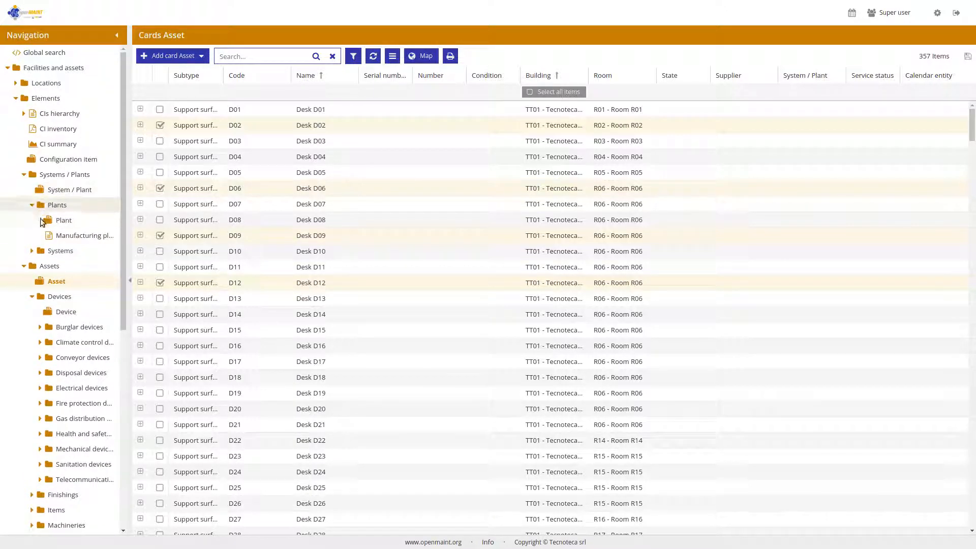
click(32, 250)
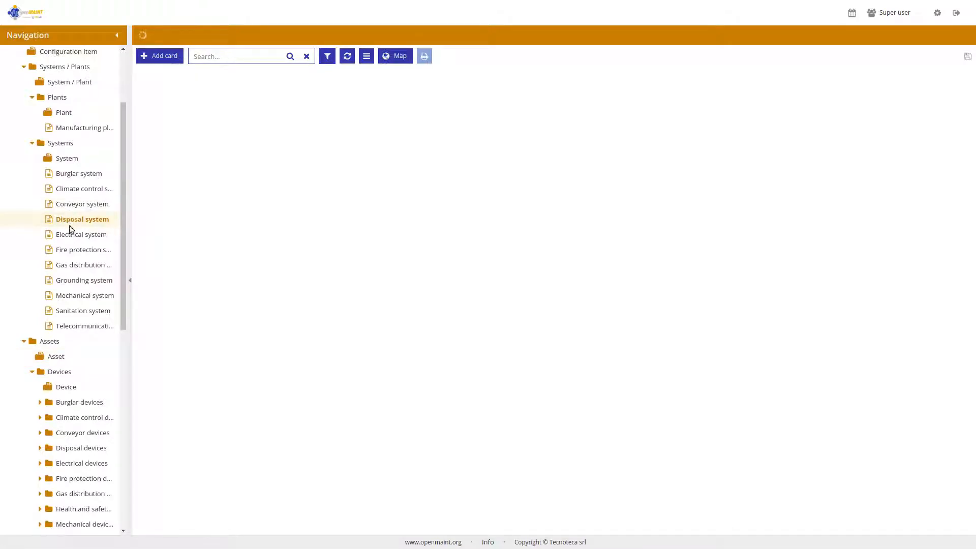
click(82, 218)
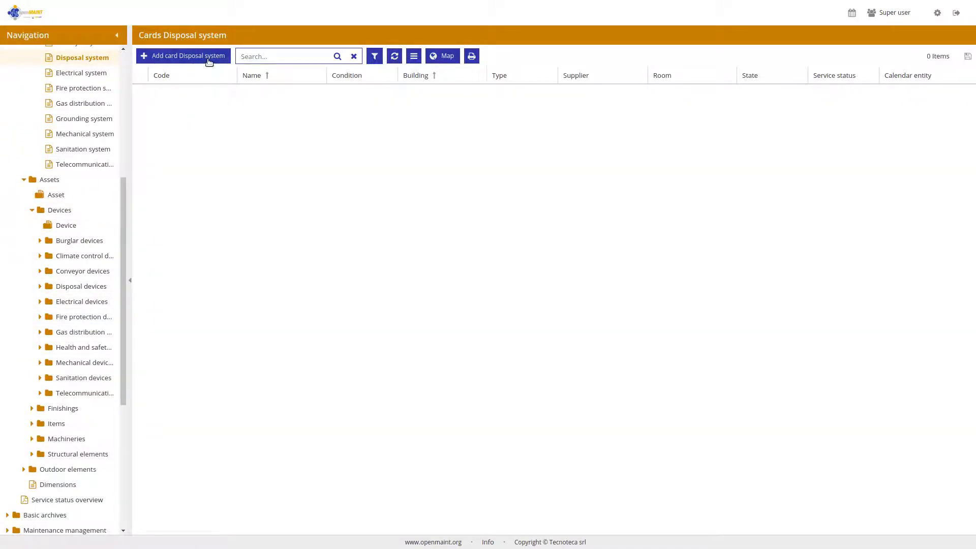
click(183, 56)
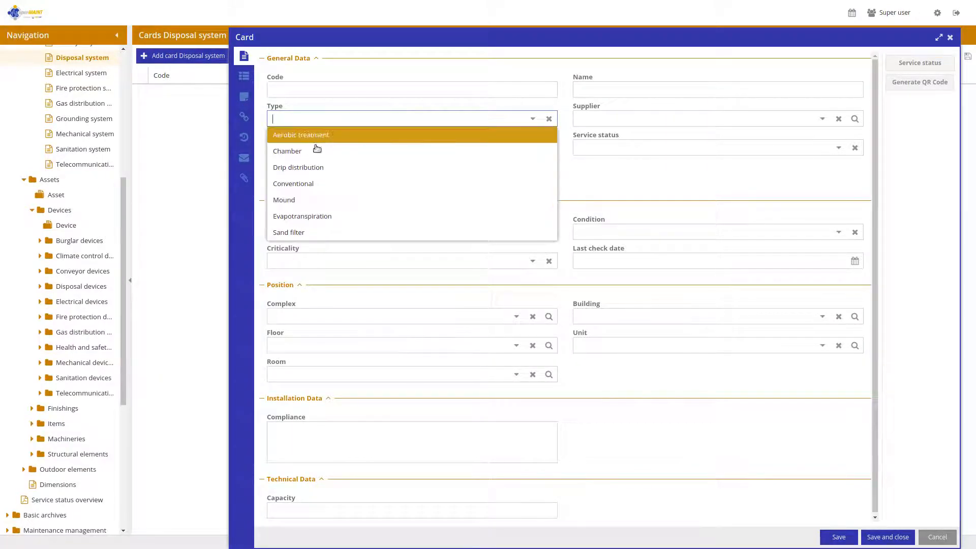
mouse_move(541, 285)
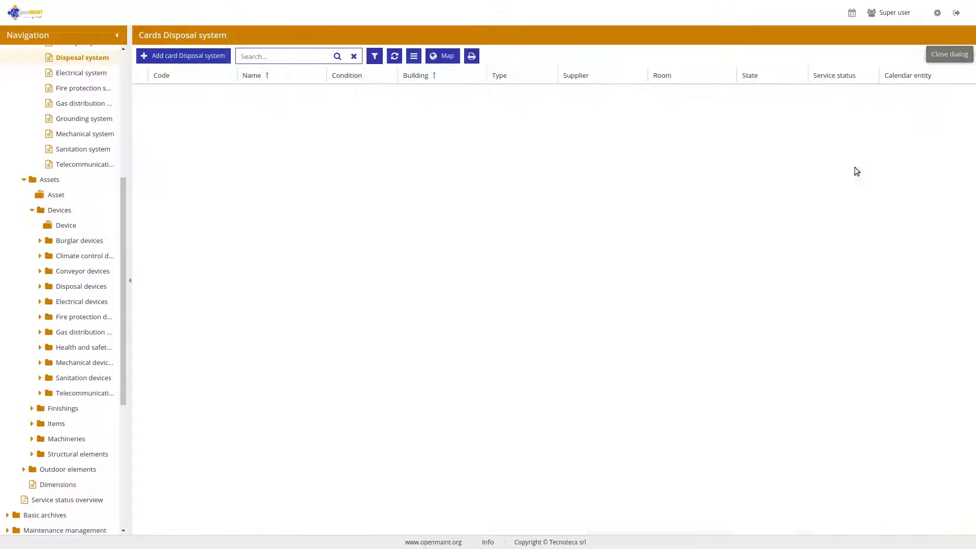
click(948, 55)
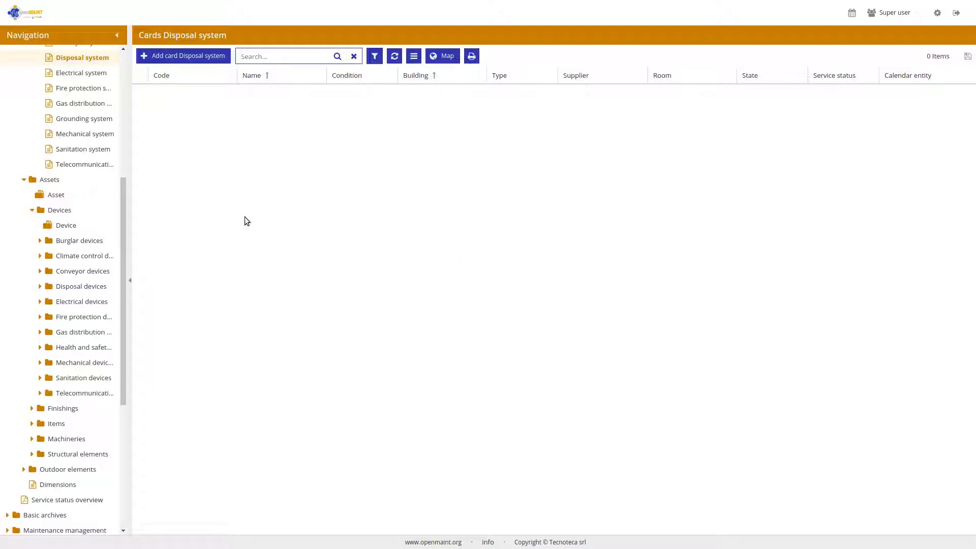
scroll(up, 3)
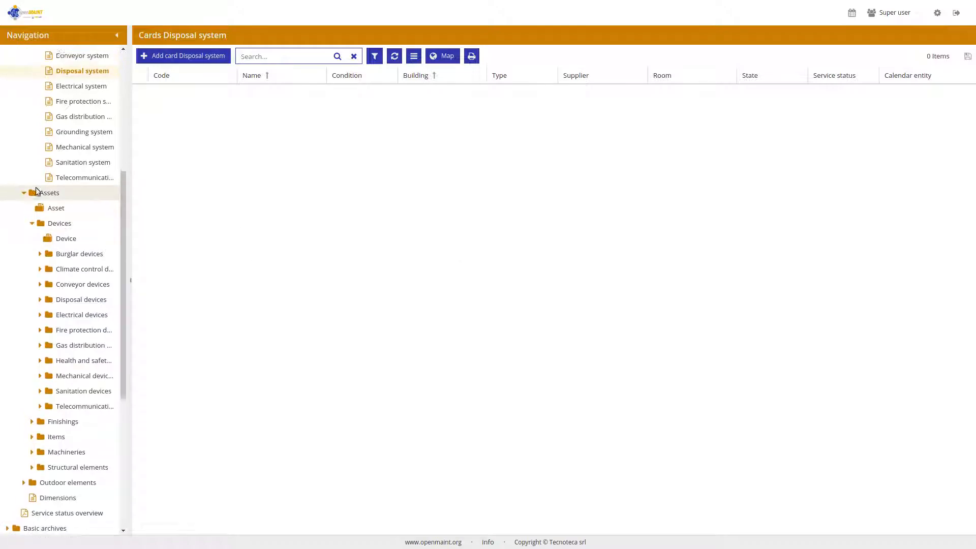
scroll(up, 3)
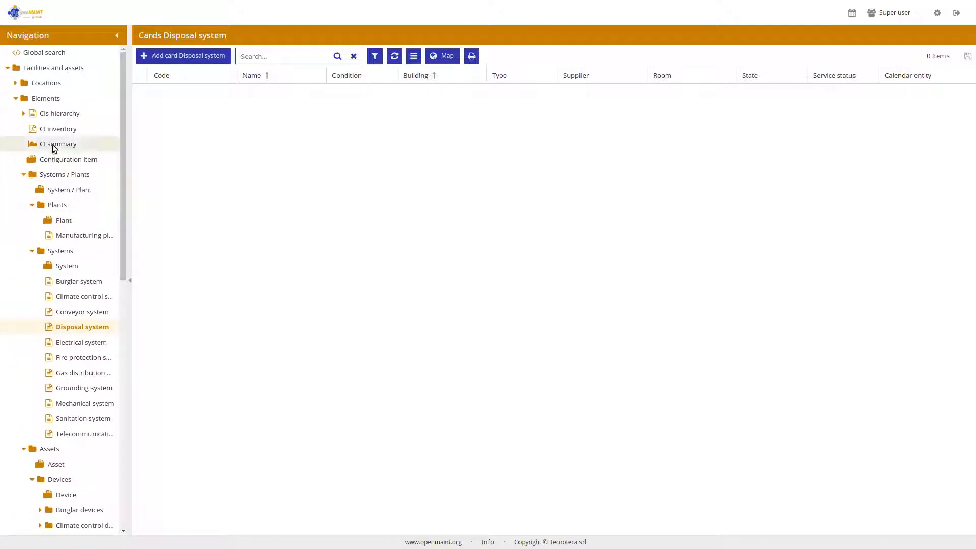
Load the CI summary for site 'WB02 - Office Building 02' with CI property State.
click(58, 143)
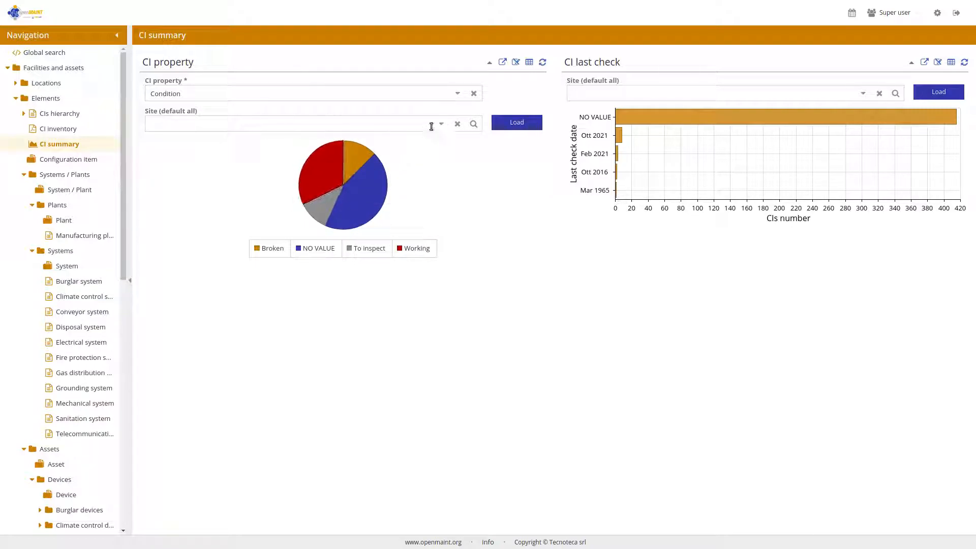
text(WB02 - Office Building 02)
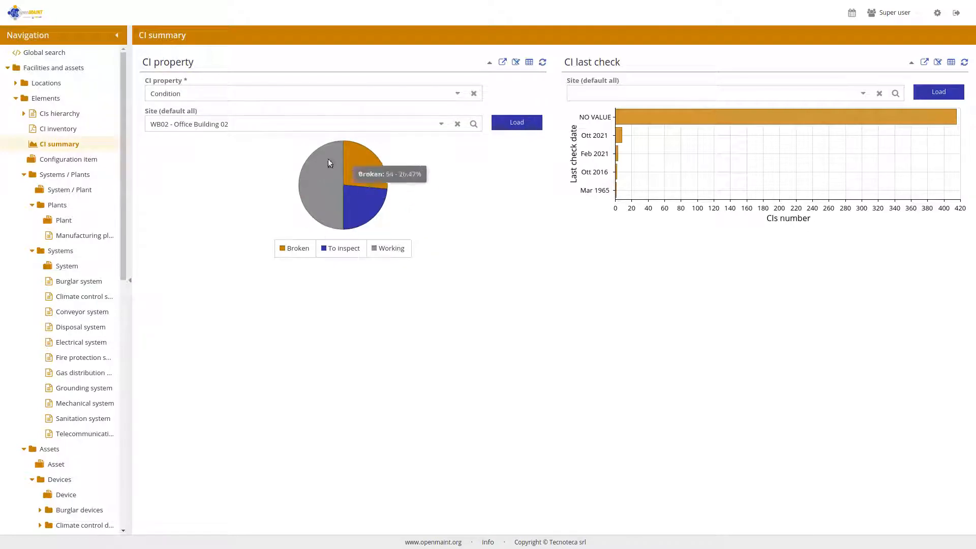
mouse_move(445, 98)
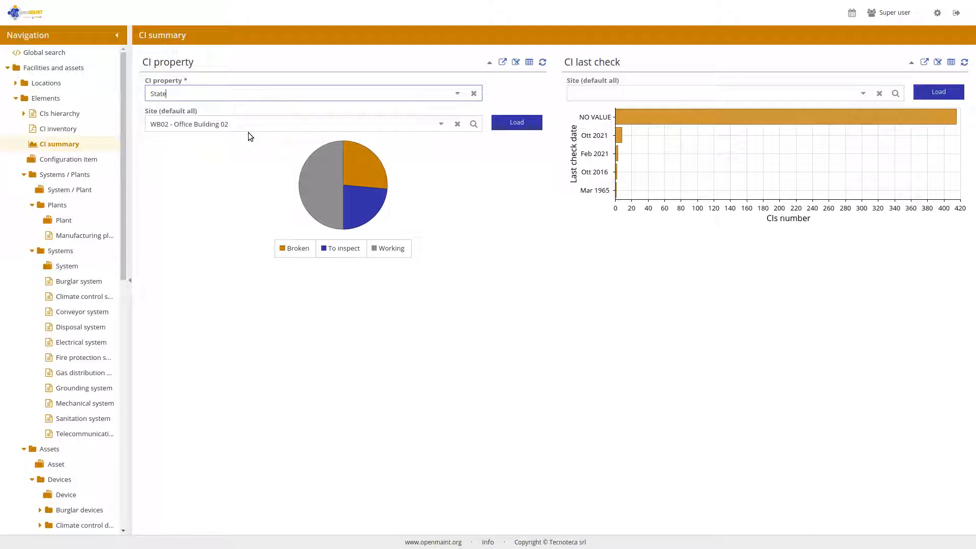
click(516, 122)
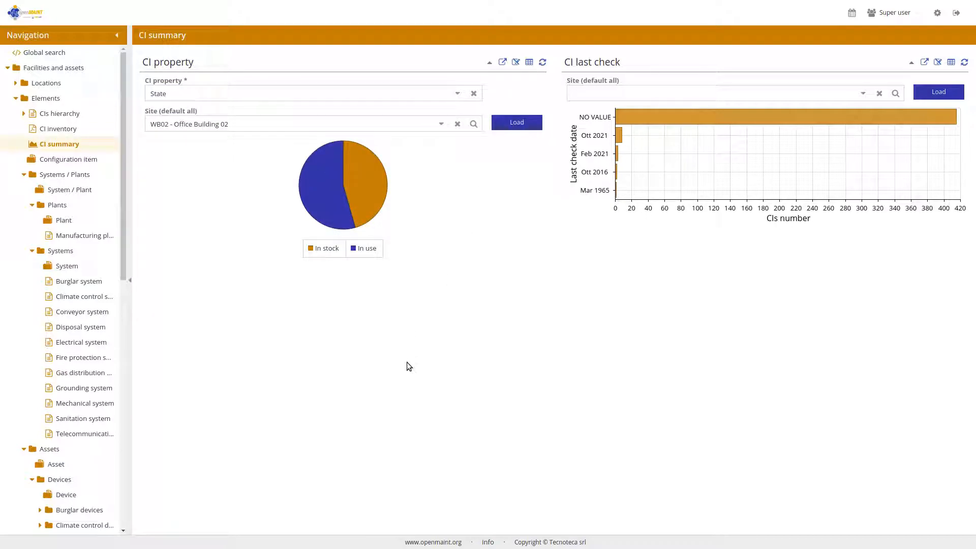
mouse_move(672, 155)
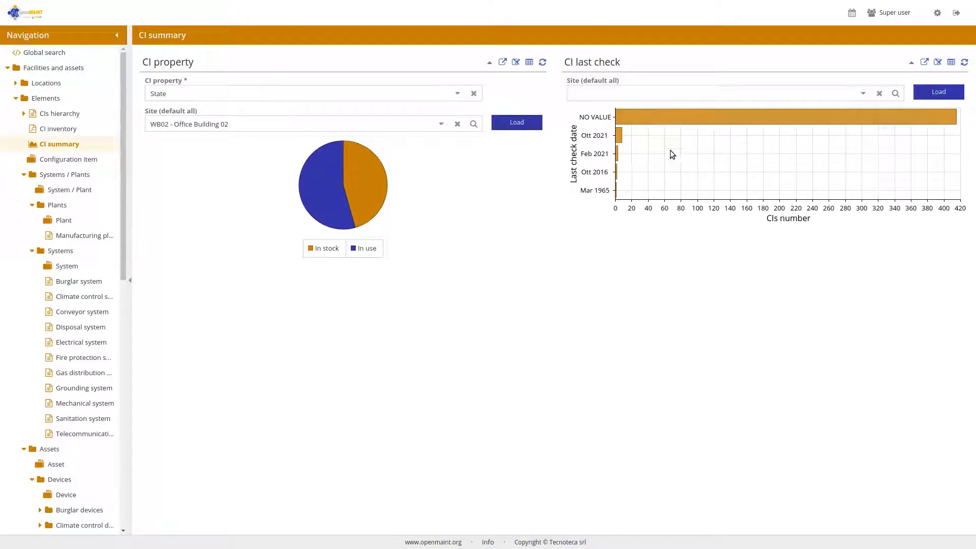
mouse_move(544, 255)
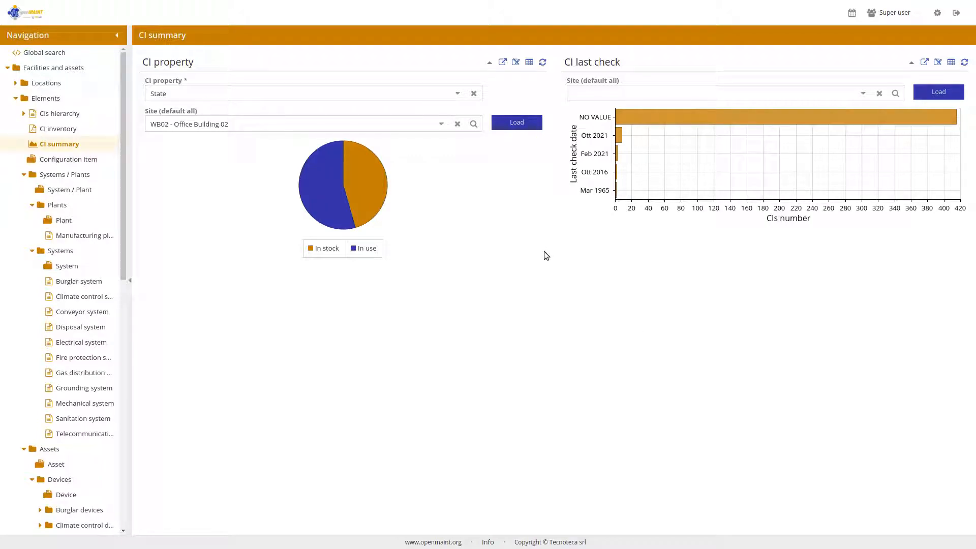
mouse_move(341, 287)
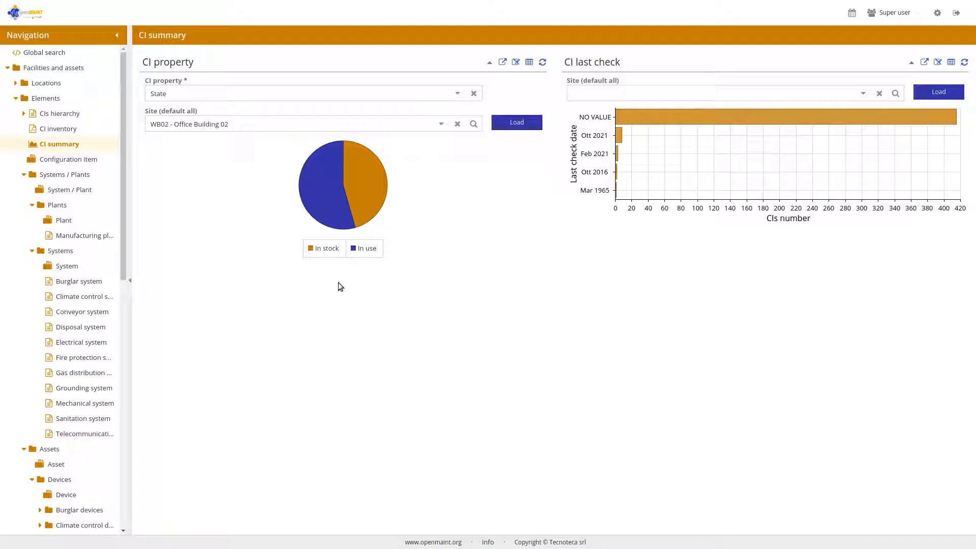
scroll(down, 3)
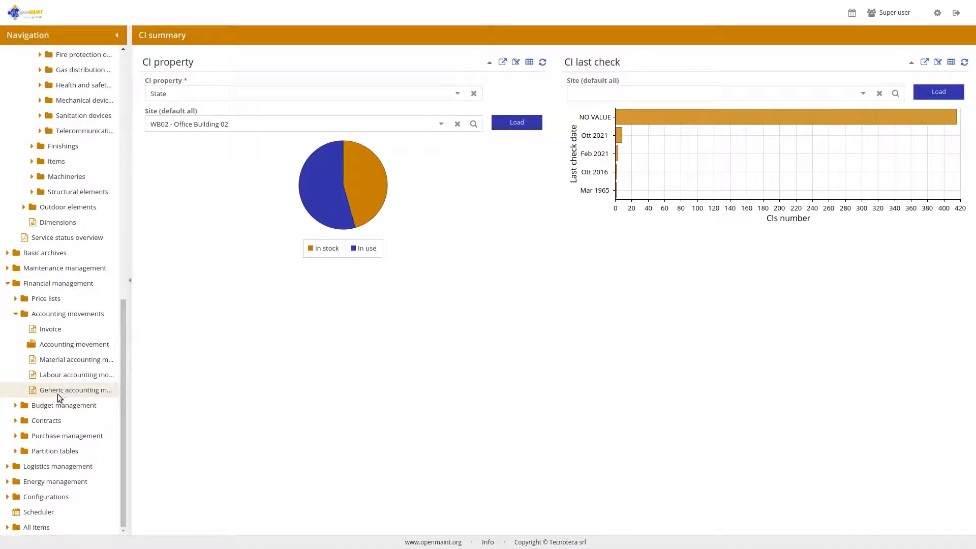
In Consumable cards, pick Brand B for BATTERY 12V 55AH, discard it, then expand Energy management.
click(56, 466)
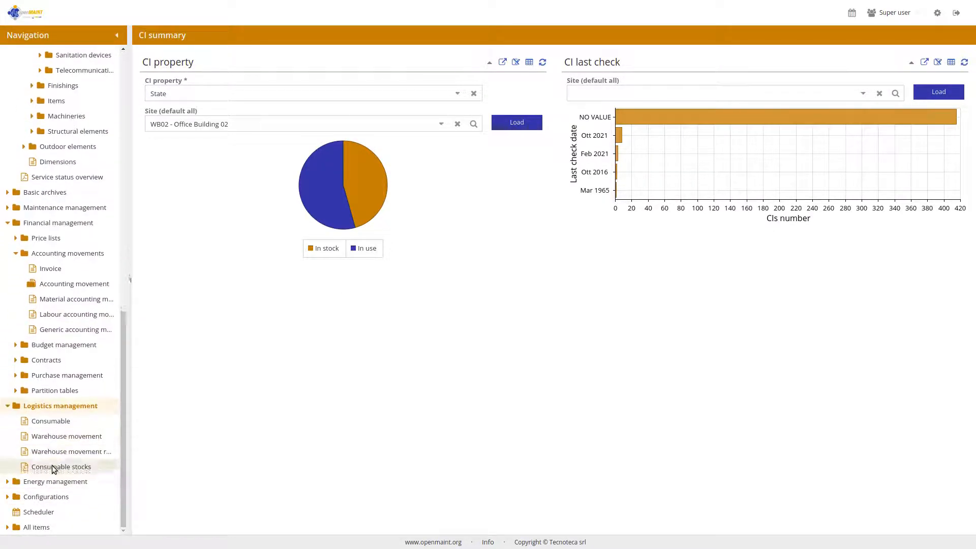
click(51, 421)
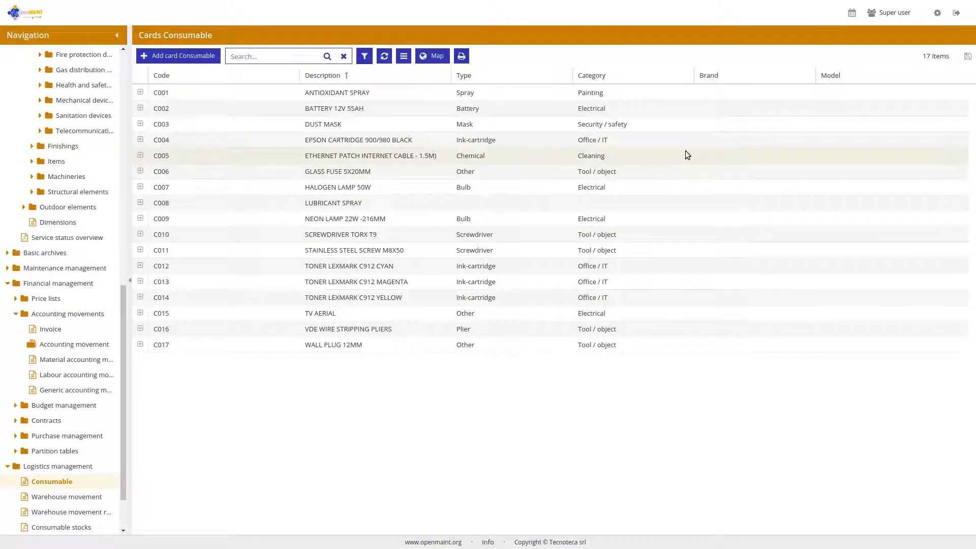
mouse_move(485, 124)
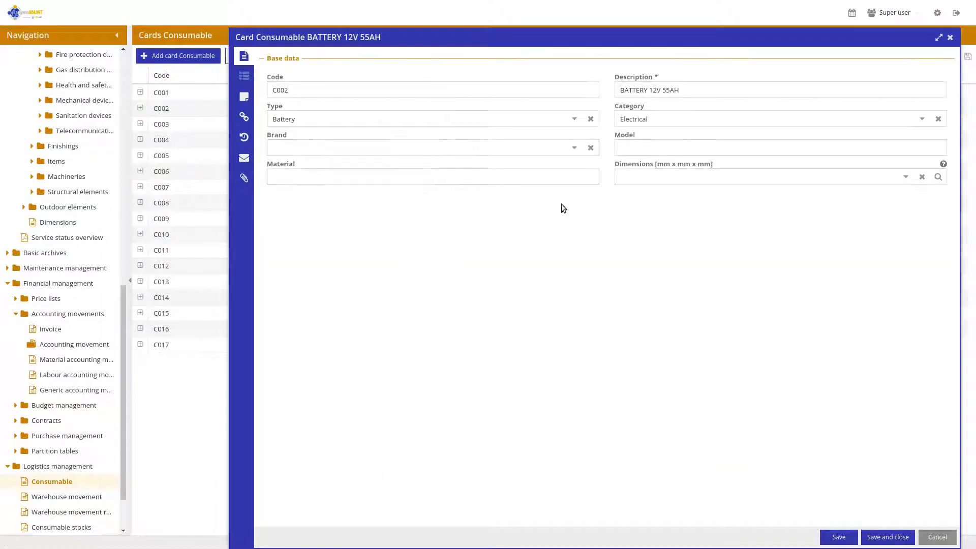
click(572, 147)
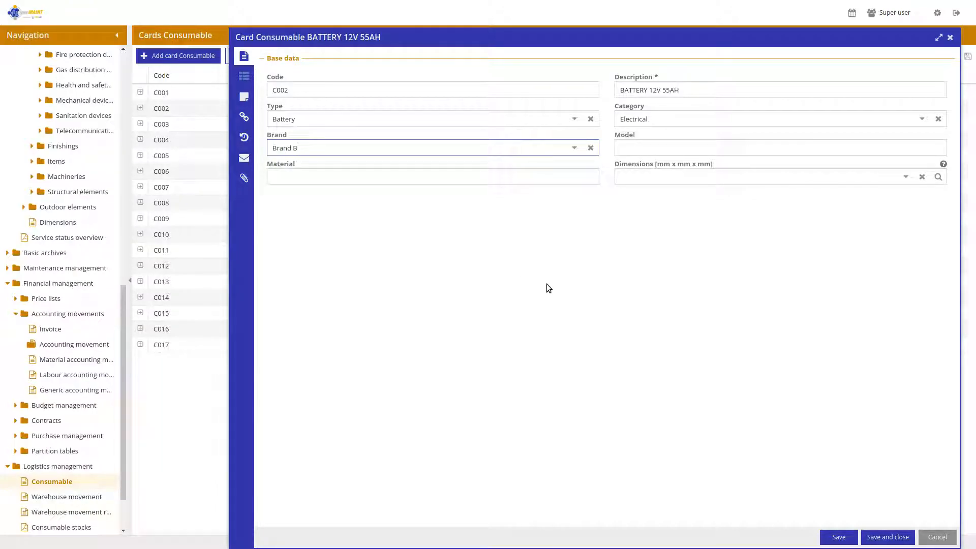
click(423, 148)
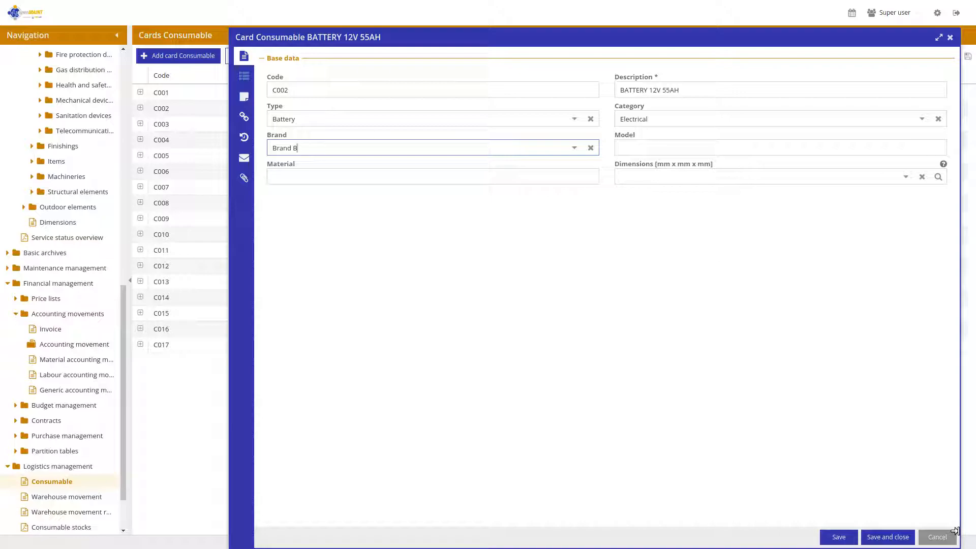
mouse_move(950, 37)
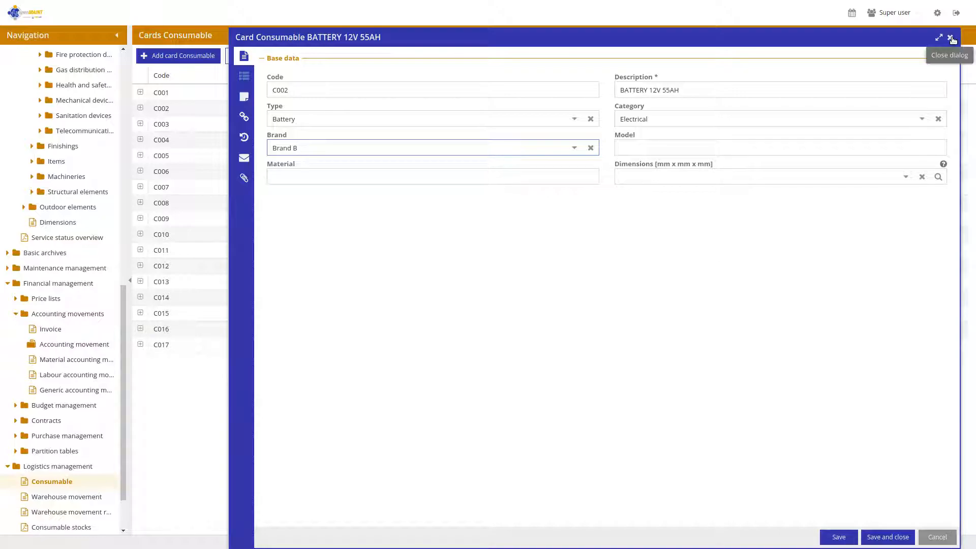
click(952, 37)
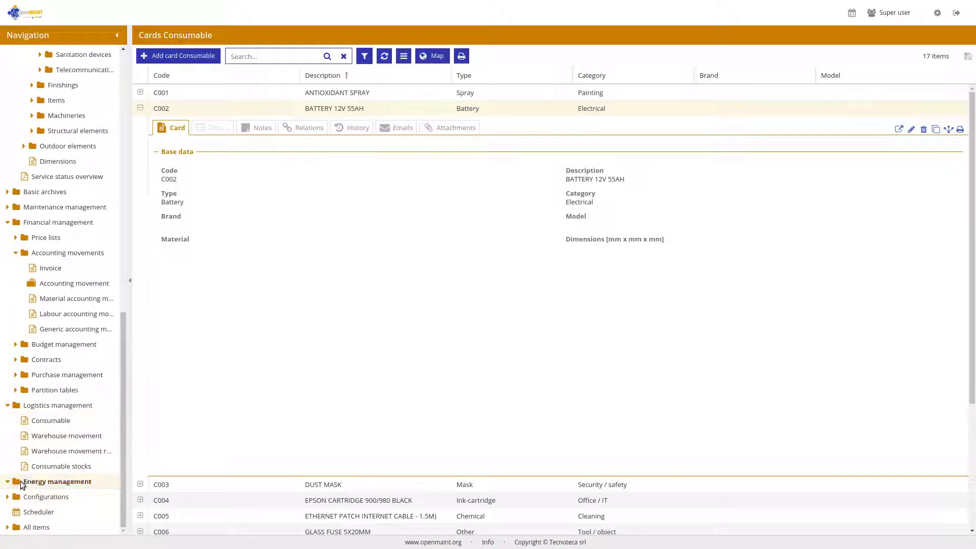
click(56, 482)
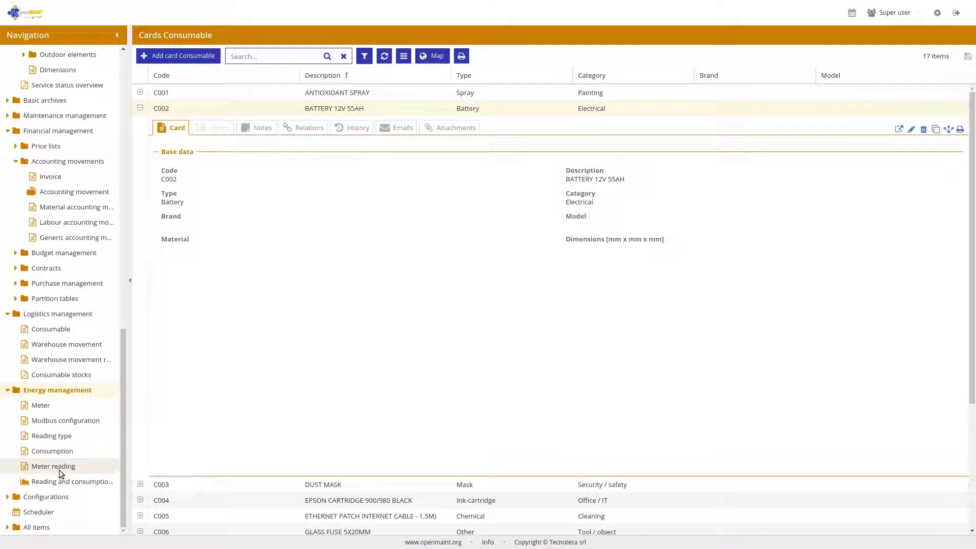
Browse Modbus configuration records and view RTRW-02 Wireless router 2's inactive Battery status card.
click(68, 421)
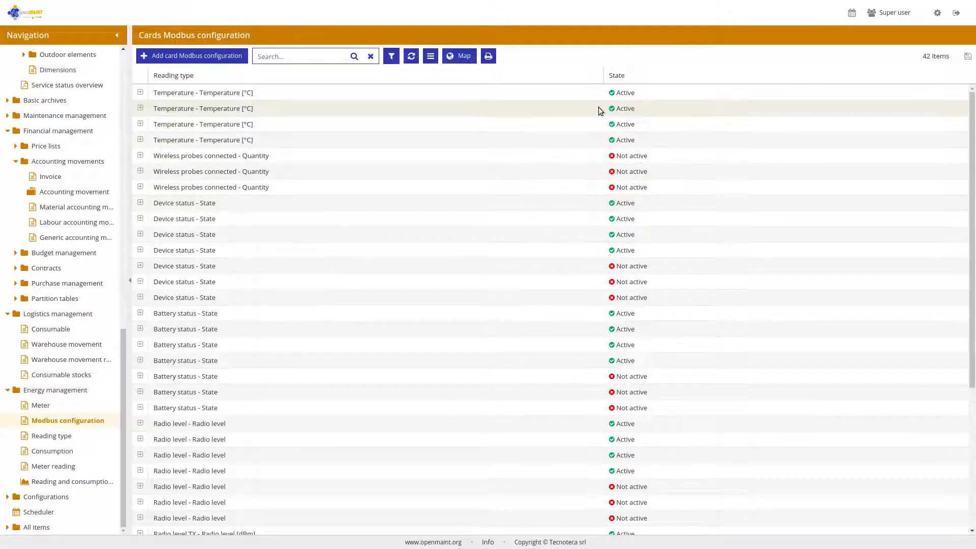
scroll(down, 3)
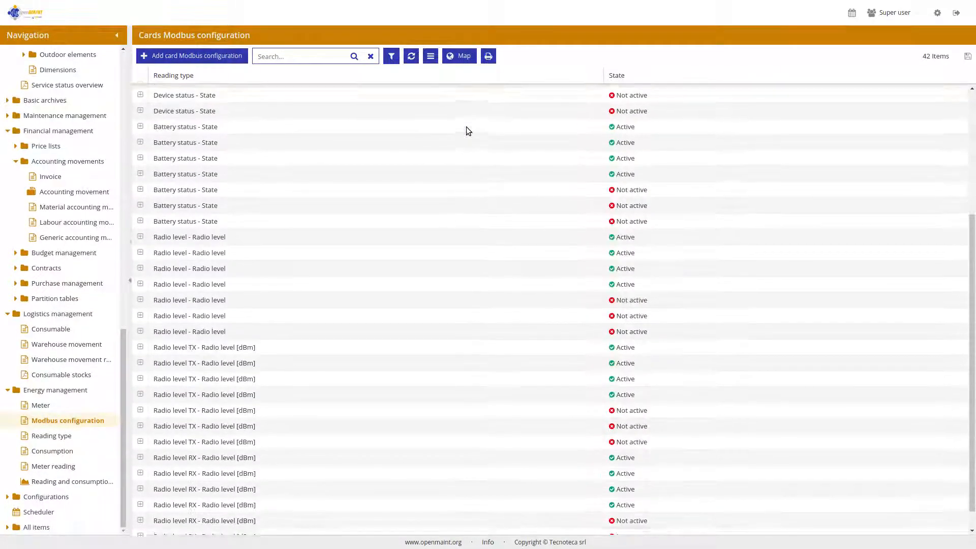
scroll(down, 3)
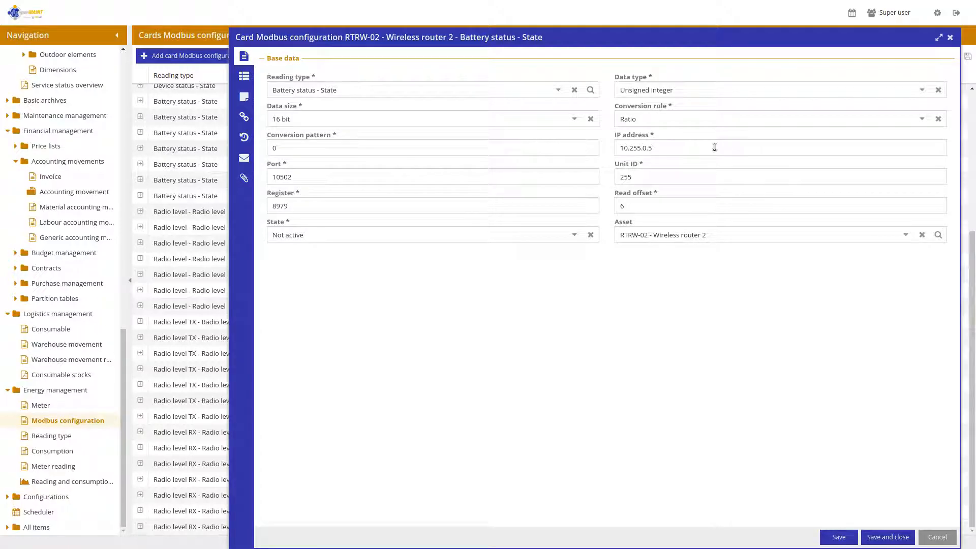
mouse_move(446, 175)
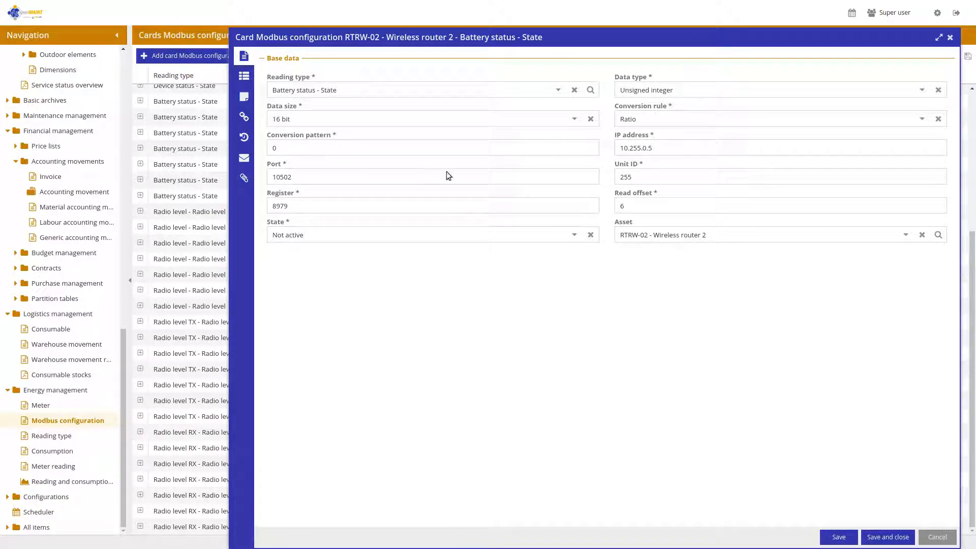
mouse_move(693, 355)
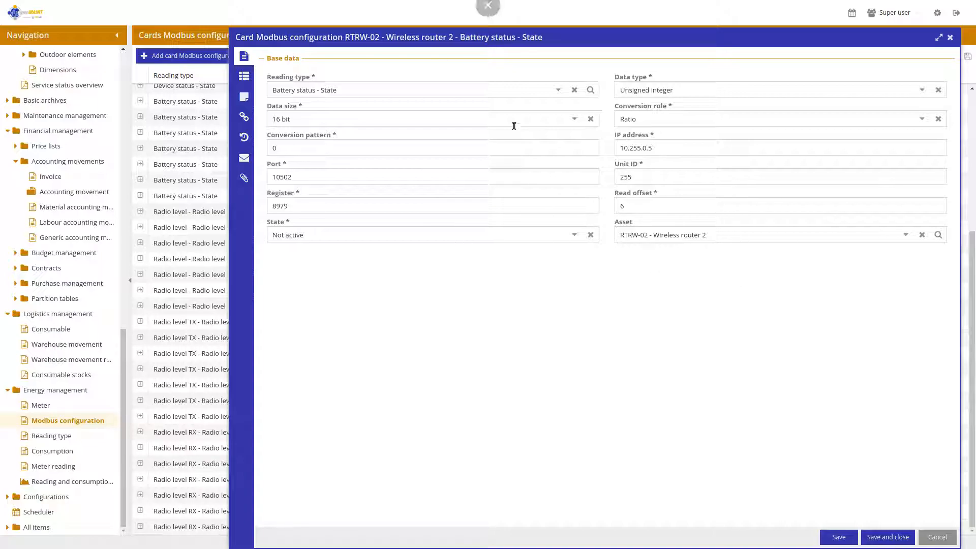
mouse_move(950, 37)
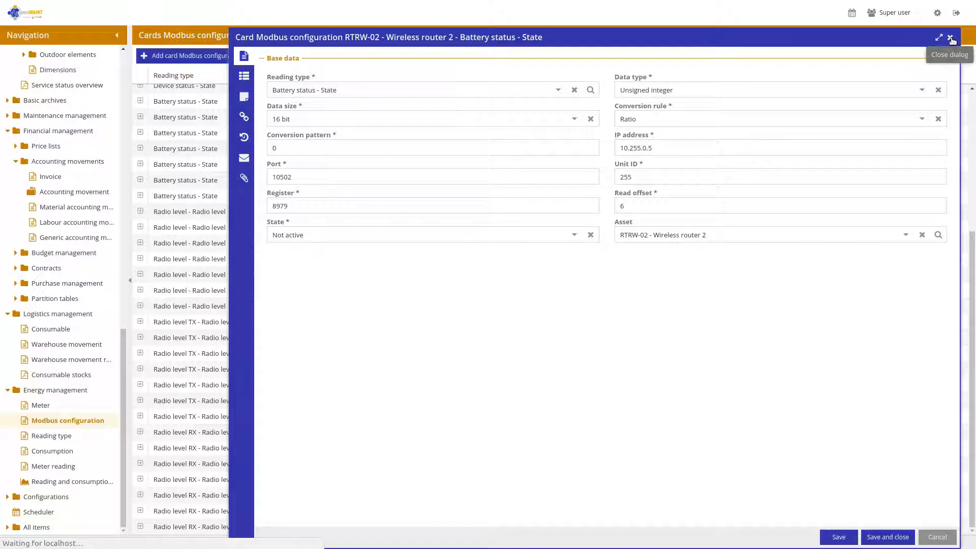
click(951, 37)
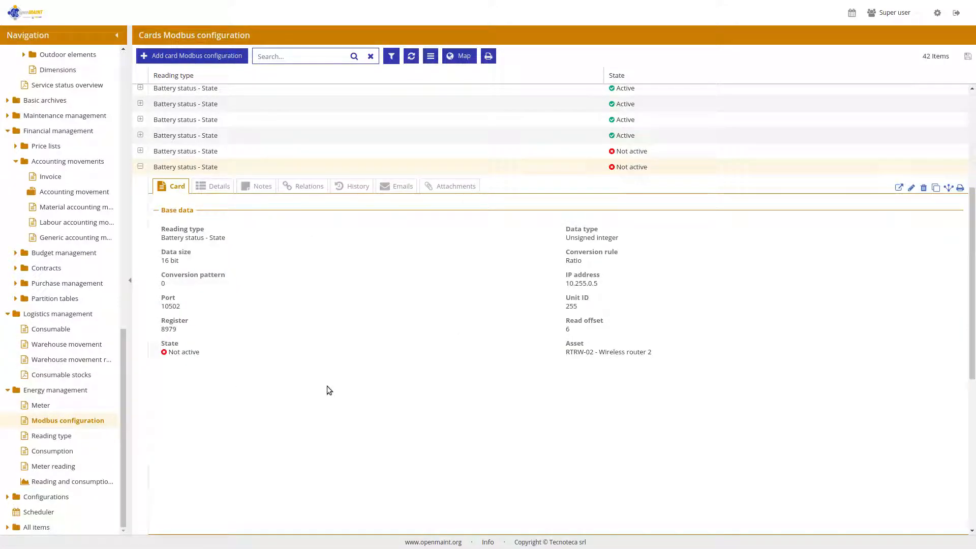
mouse_move(449, 232)
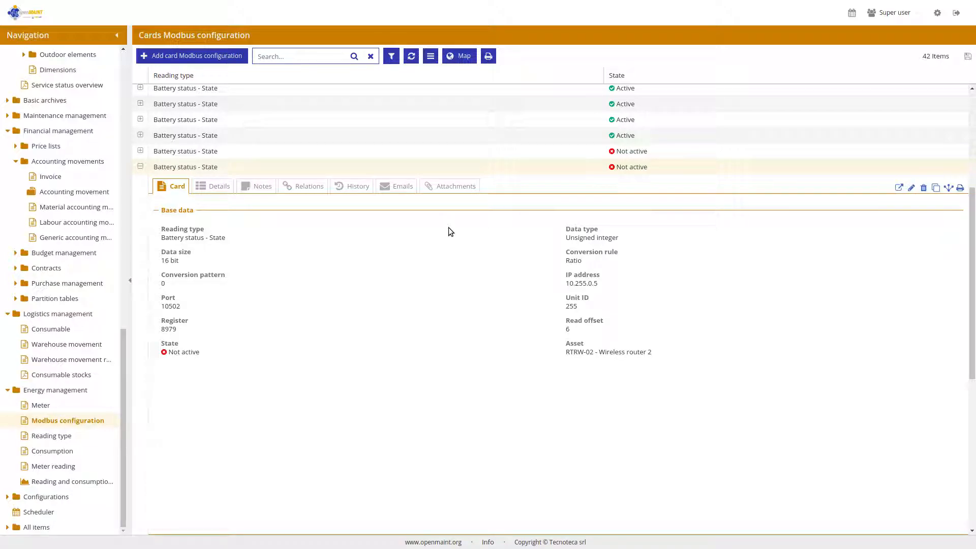
scroll(up, 3)
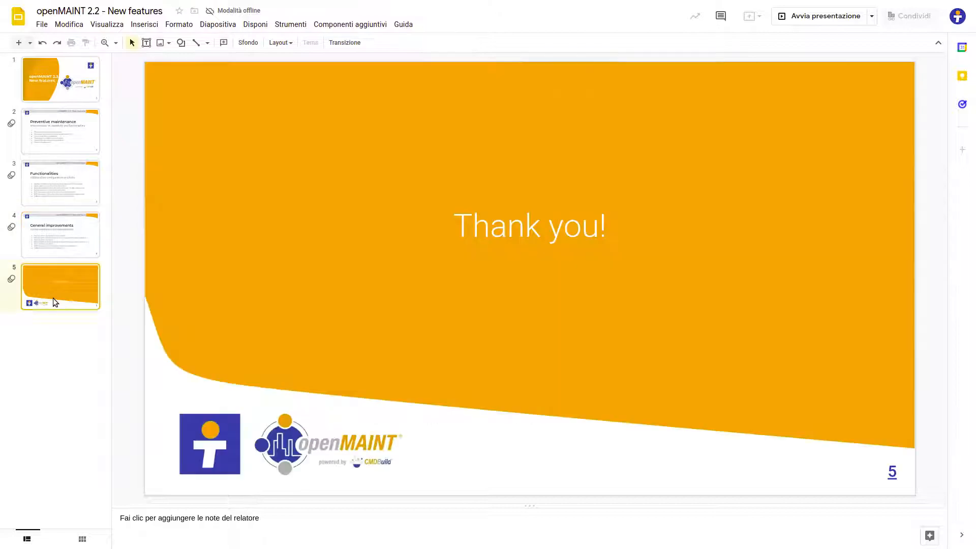
mouse_move(886, 162)
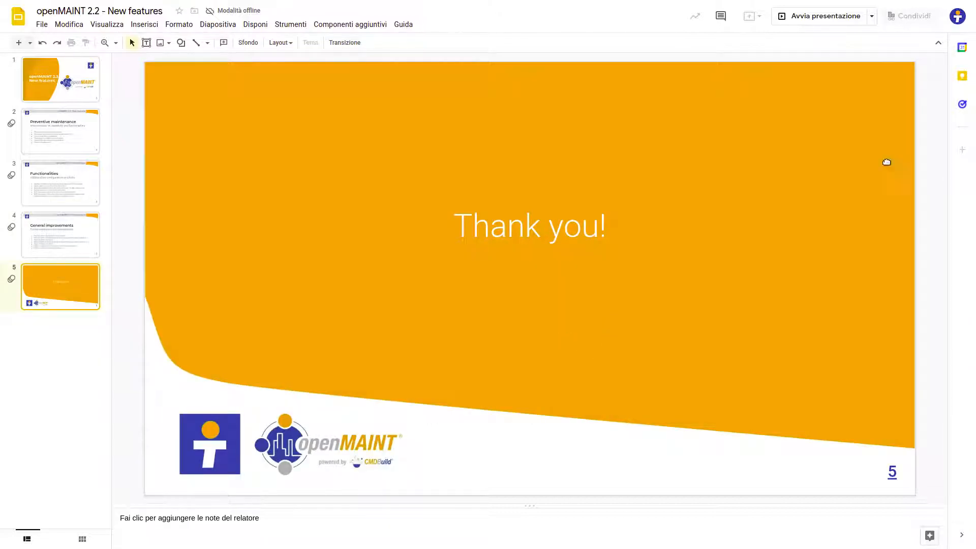